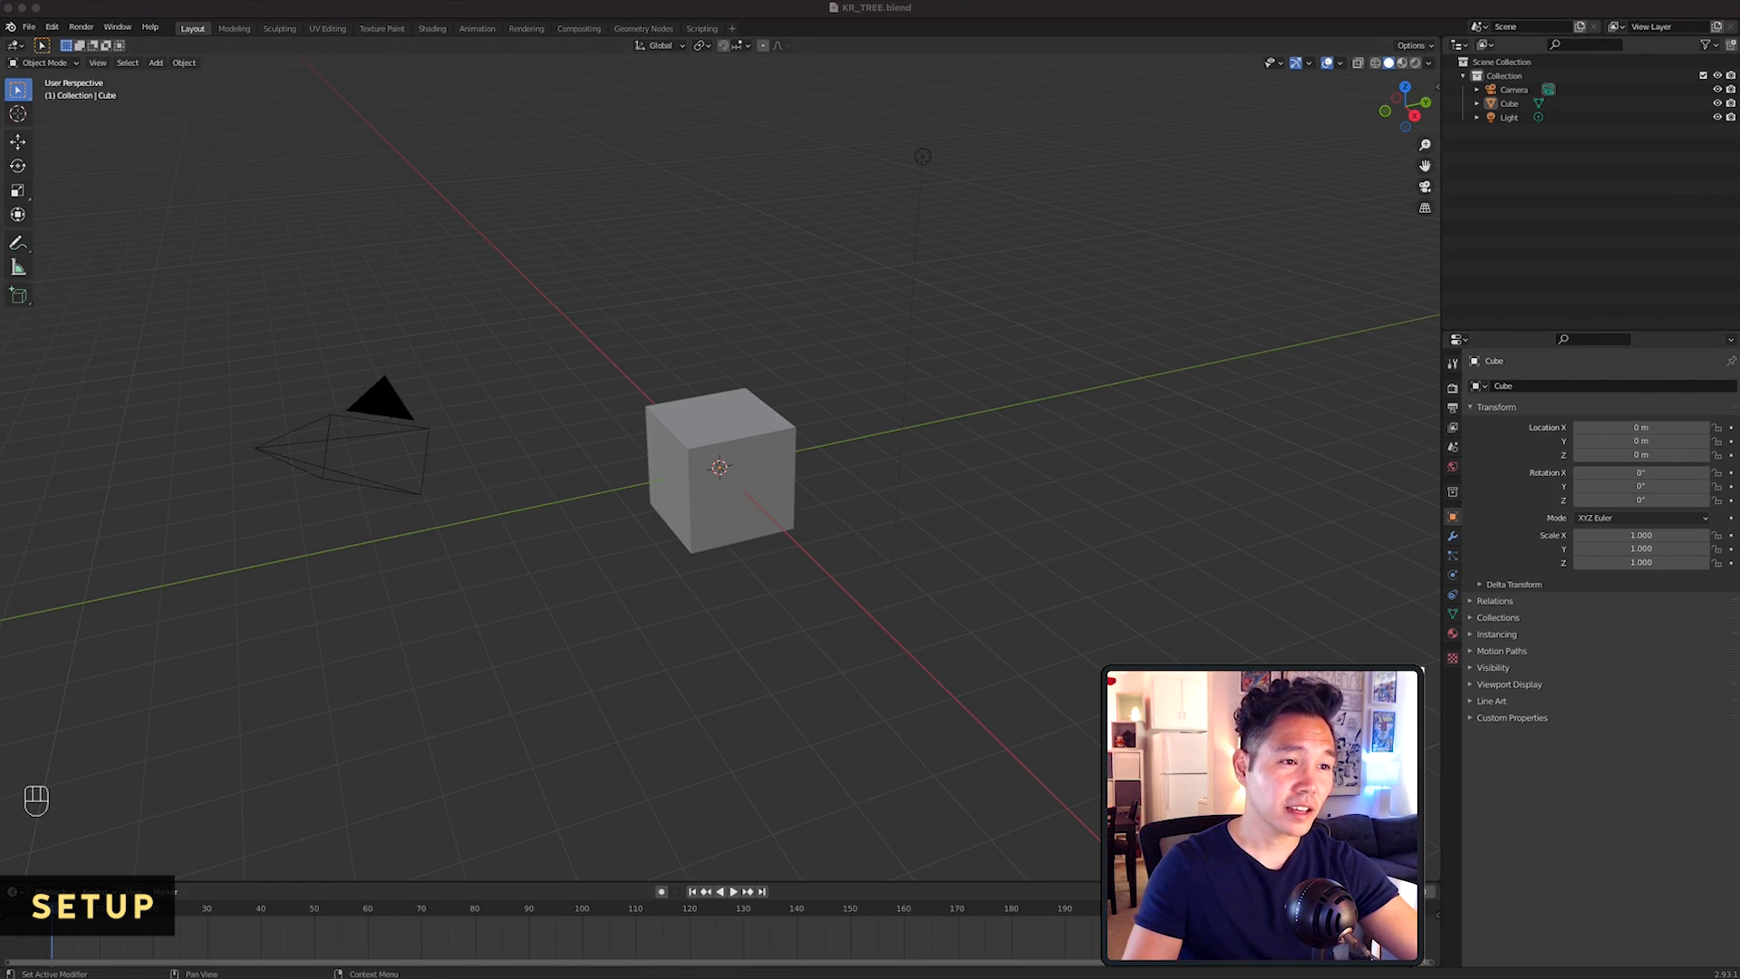
# Enable Eevee Bloom and set the Color Management View Transform from Filmic to Standard.
pyautogui.click(1509, 117)
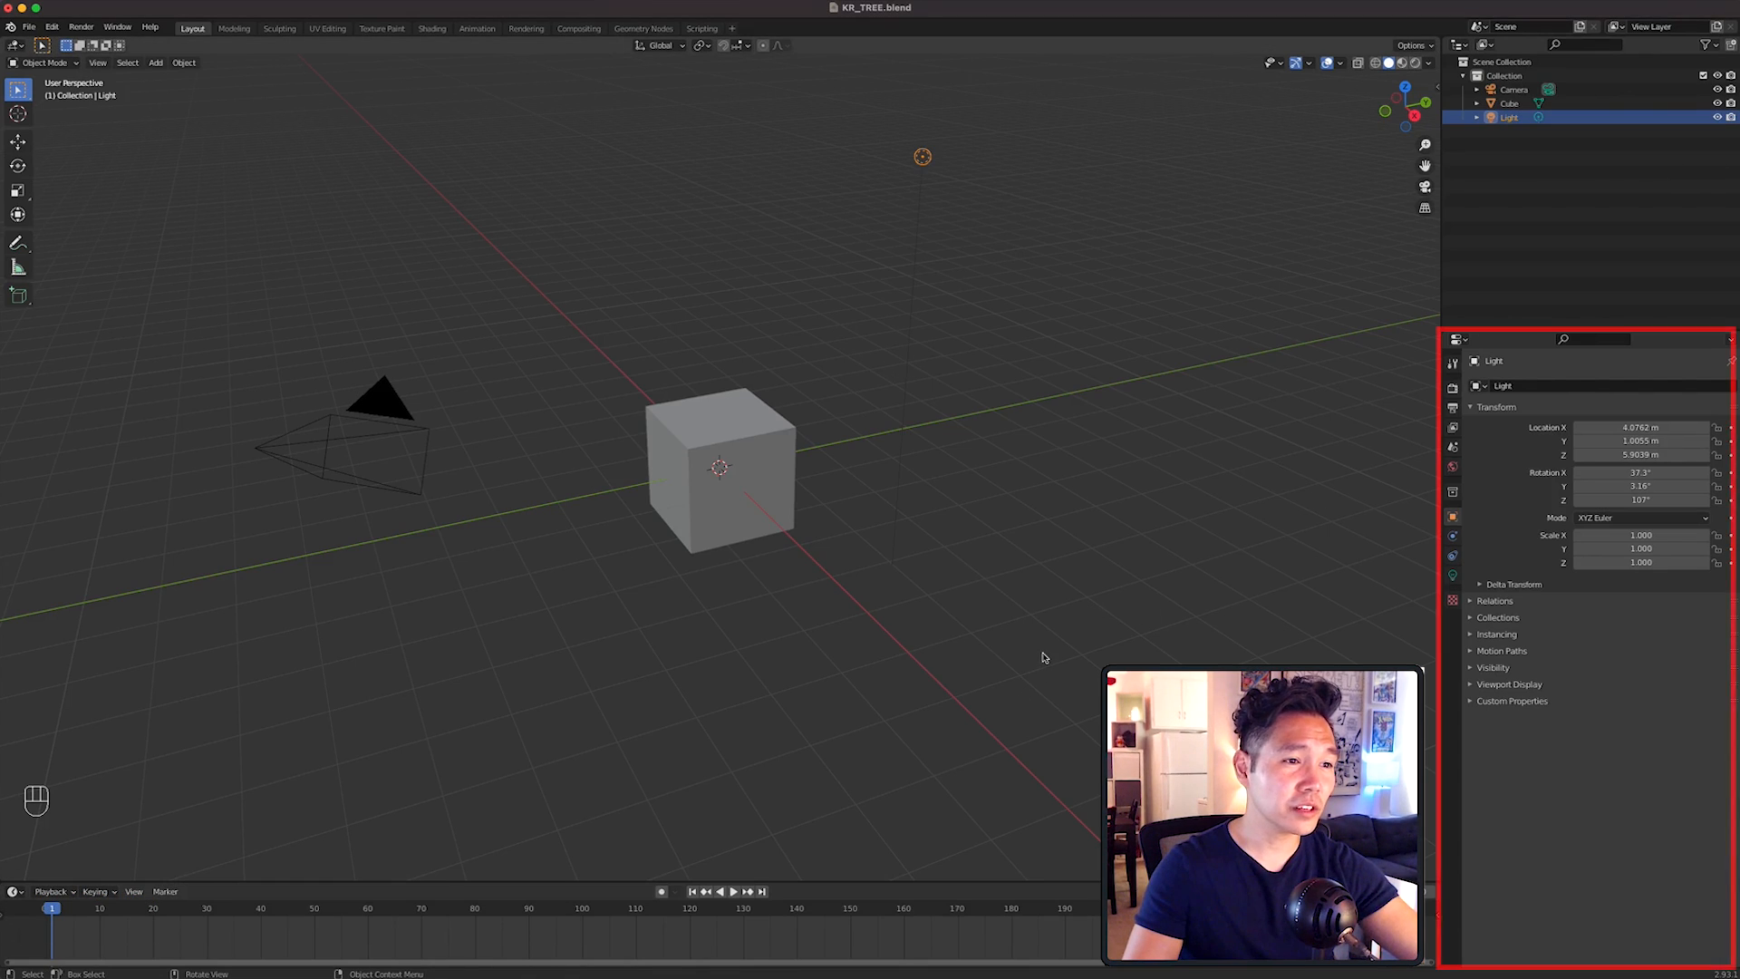
pyautogui.click(1452, 390)
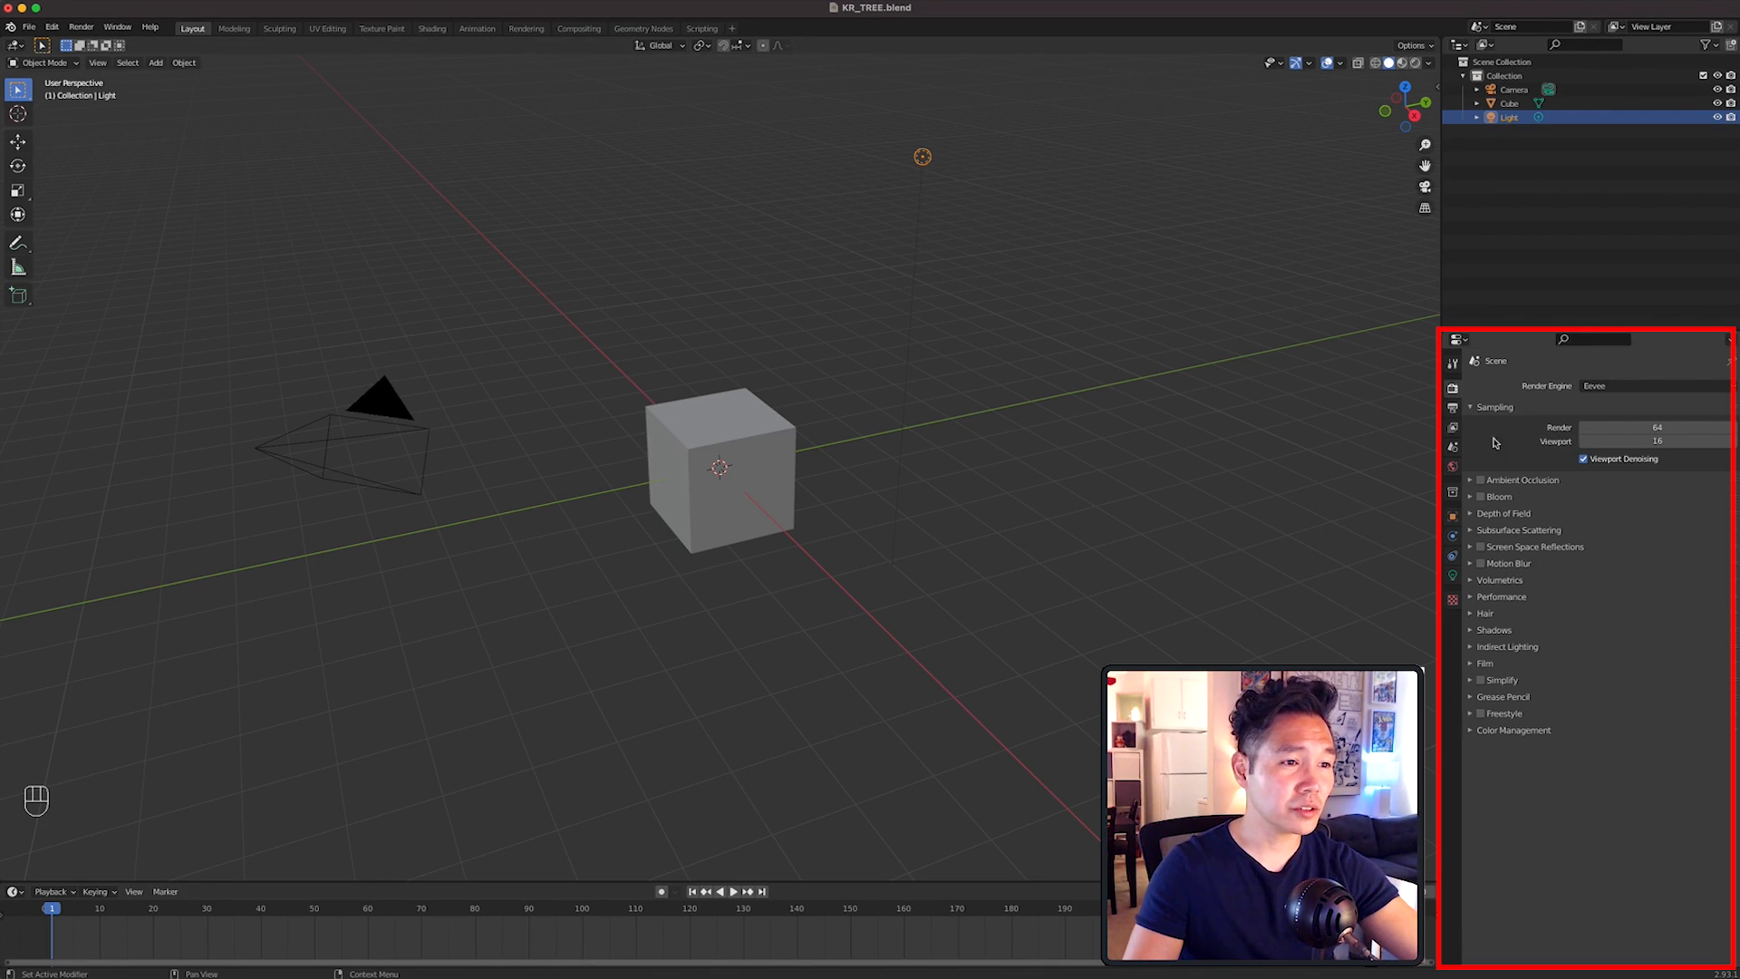
pyautogui.click(1479, 496)
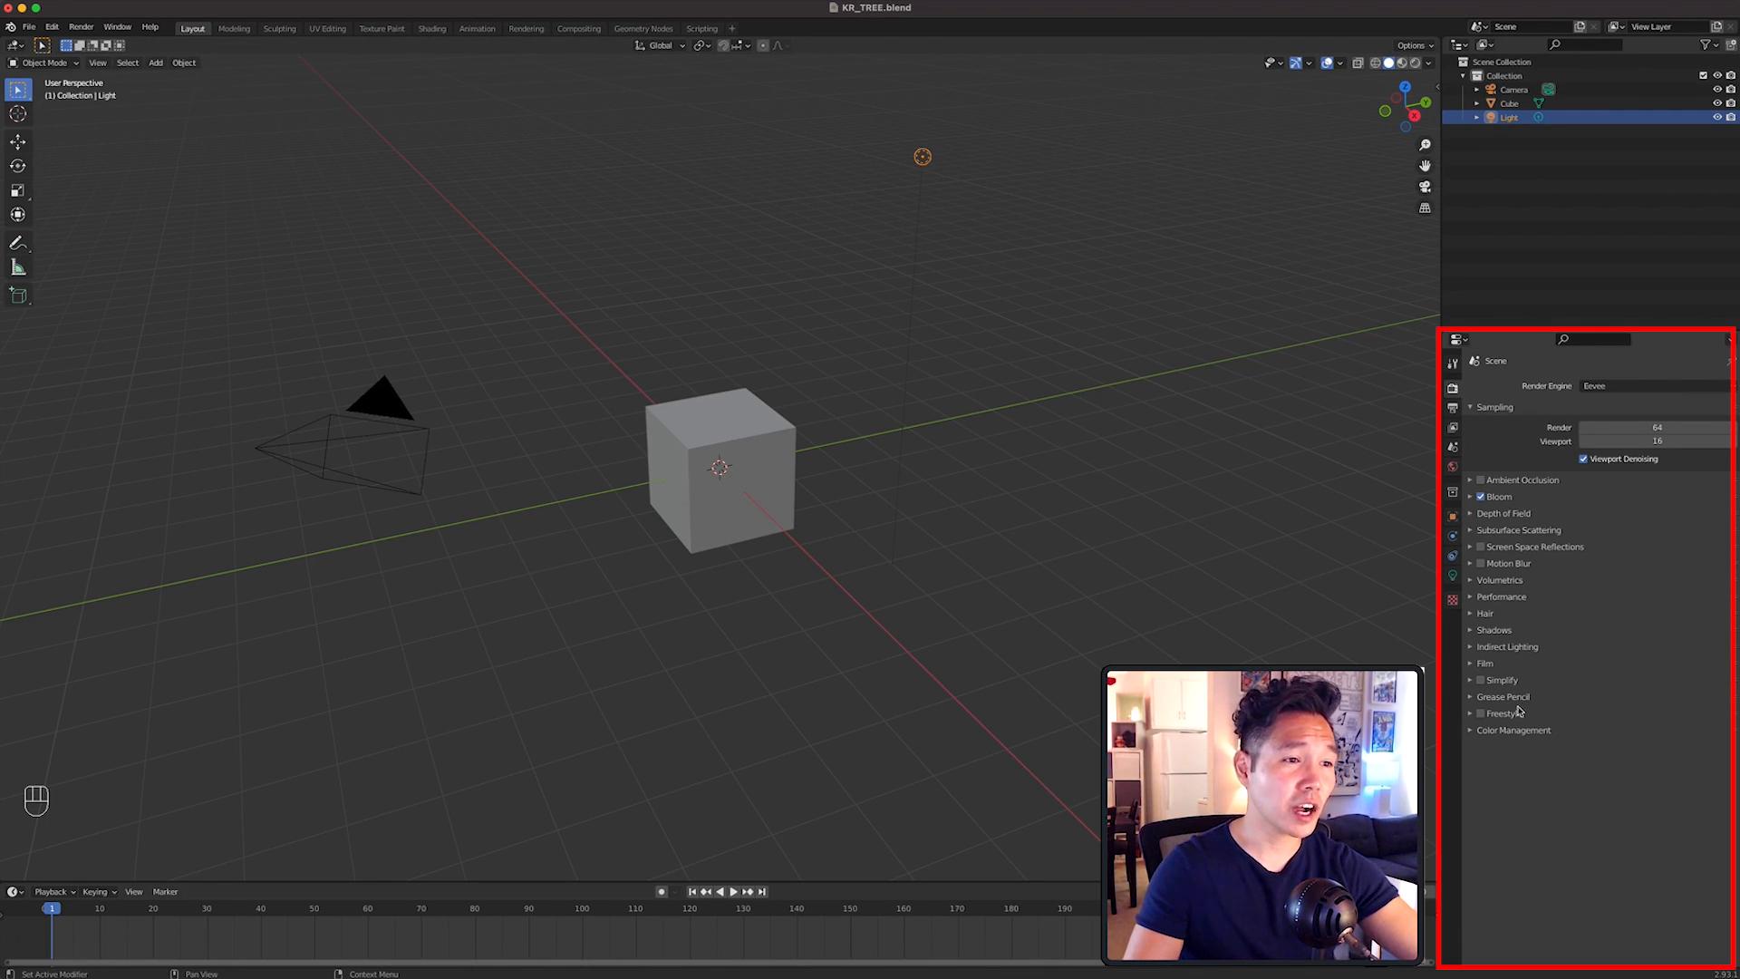
pyautogui.click(1512, 729)
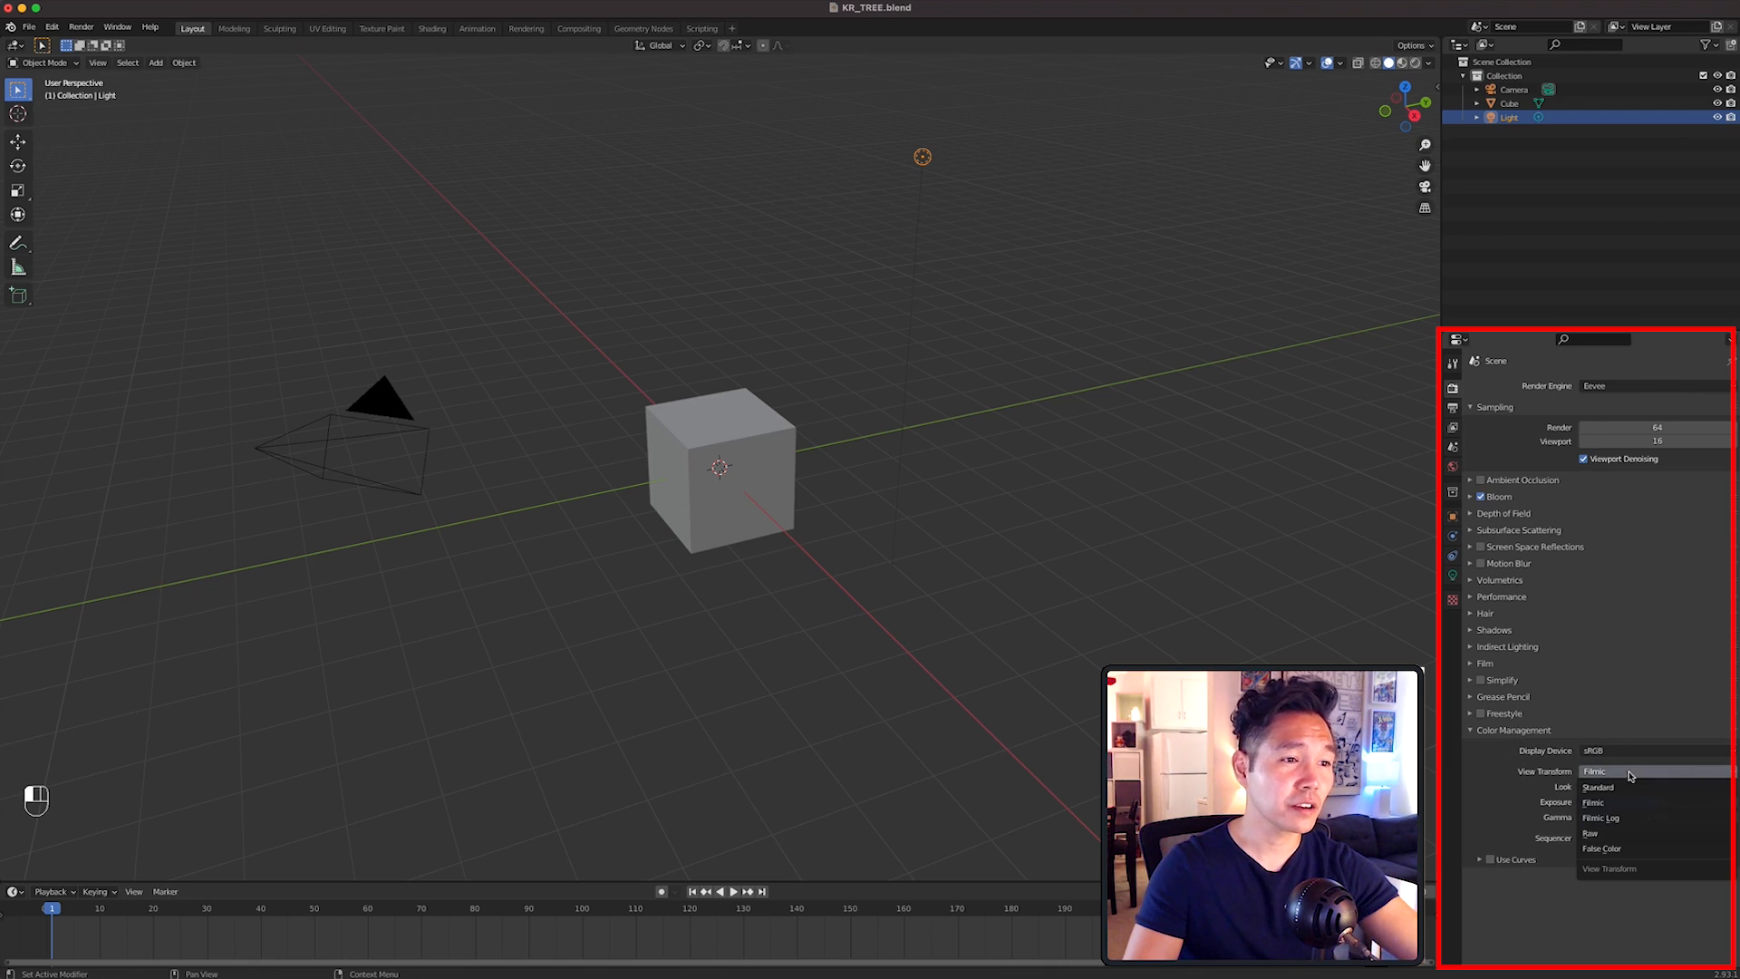
pyautogui.click(1598, 787)
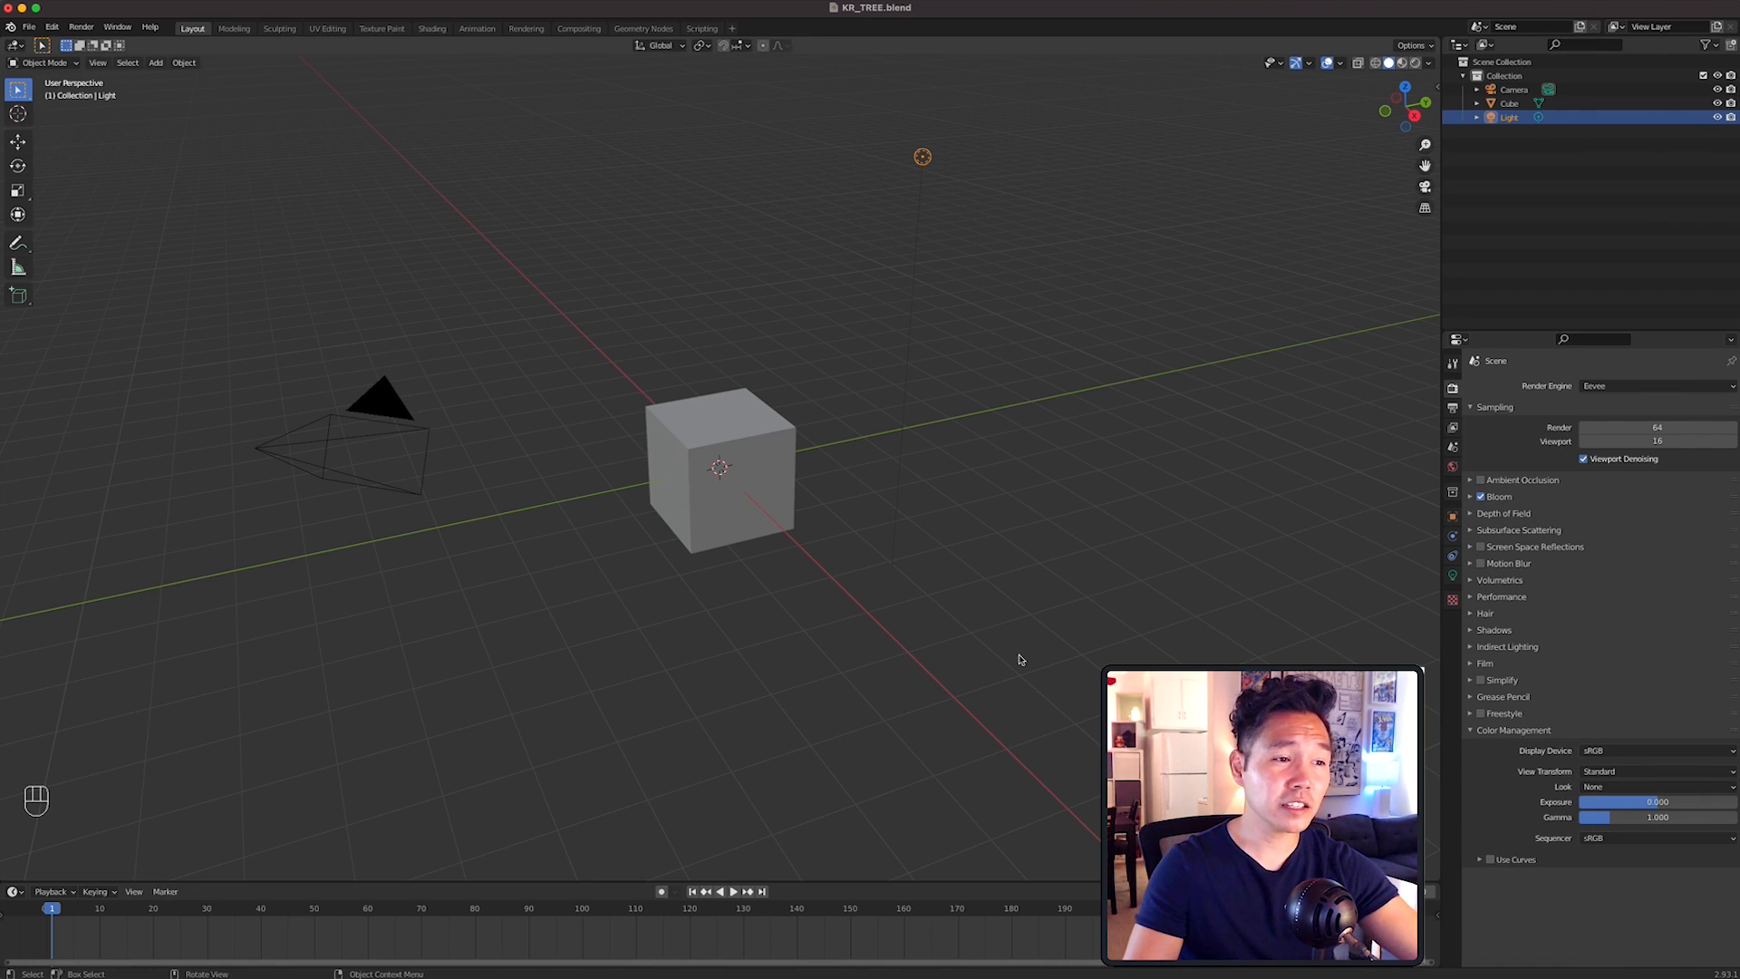
pyautogui.click(53, 26)
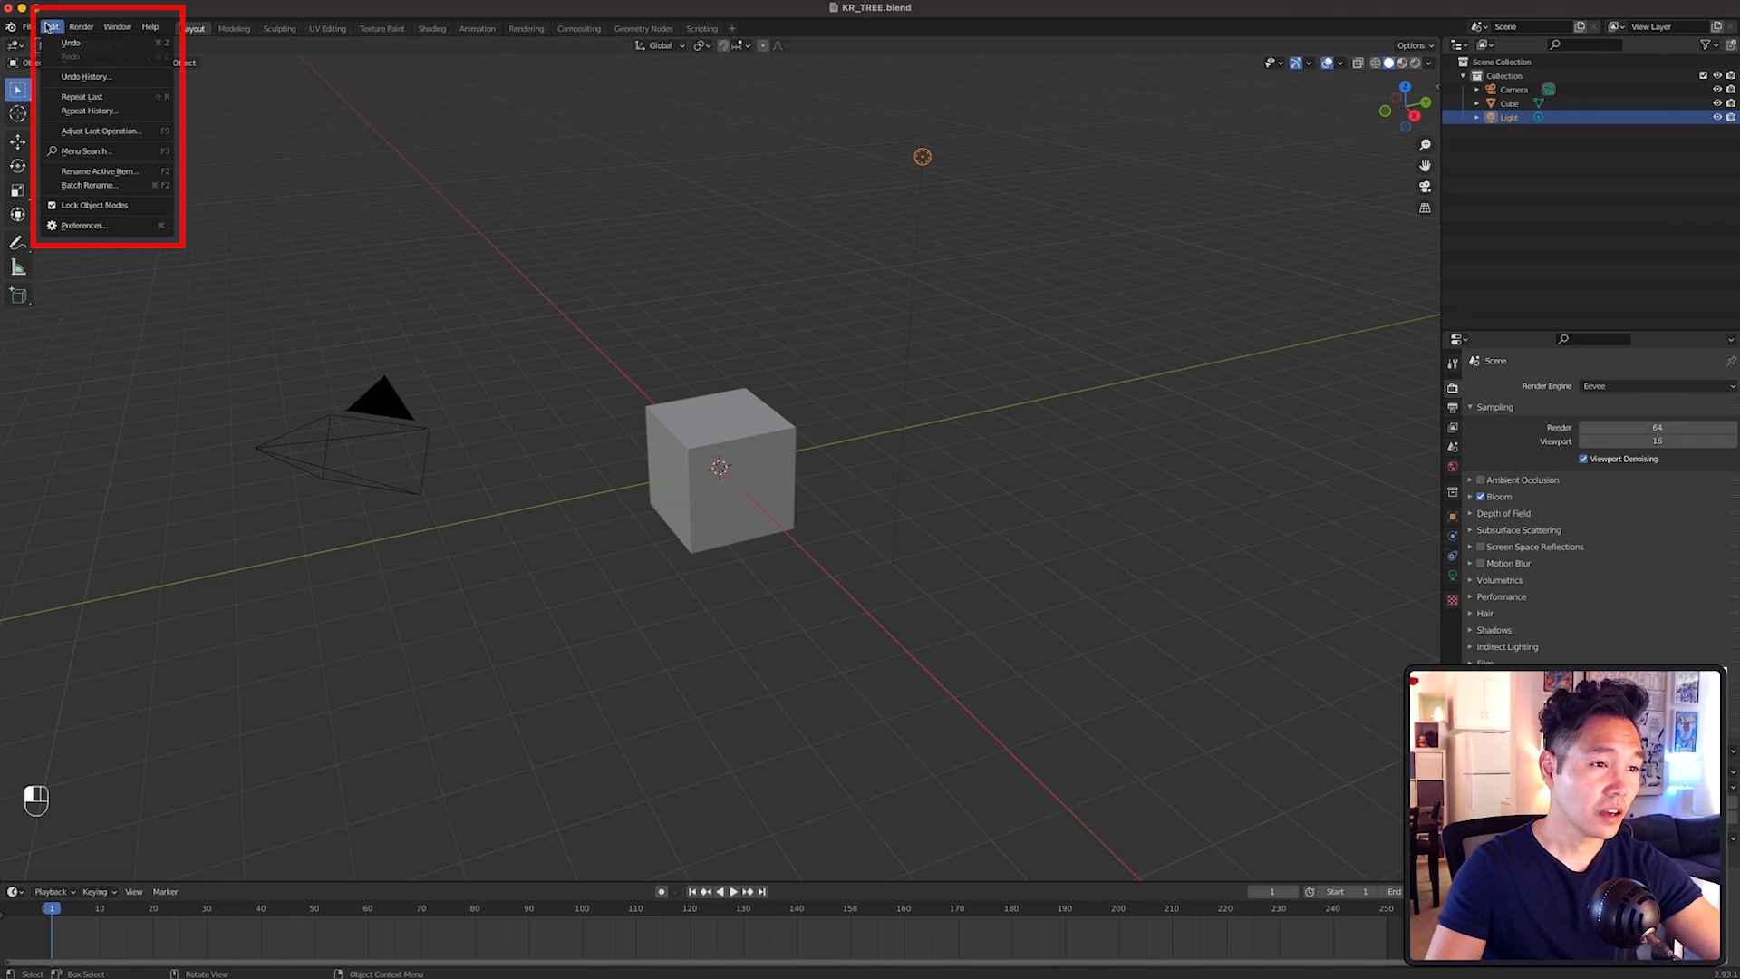
pyautogui.click(85, 225)
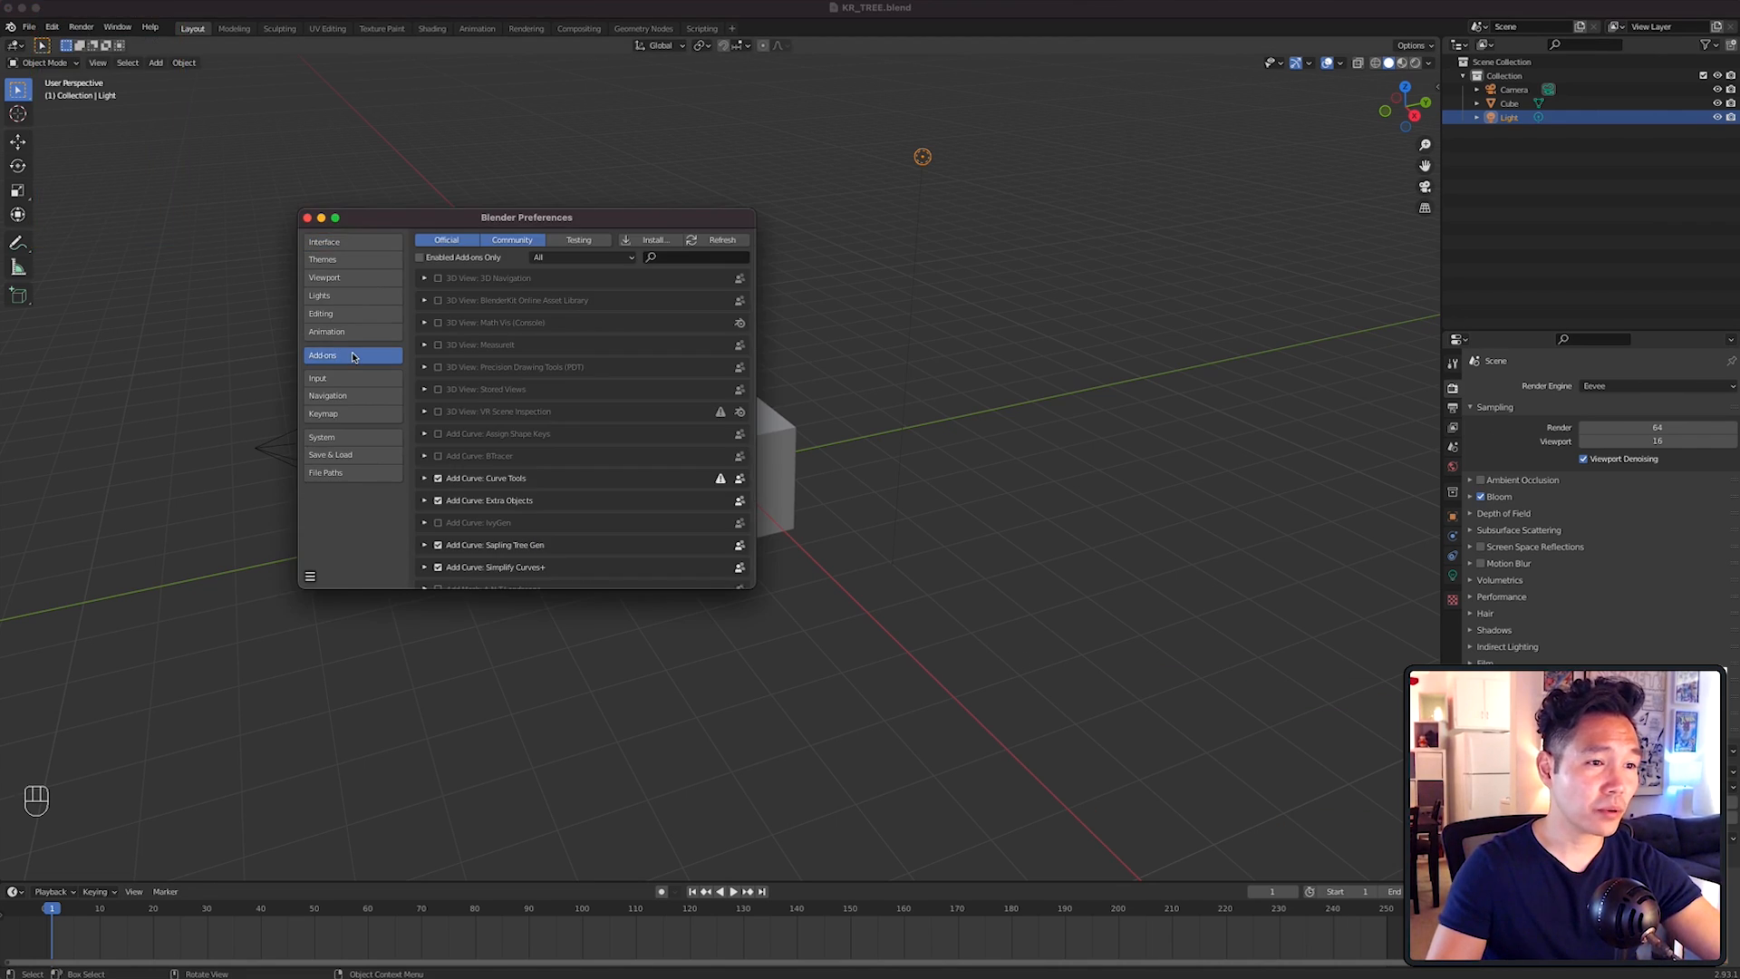
pyautogui.click(694, 258)
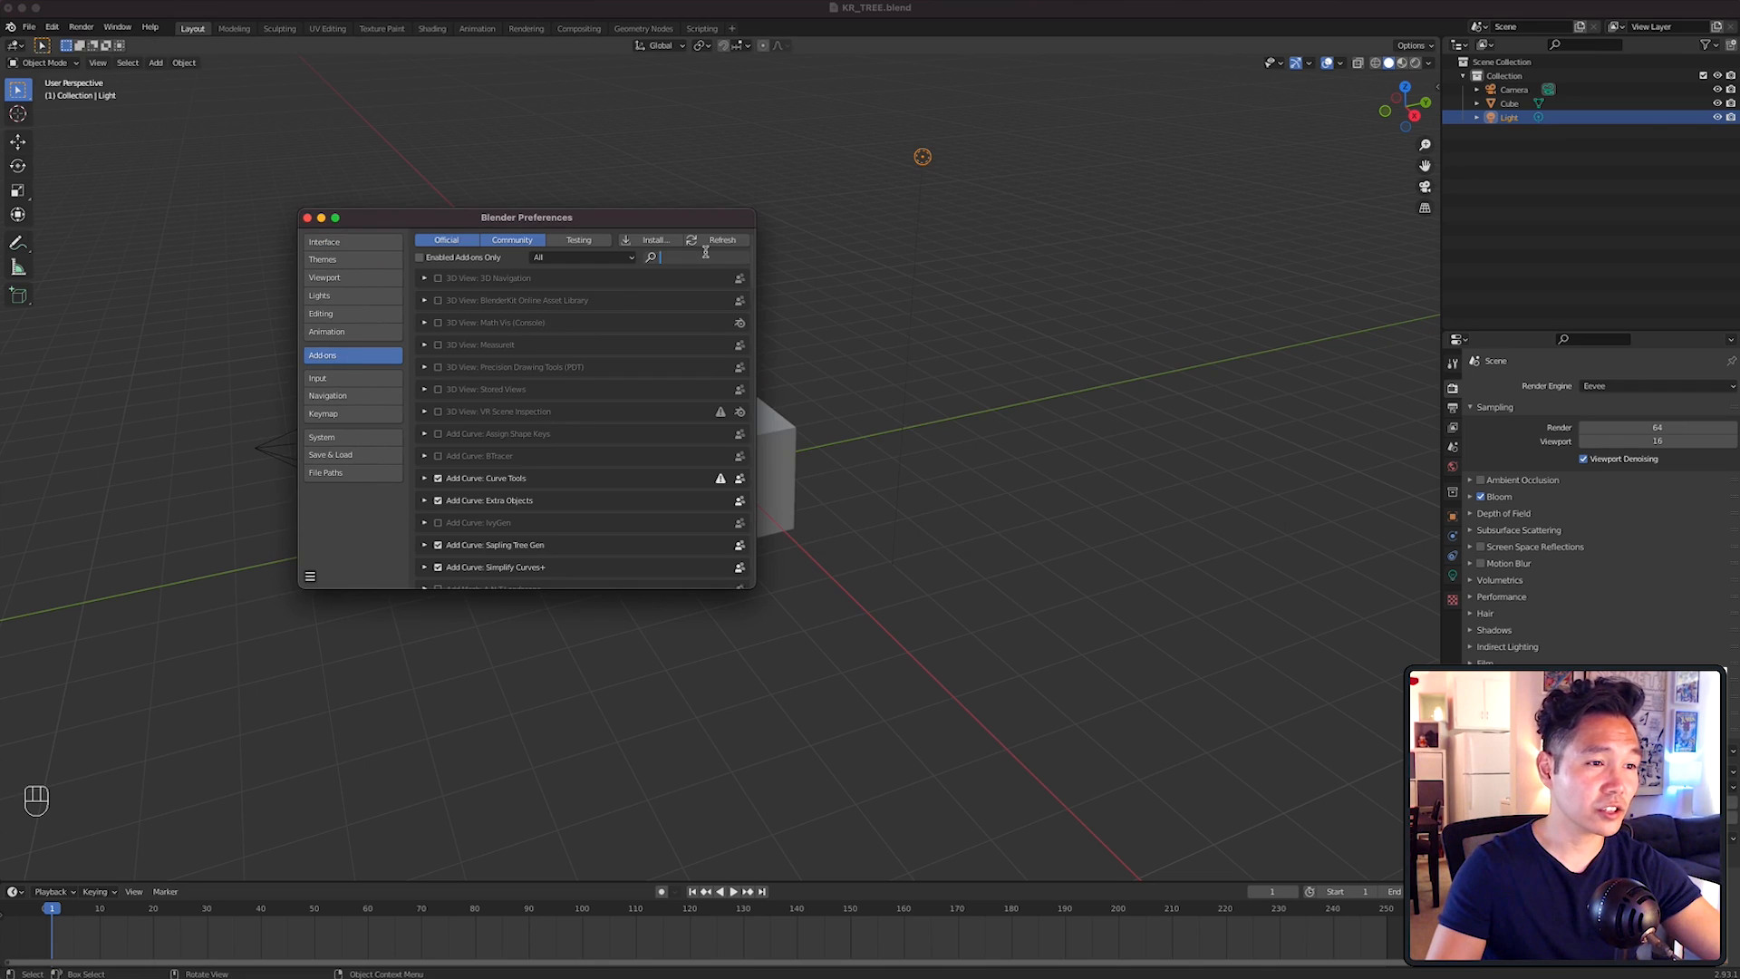
pyautogui.write('SAPLING')
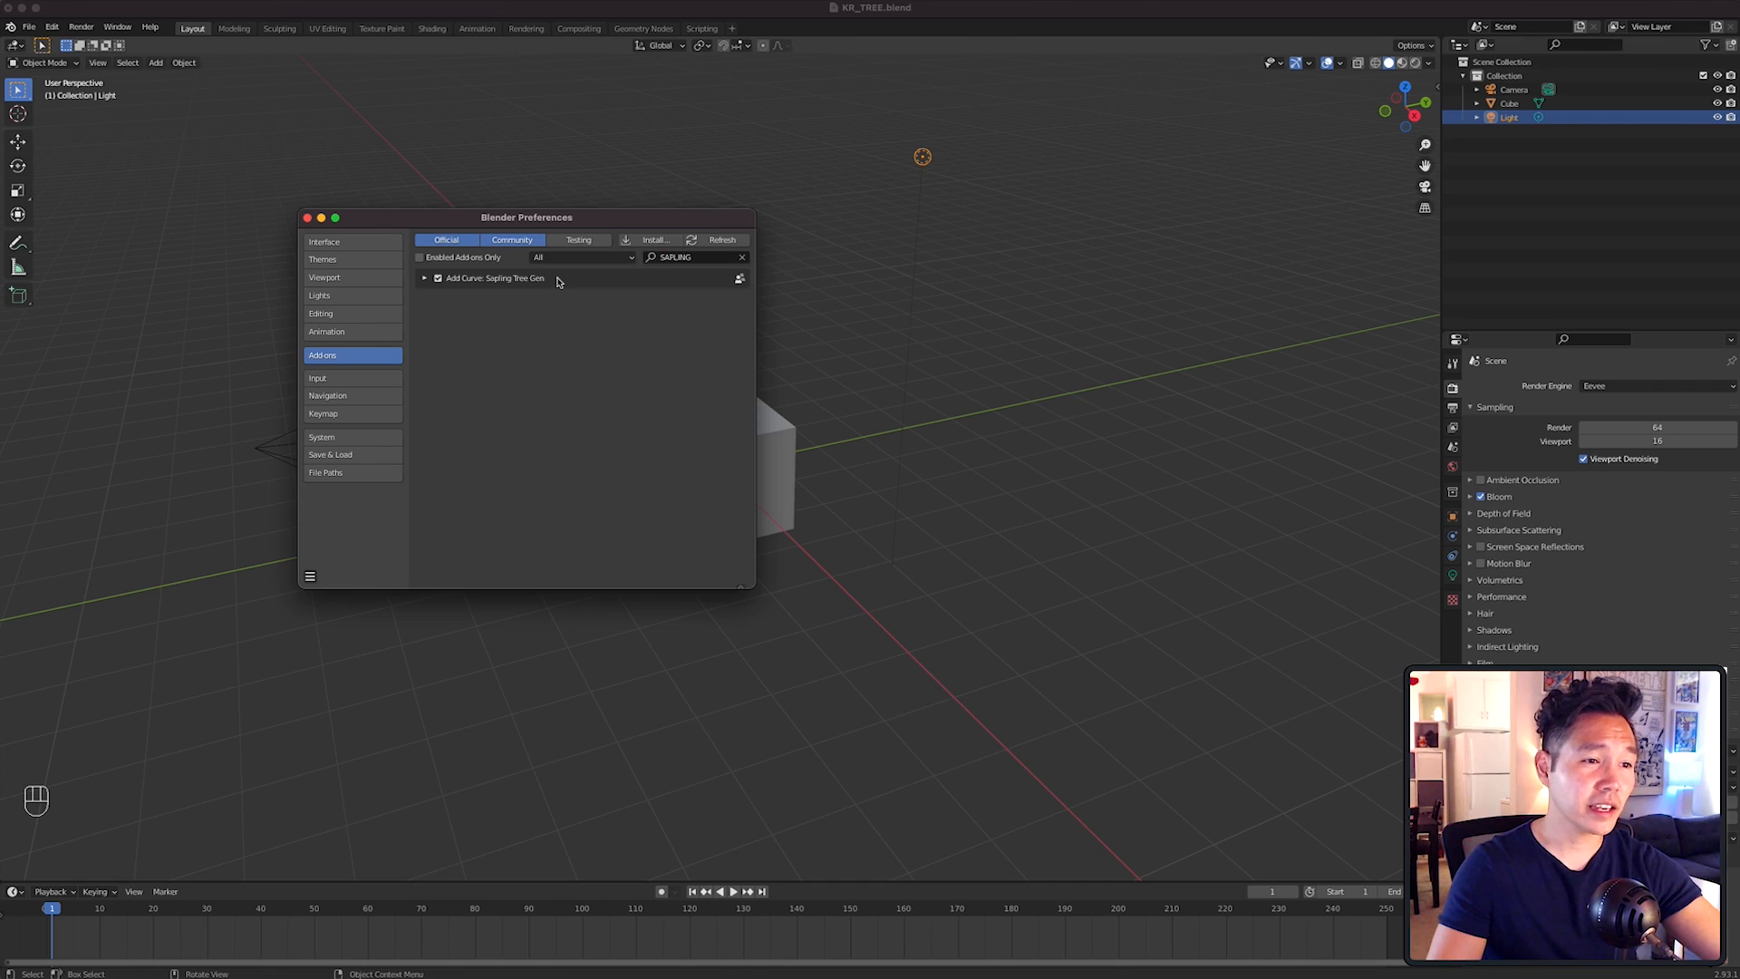
pyautogui.click(308, 217)
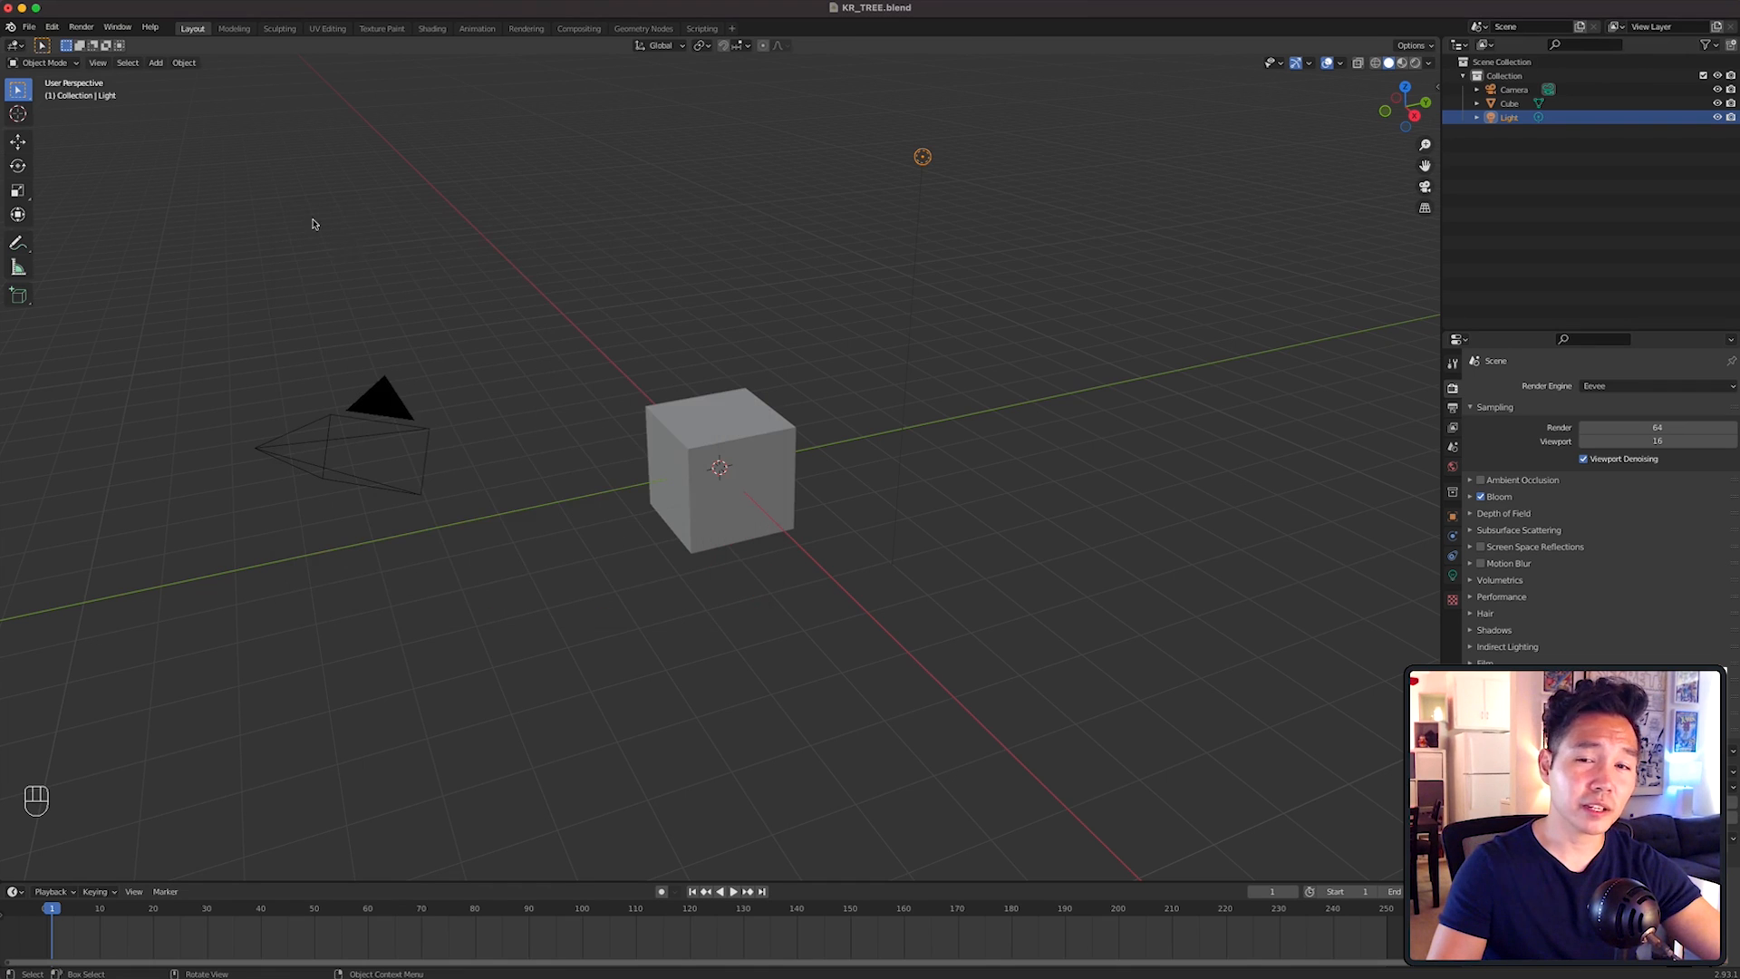
# Add a Sapling Tree Gen tree using the white_birch preset with Branch Splitting Levels 1.
pyautogui.press('shift+a')
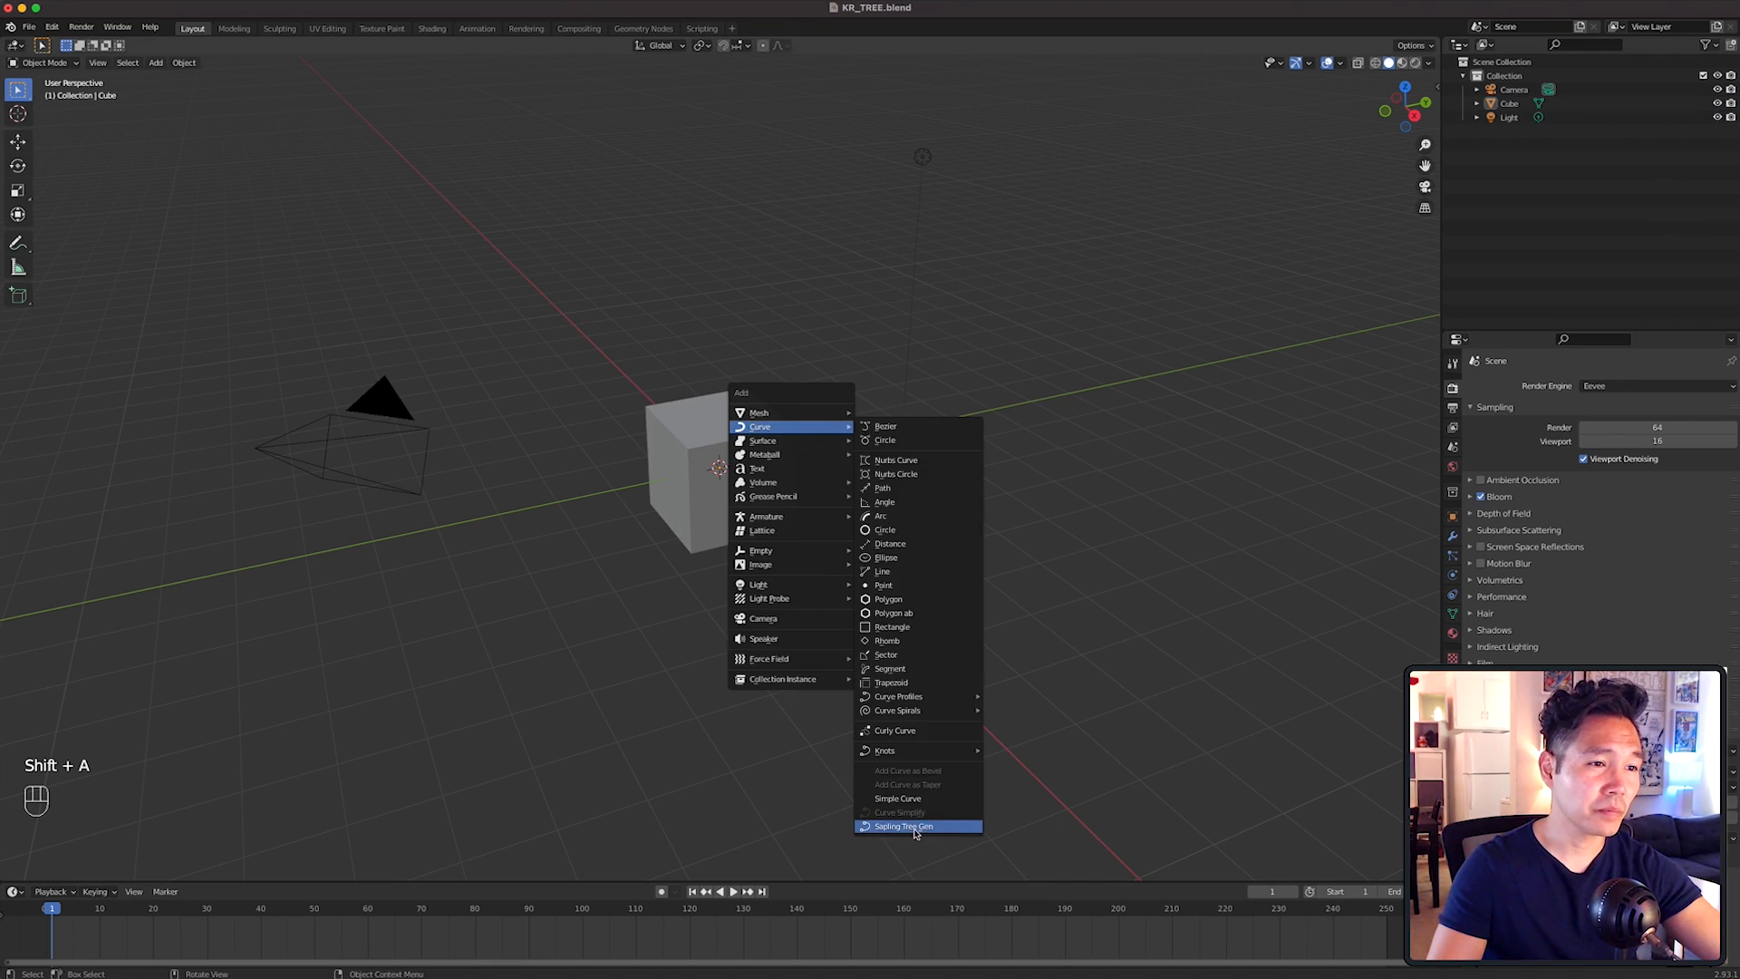
pyautogui.click(904, 826)
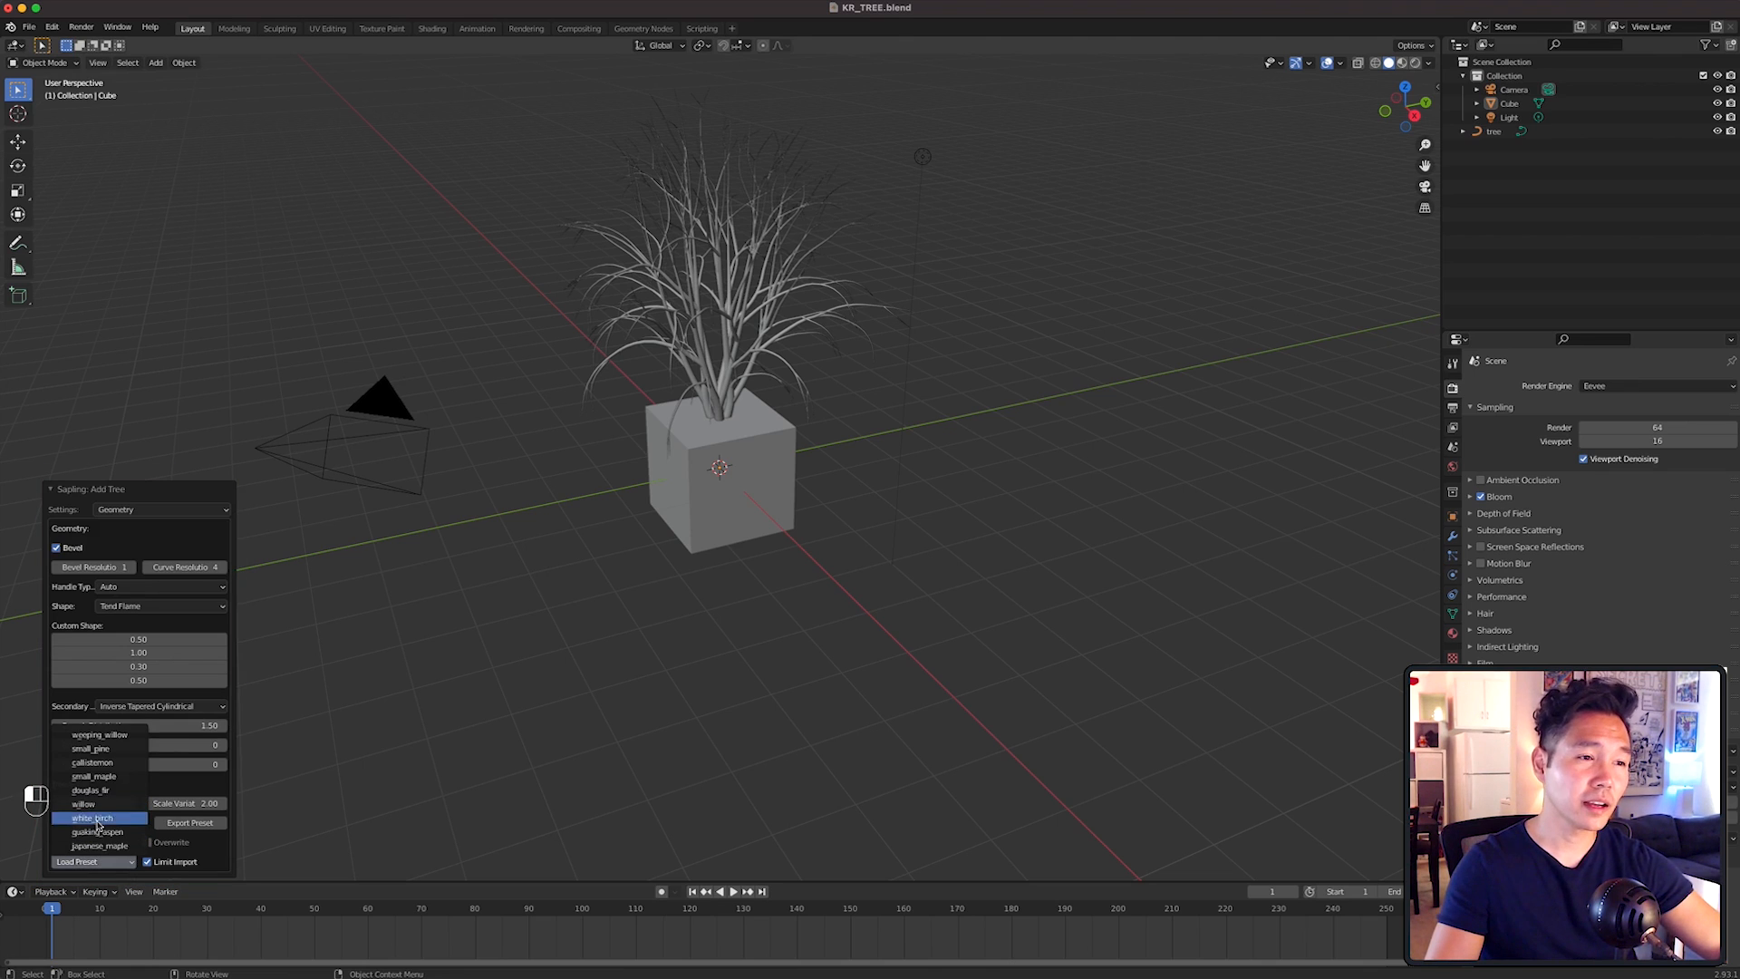
pyautogui.click(92, 817)
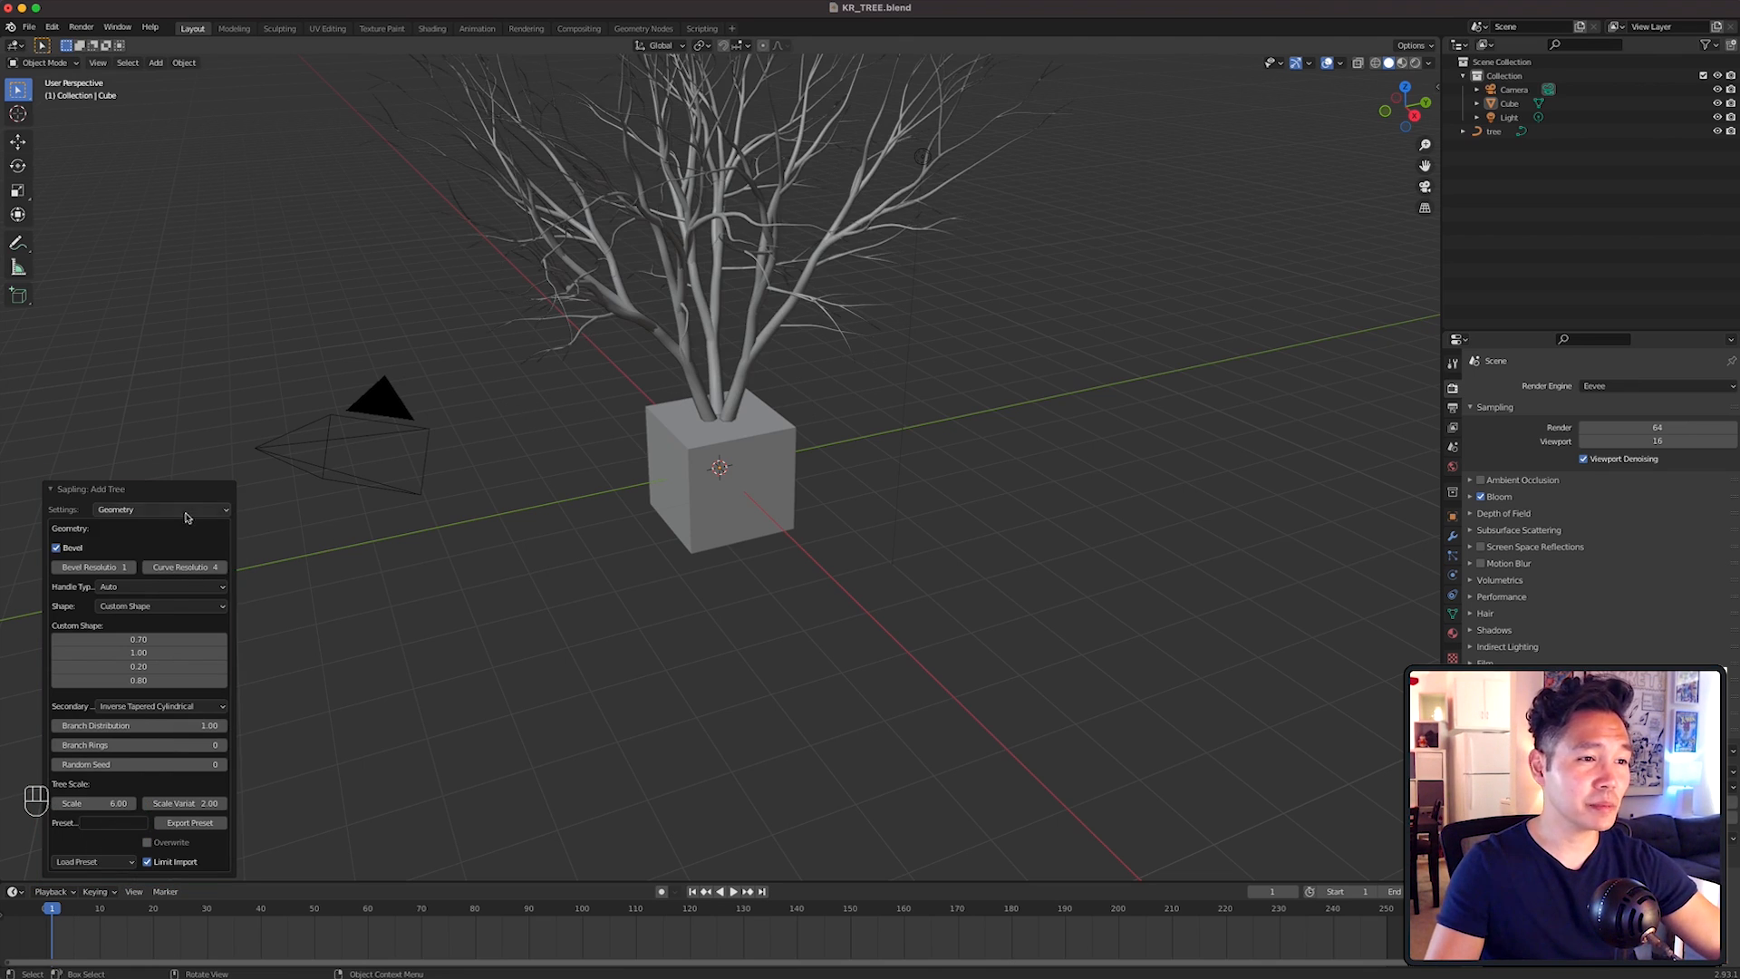
pyautogui.click(161, 509)
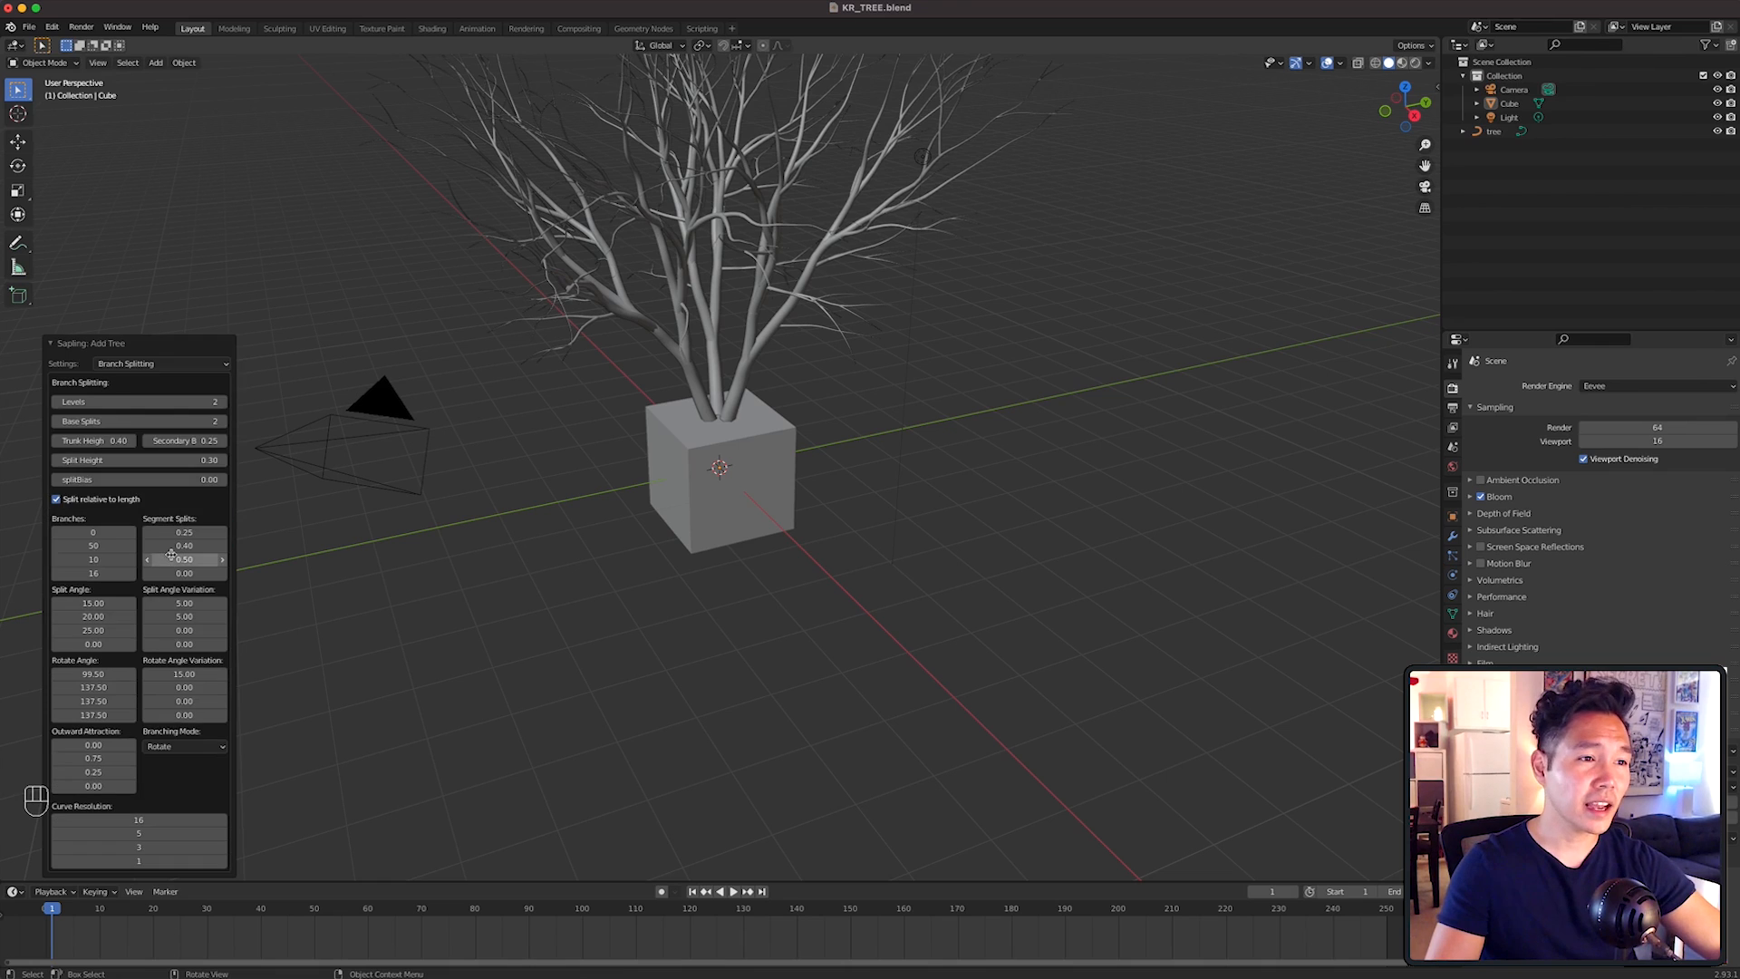
pyautogui.click(137, 401)
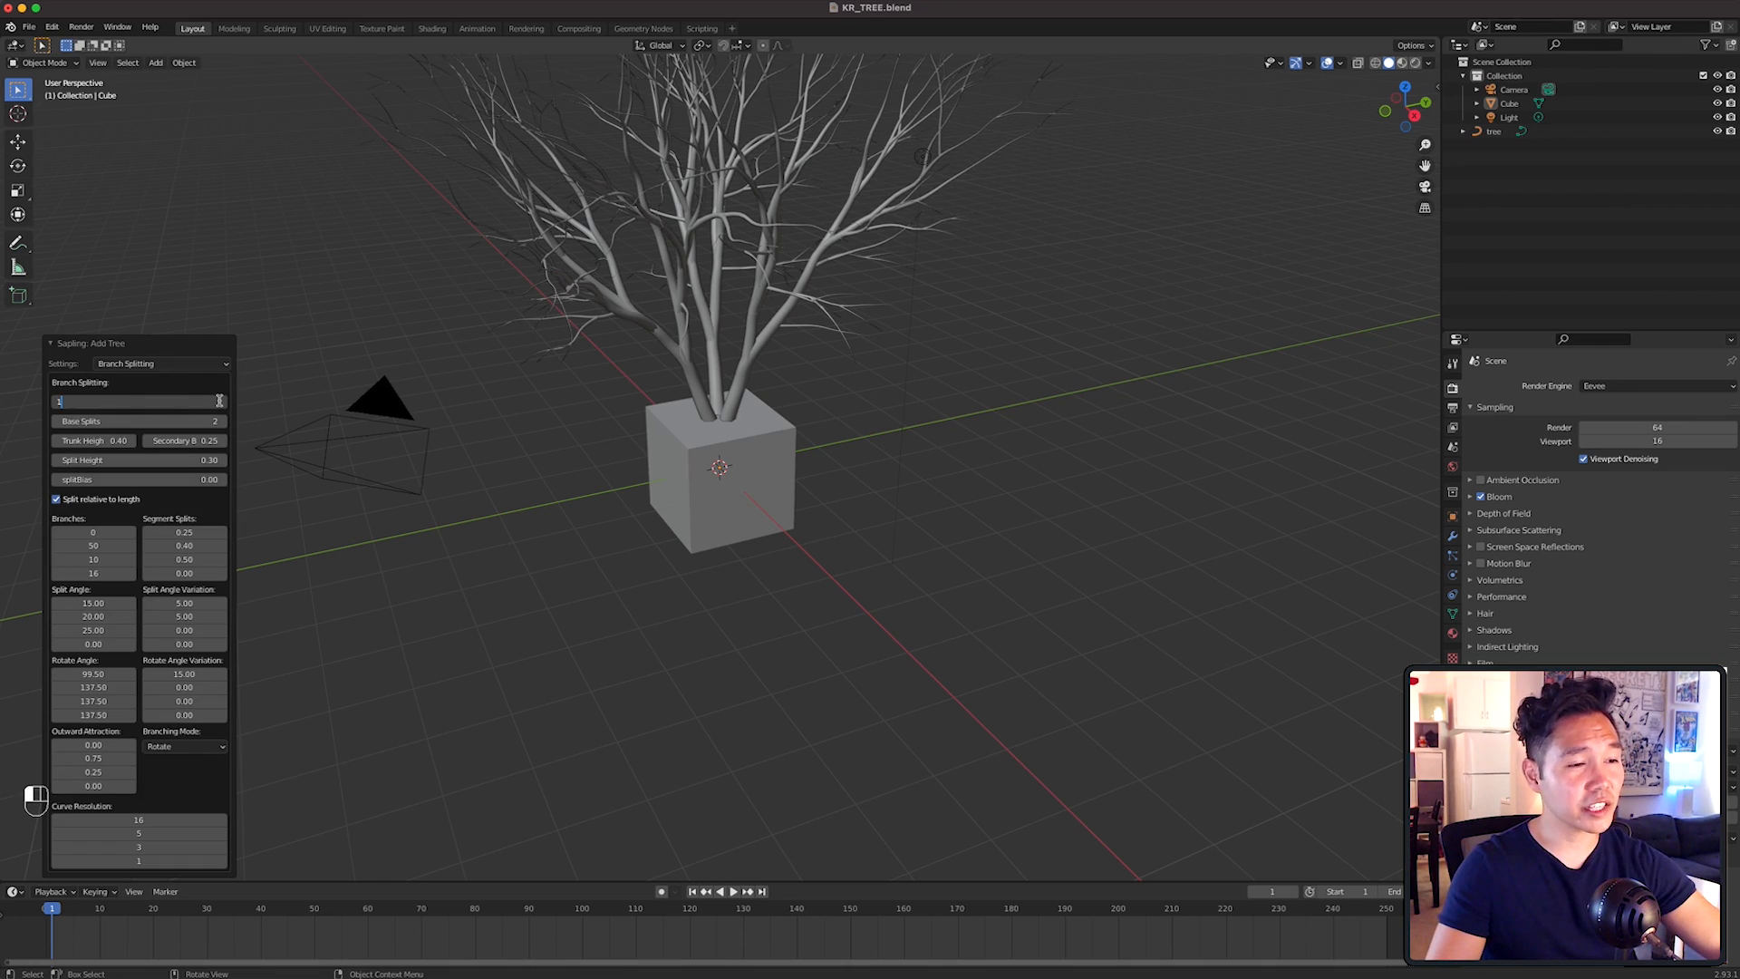
pyautogui.click(138, 400)
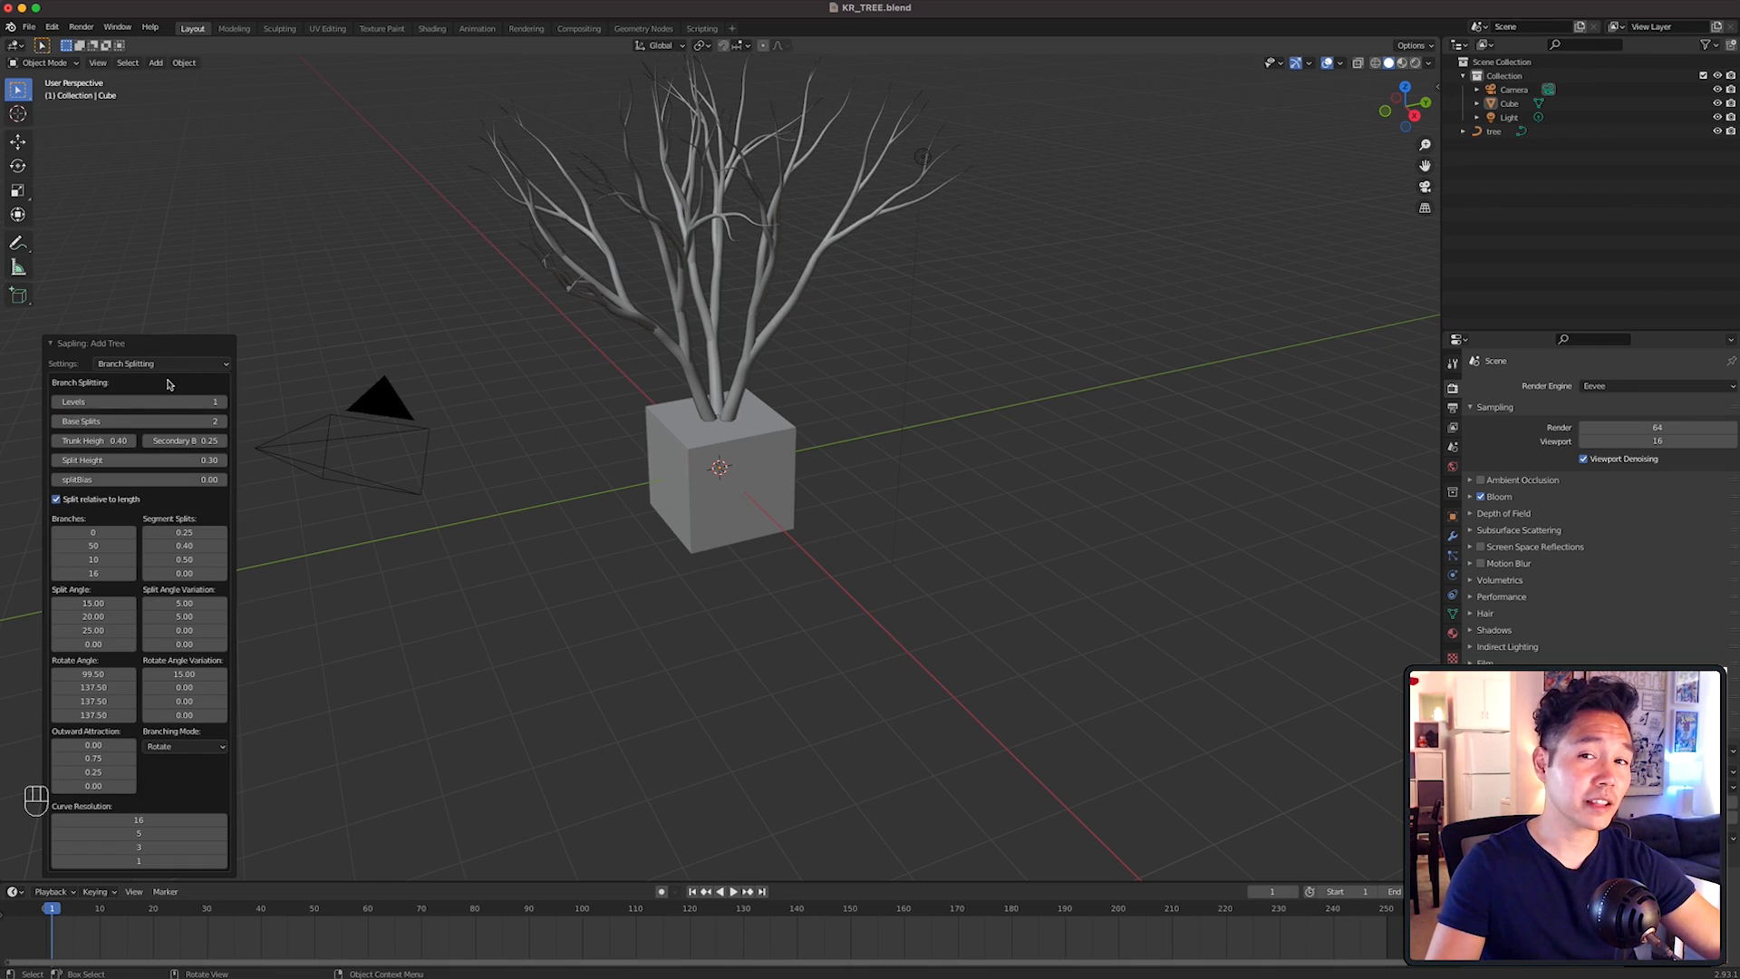
pyautogui.click(719, 516)
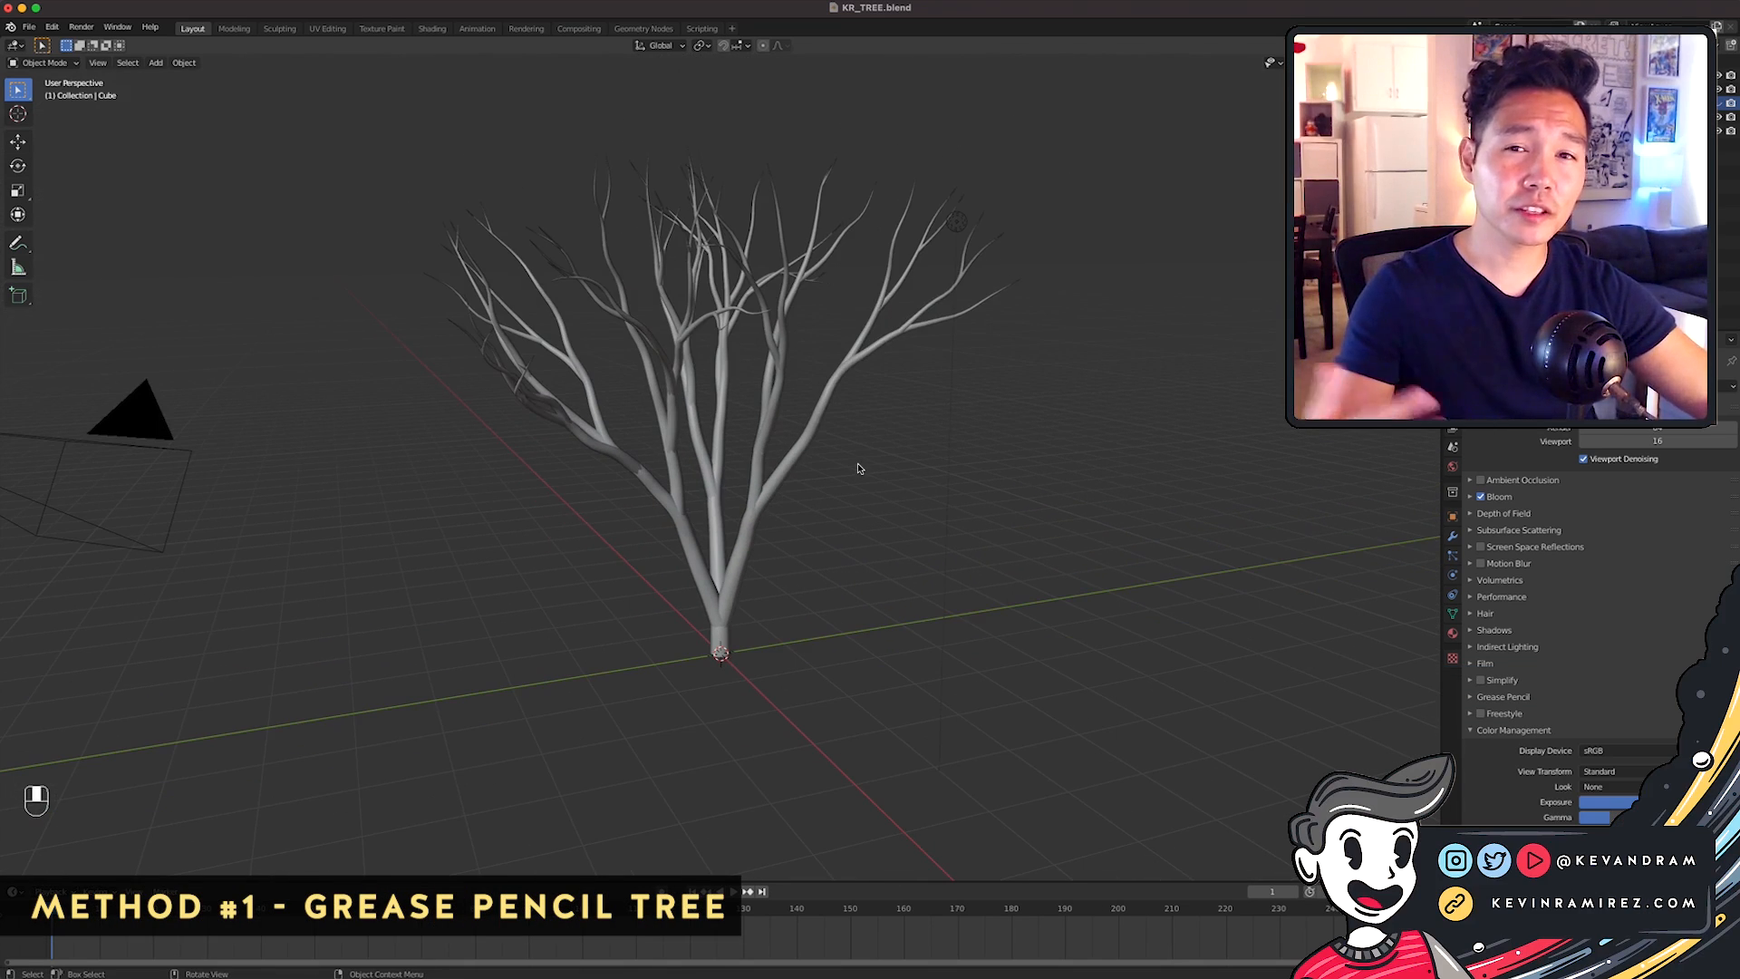
pyautogui.moveTo(933, 480)
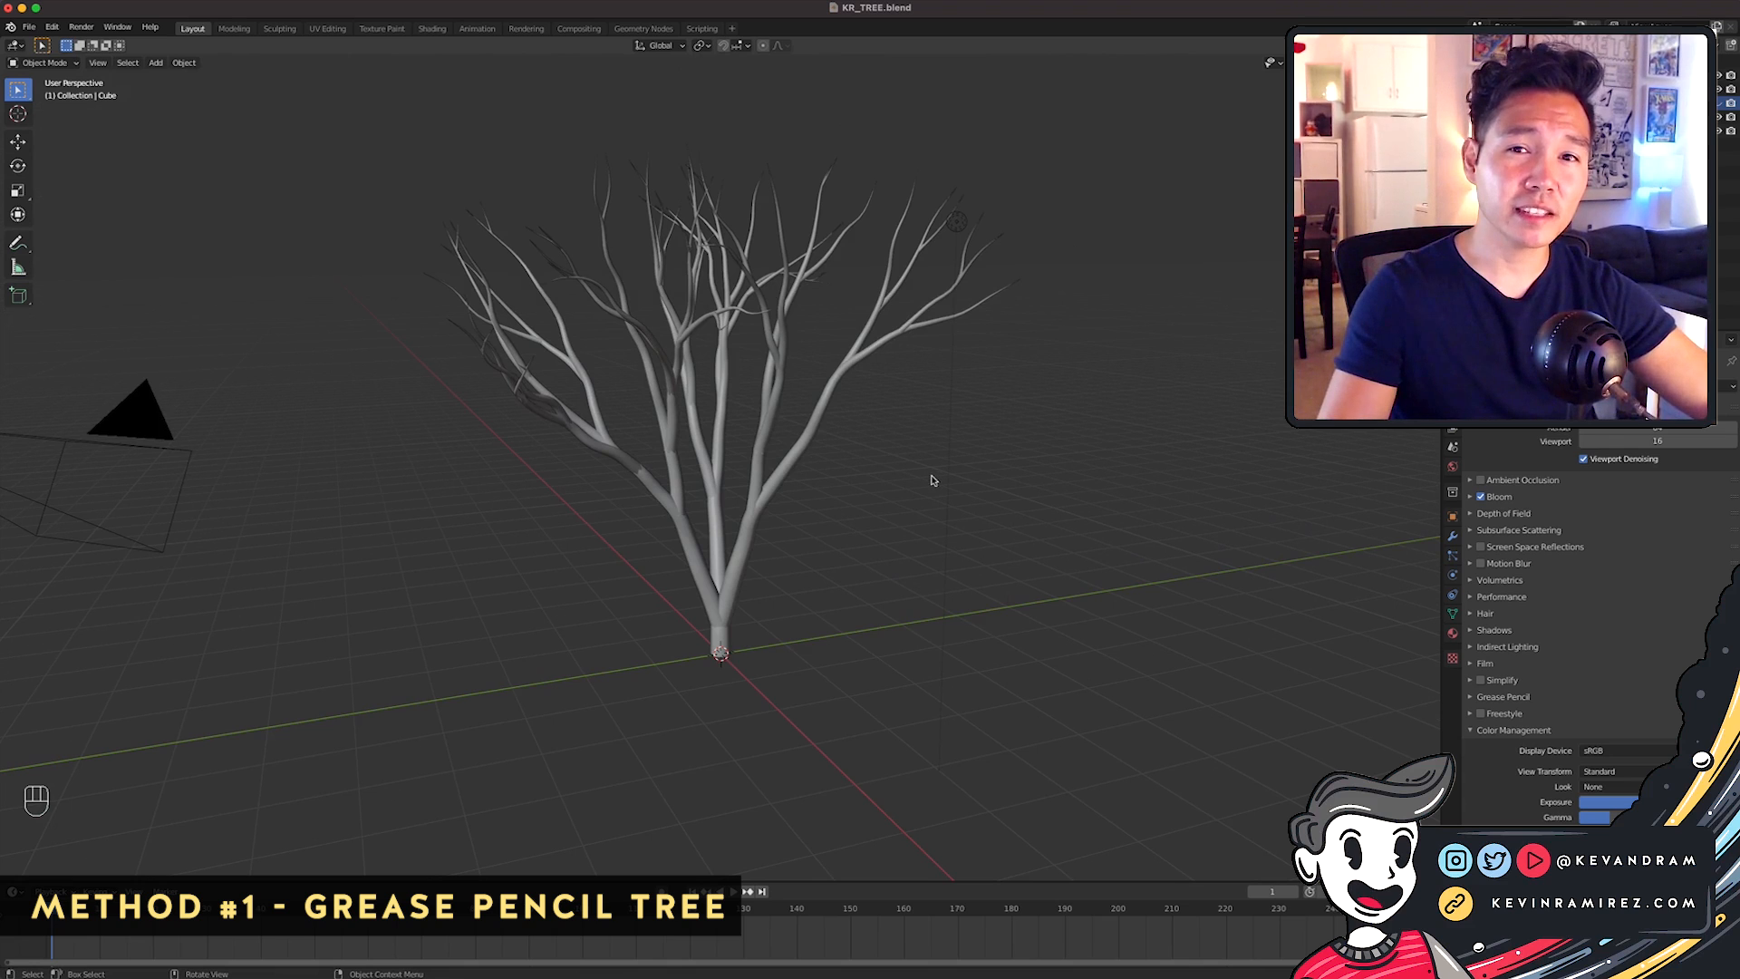
# Convert TREE1 to a mesh, then to a Grease Pencil object.
pyautogui.press('shift+d')
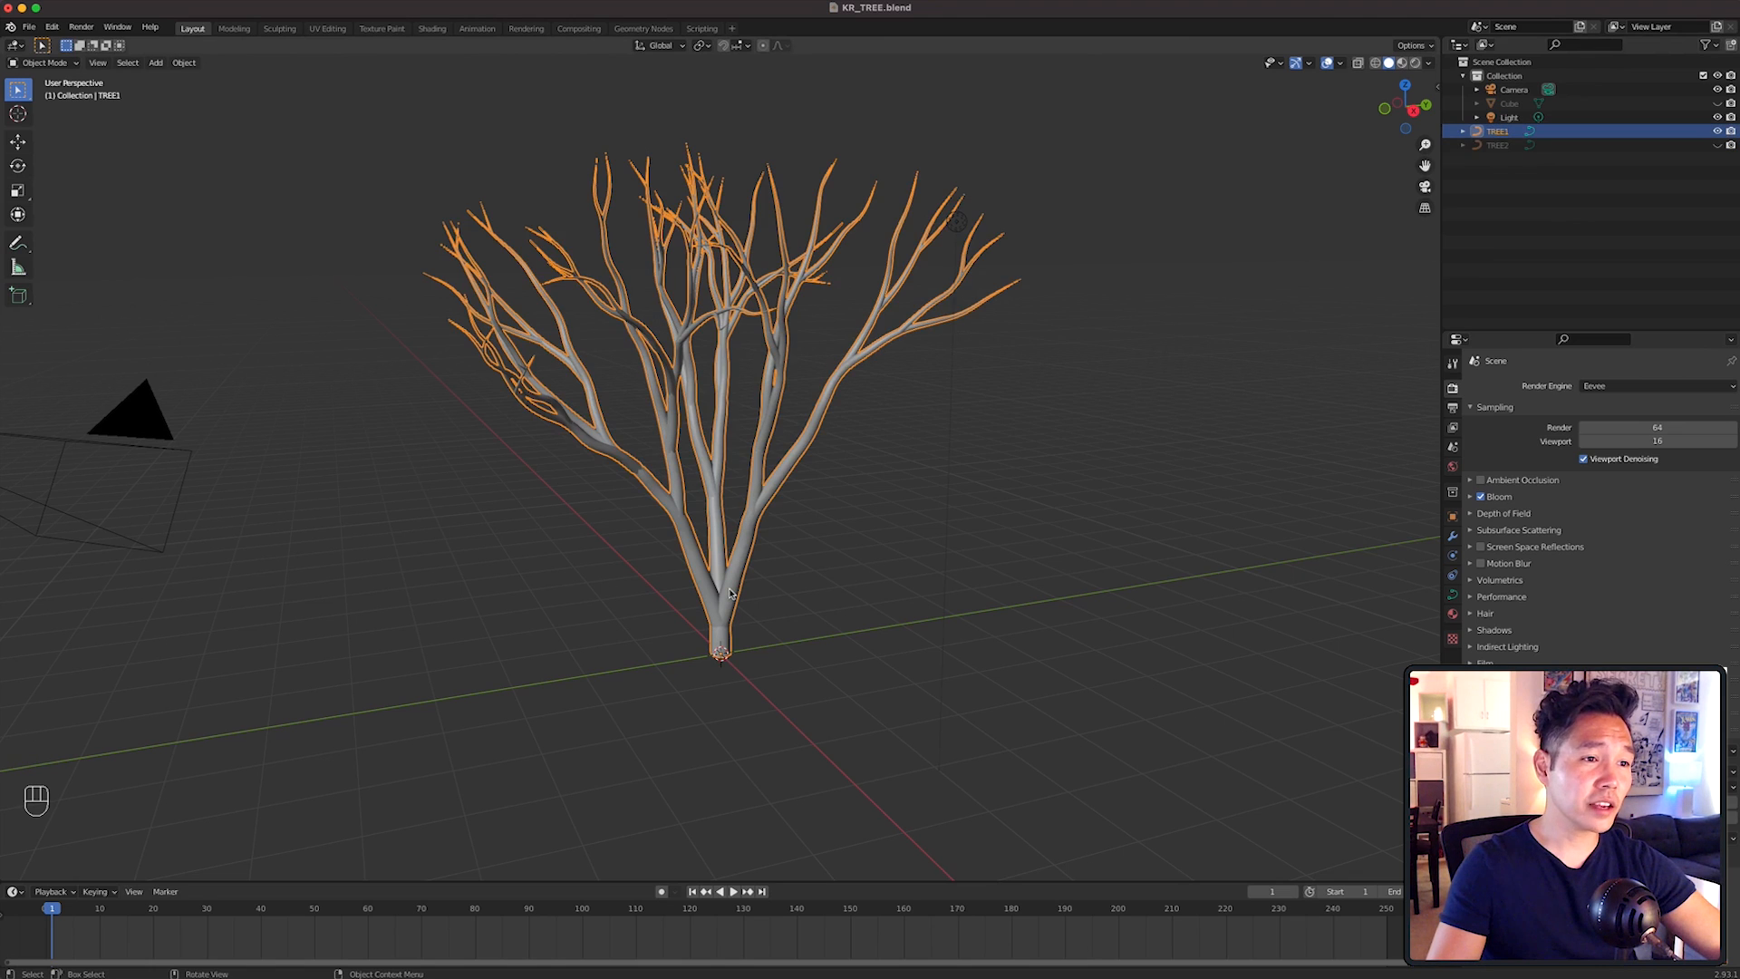
pyautogui.rightClick(729, 592)
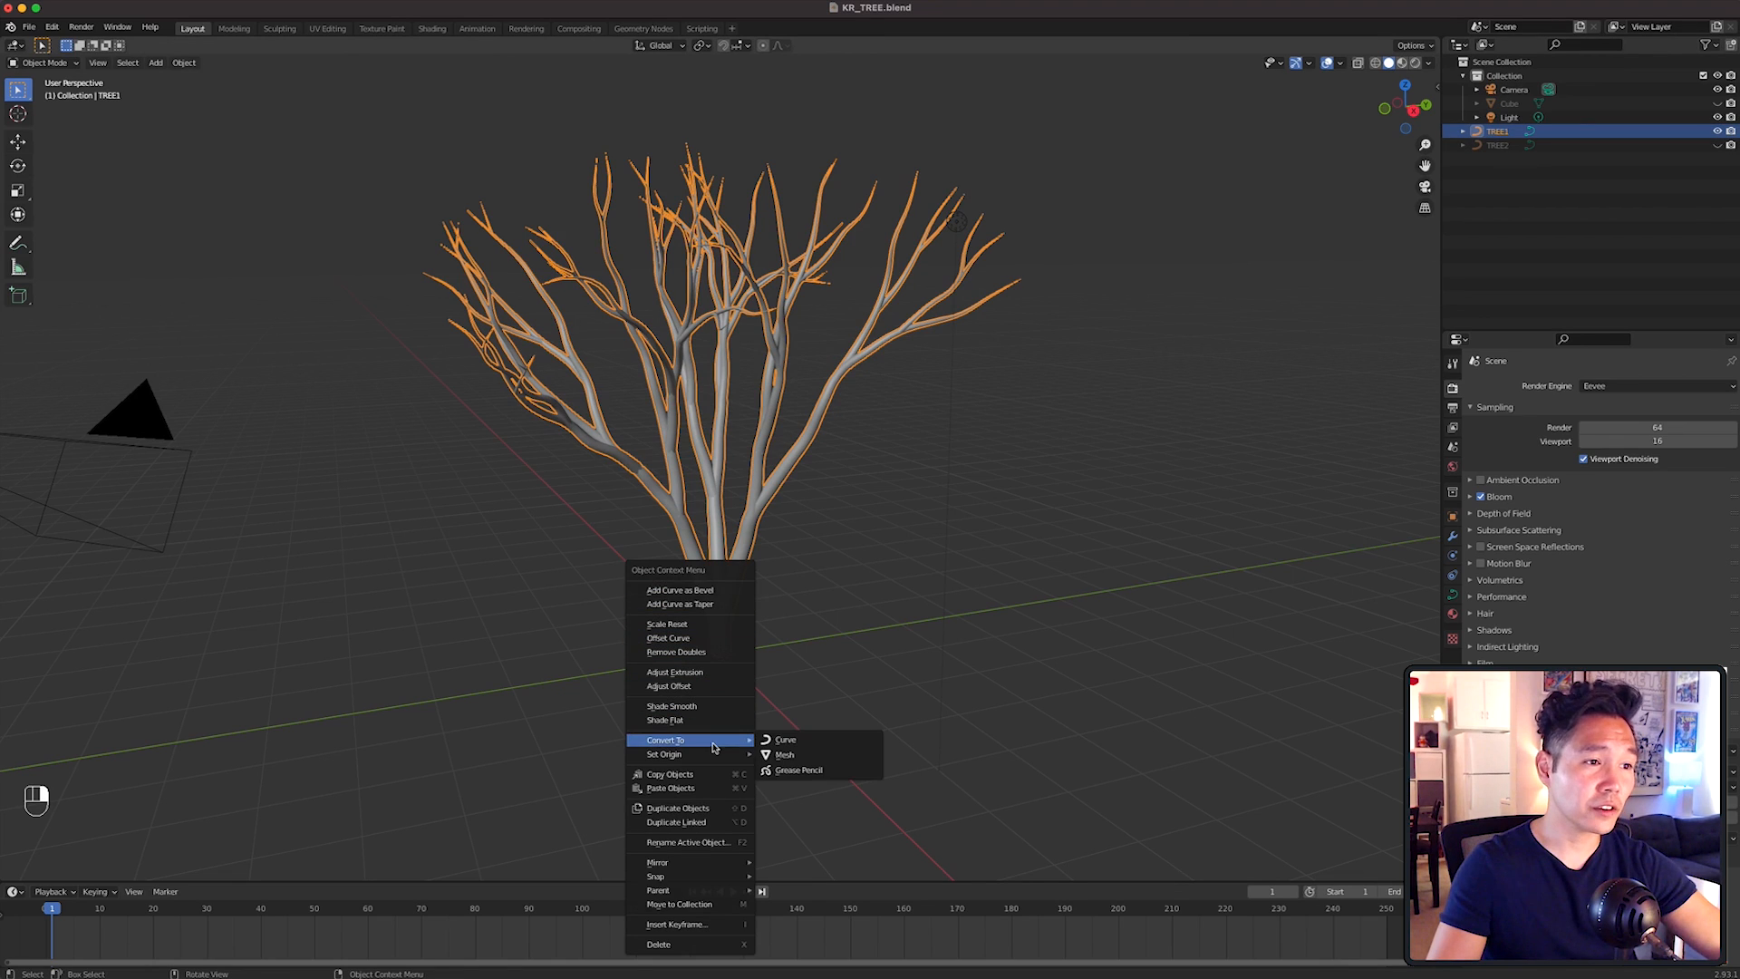
pyautogui.moveTo(782, 755)
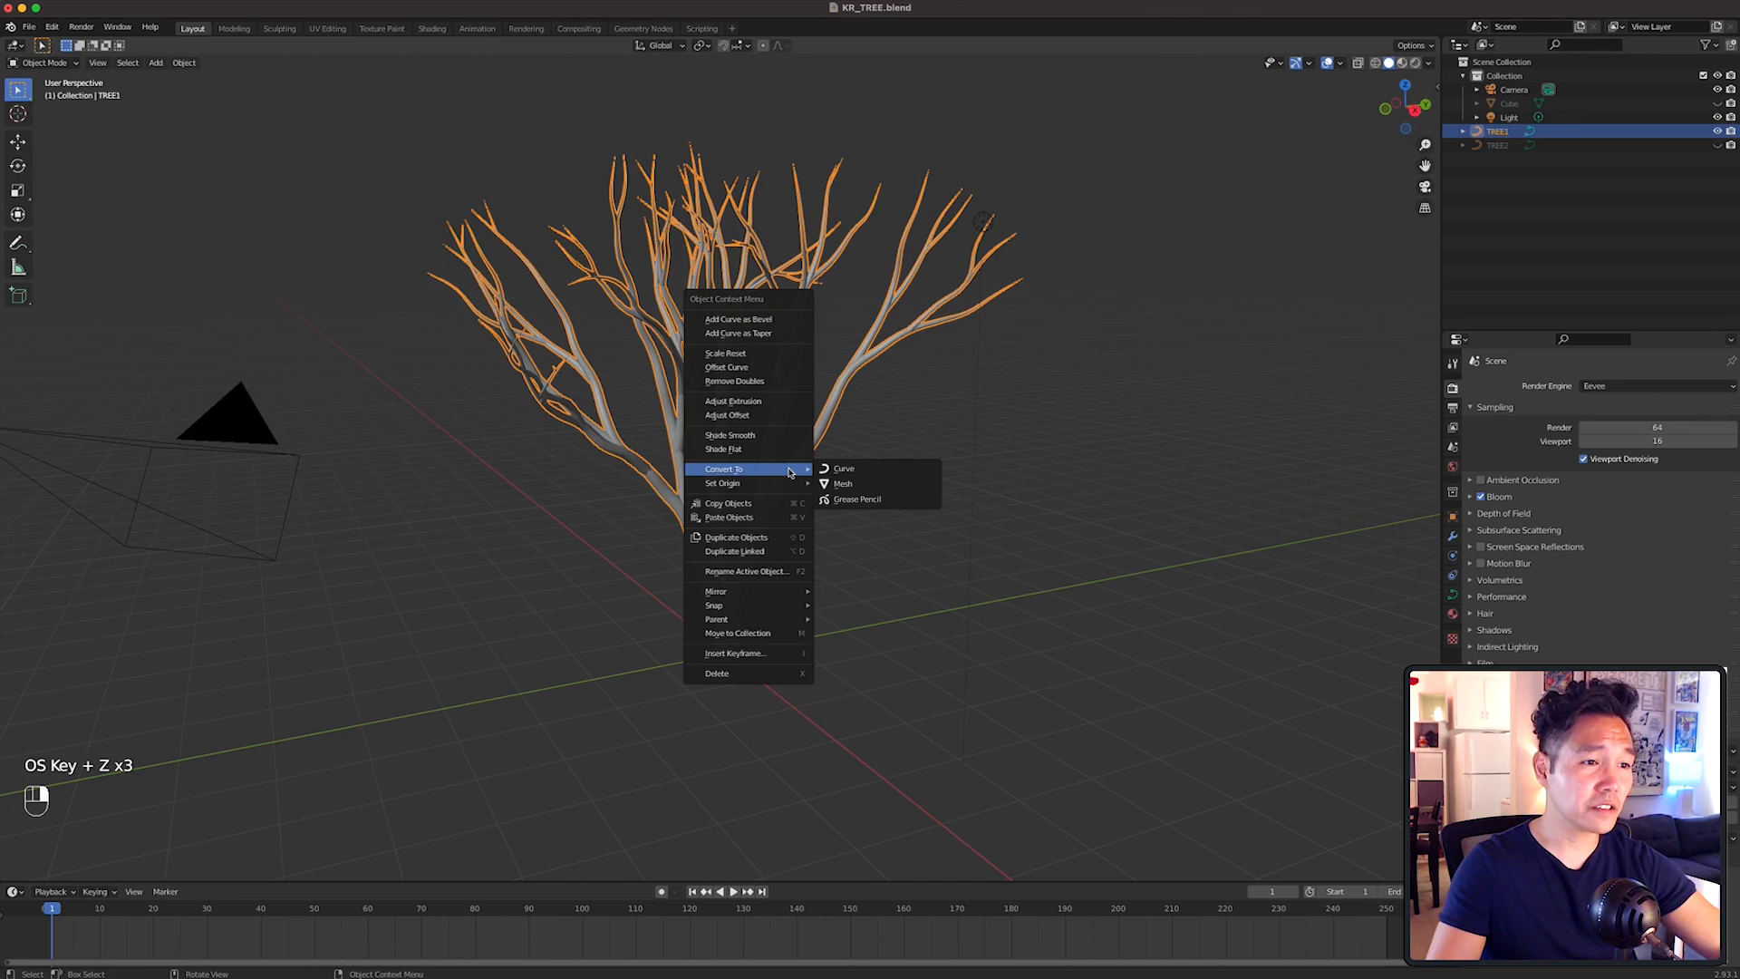
pyautogui.moveTo(843, 484)
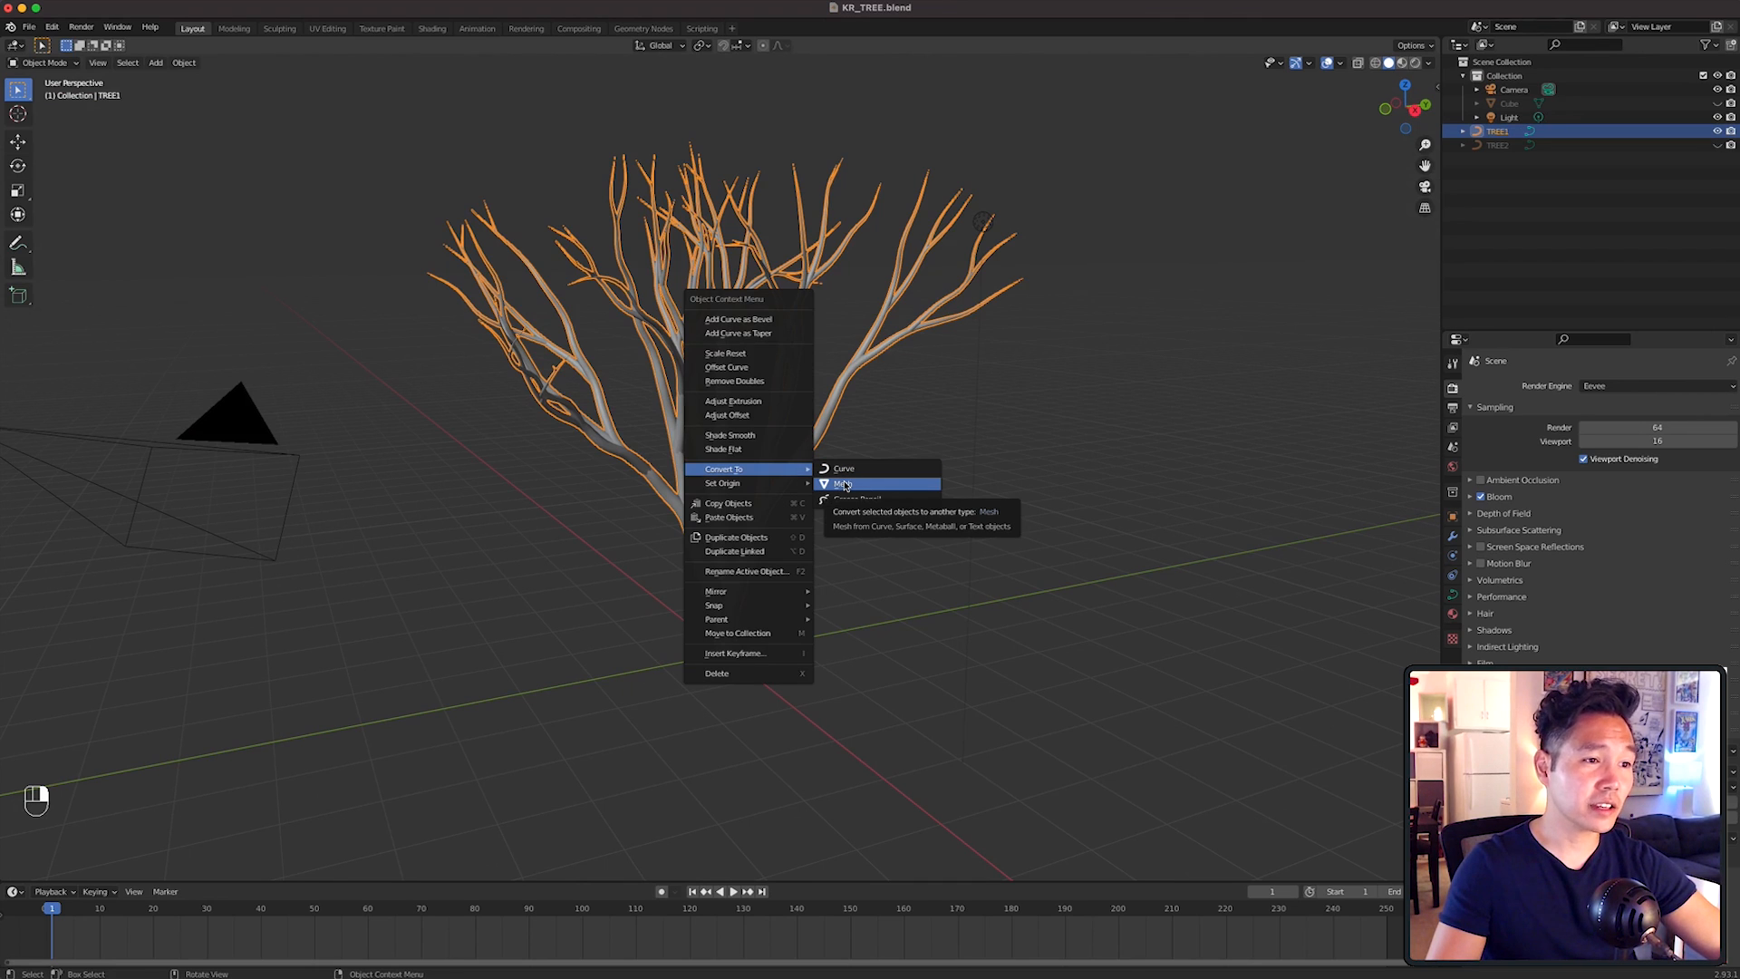
pyautogui.click(847, 483)
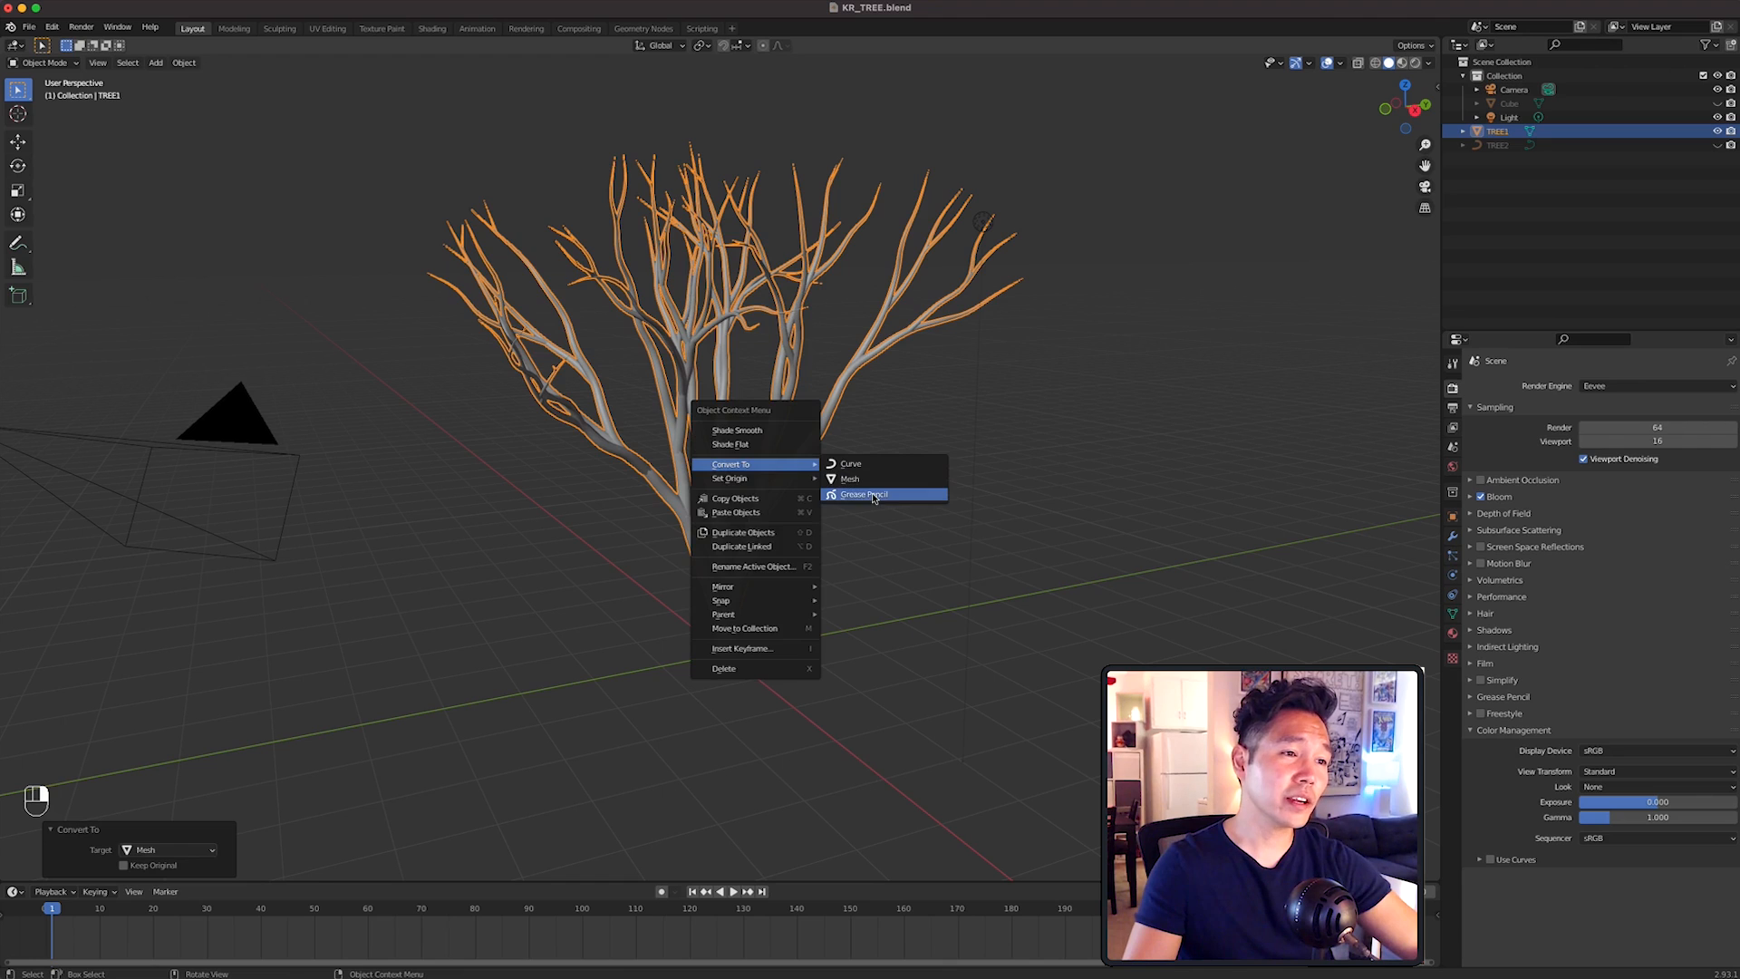
pyautogui.click(865, 494)
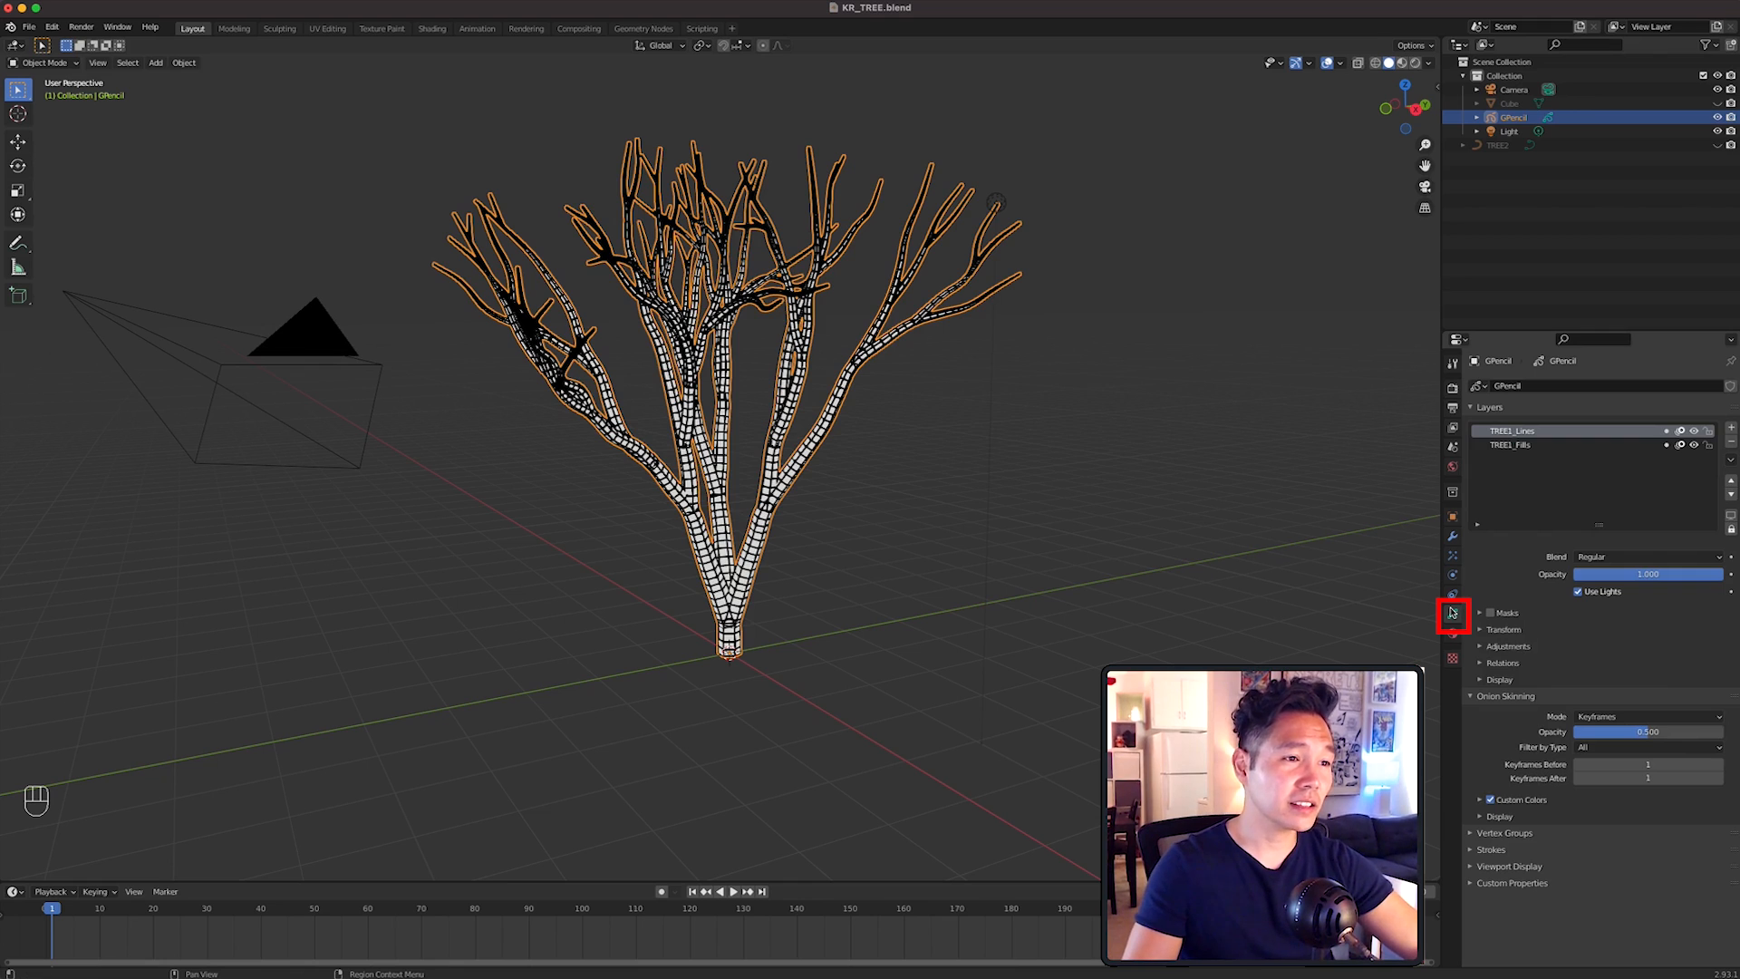
pyautogui.moveTo(1590, 500)
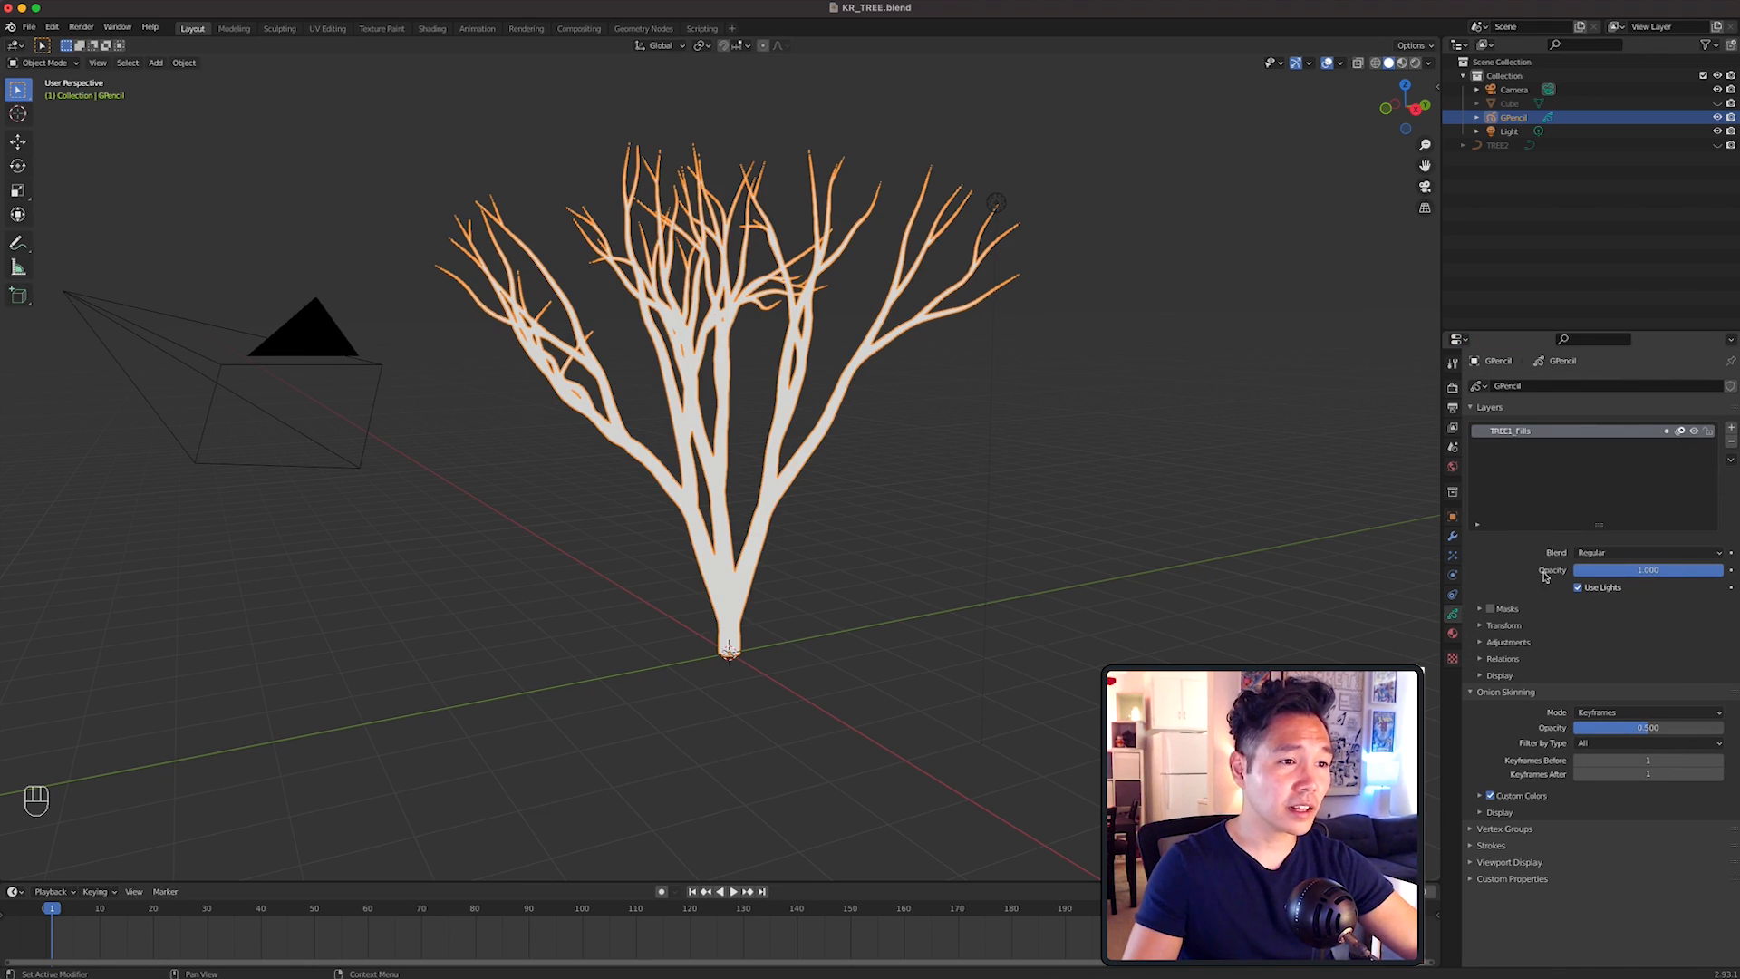
# Turn off Use Lights on the tree layer, make its fill pink, and recolour the world background.
pyautogui.click(1578, 587)
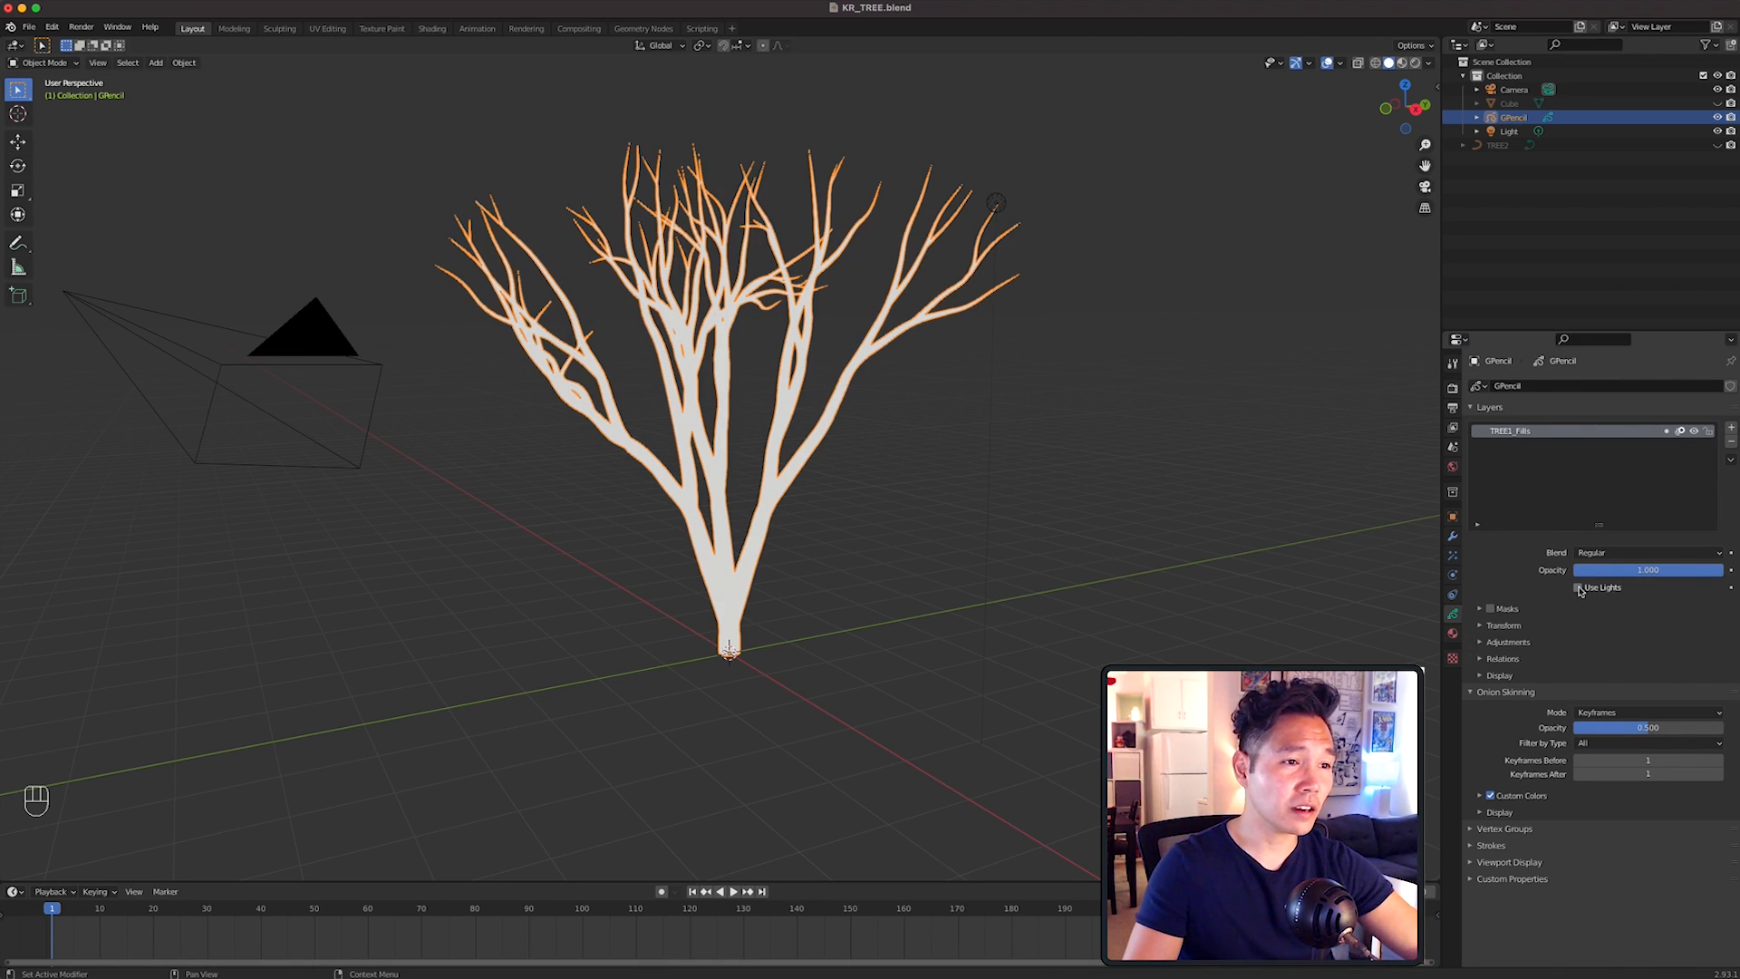
pyautogui.click(1452, 634)
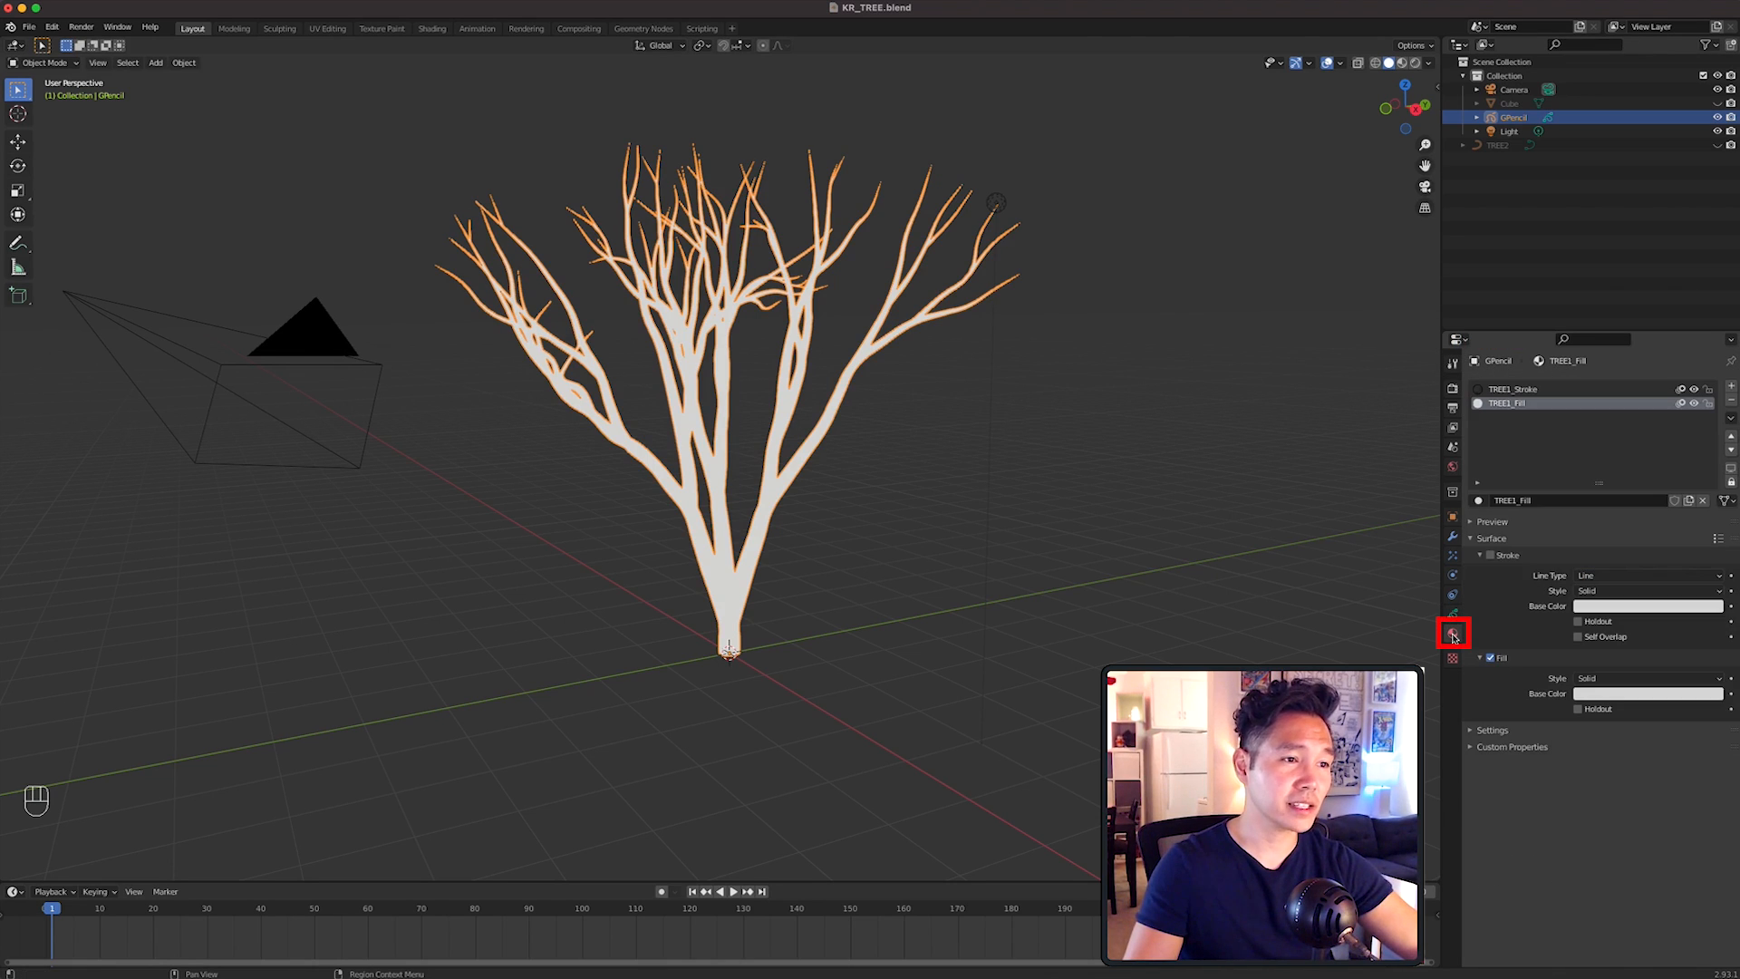
pyautogui.click(1647, 693)
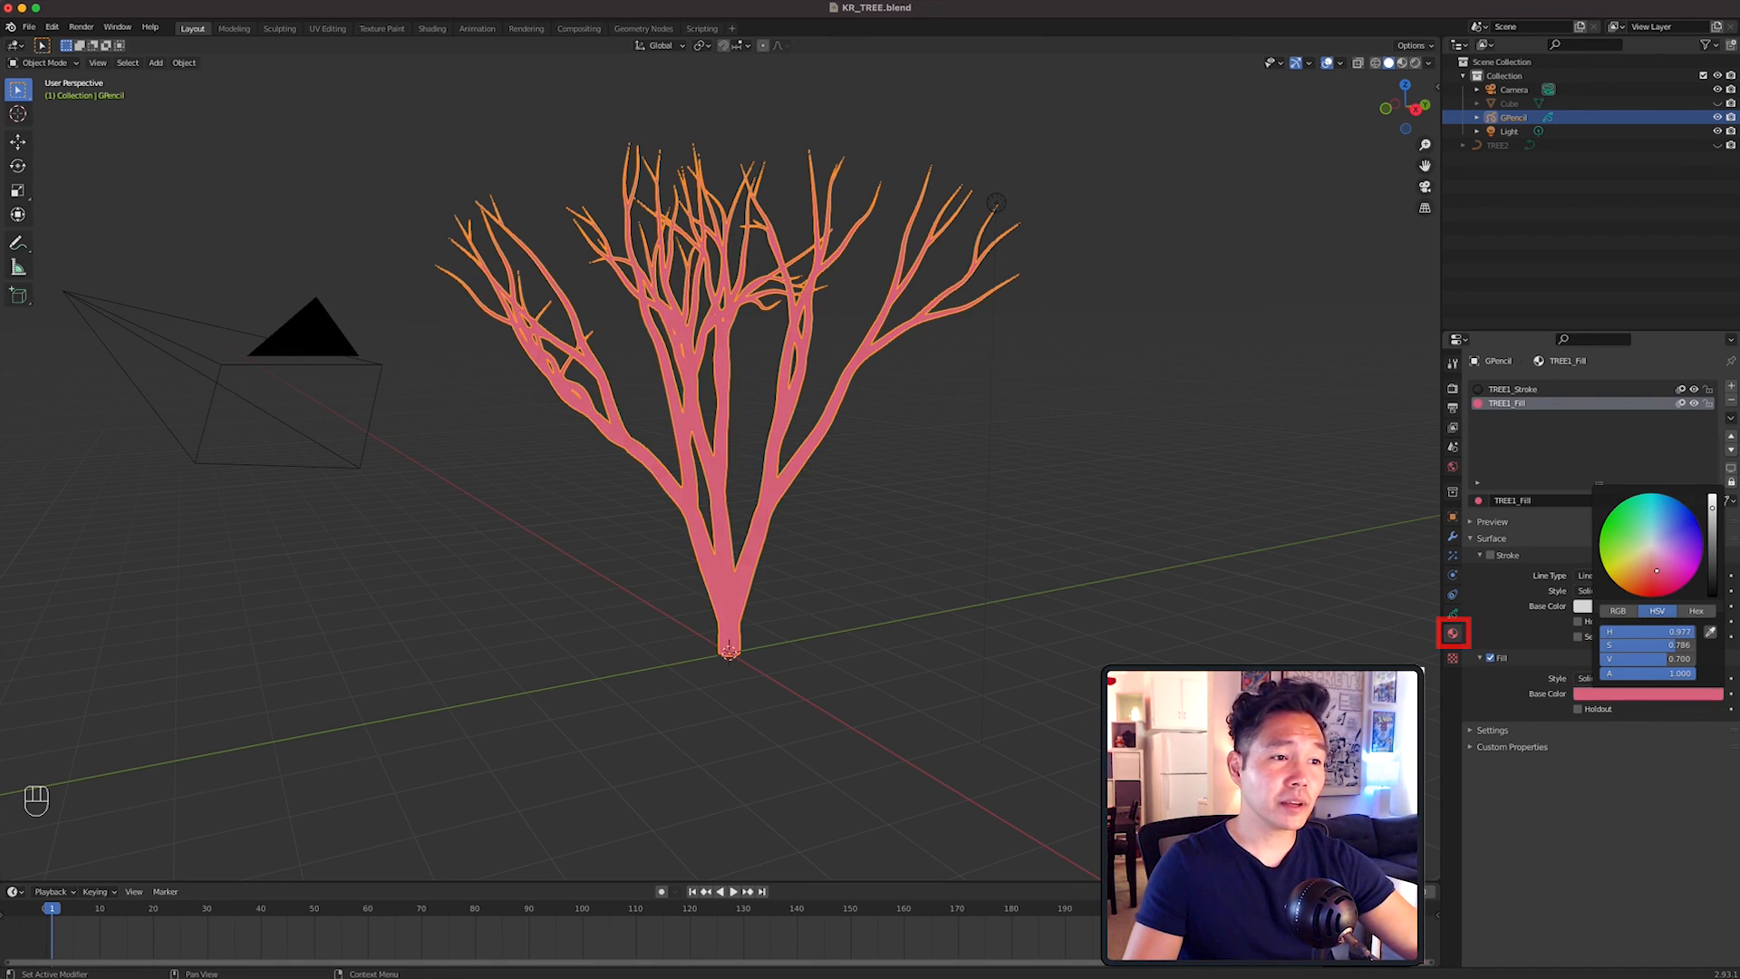
pyautogui.click(1452, 632)
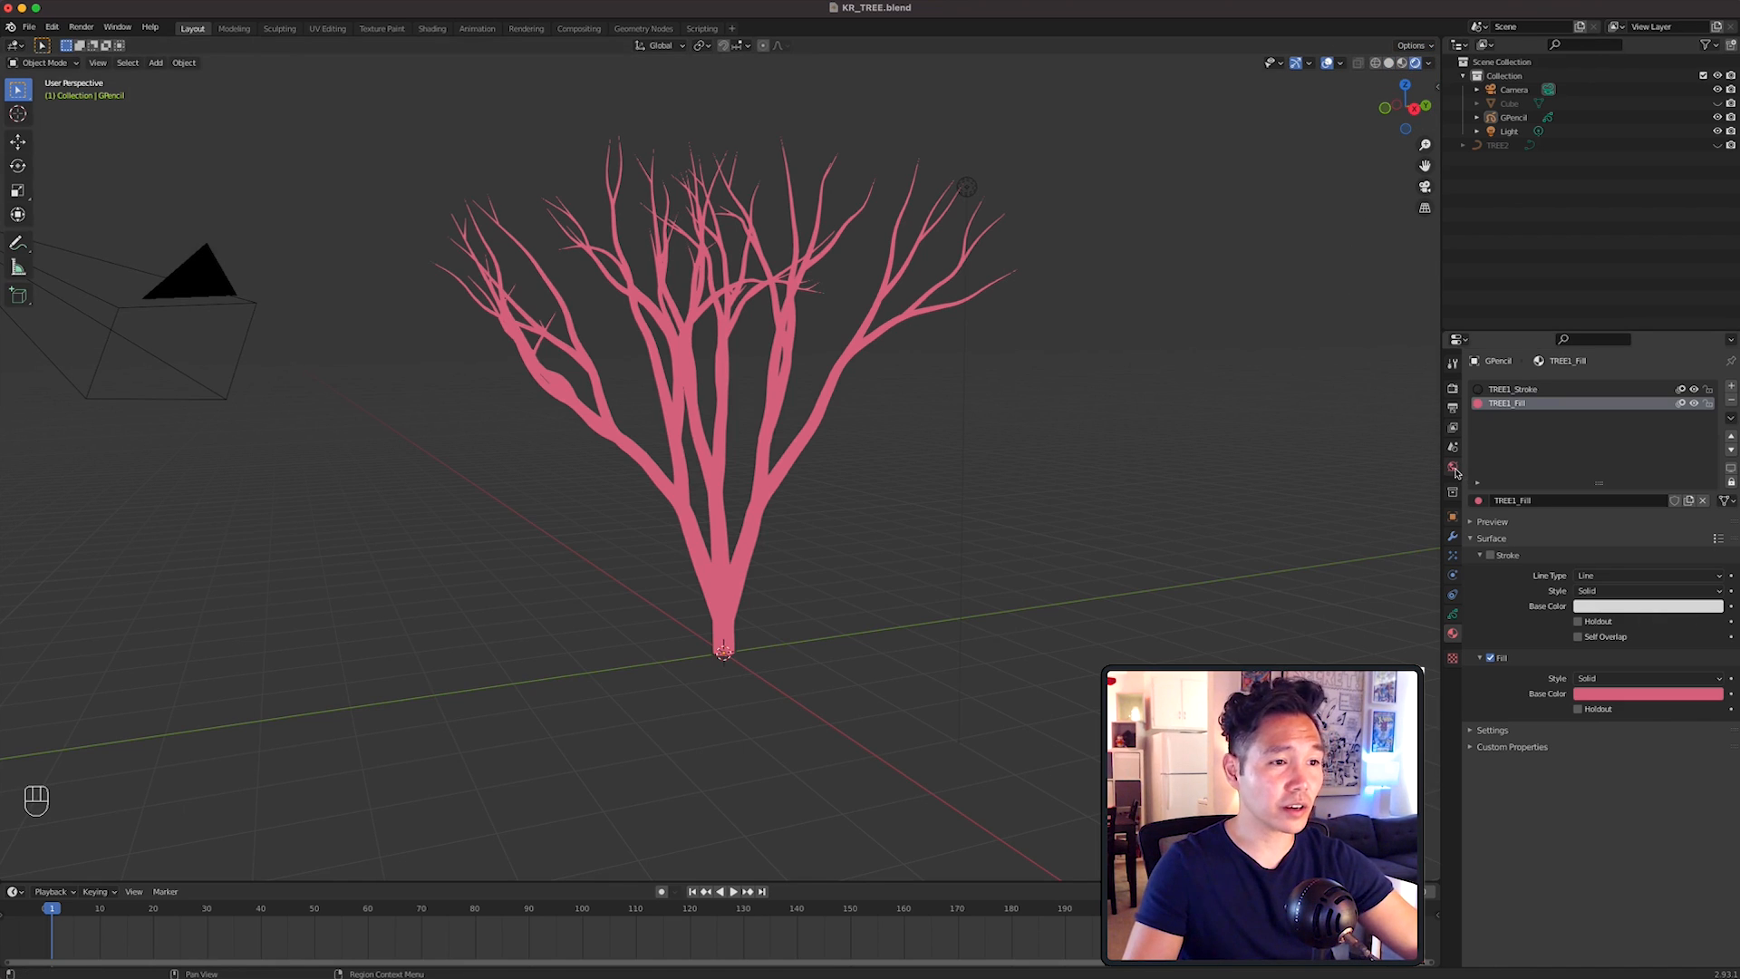
pyautogui.click(1452, 468)
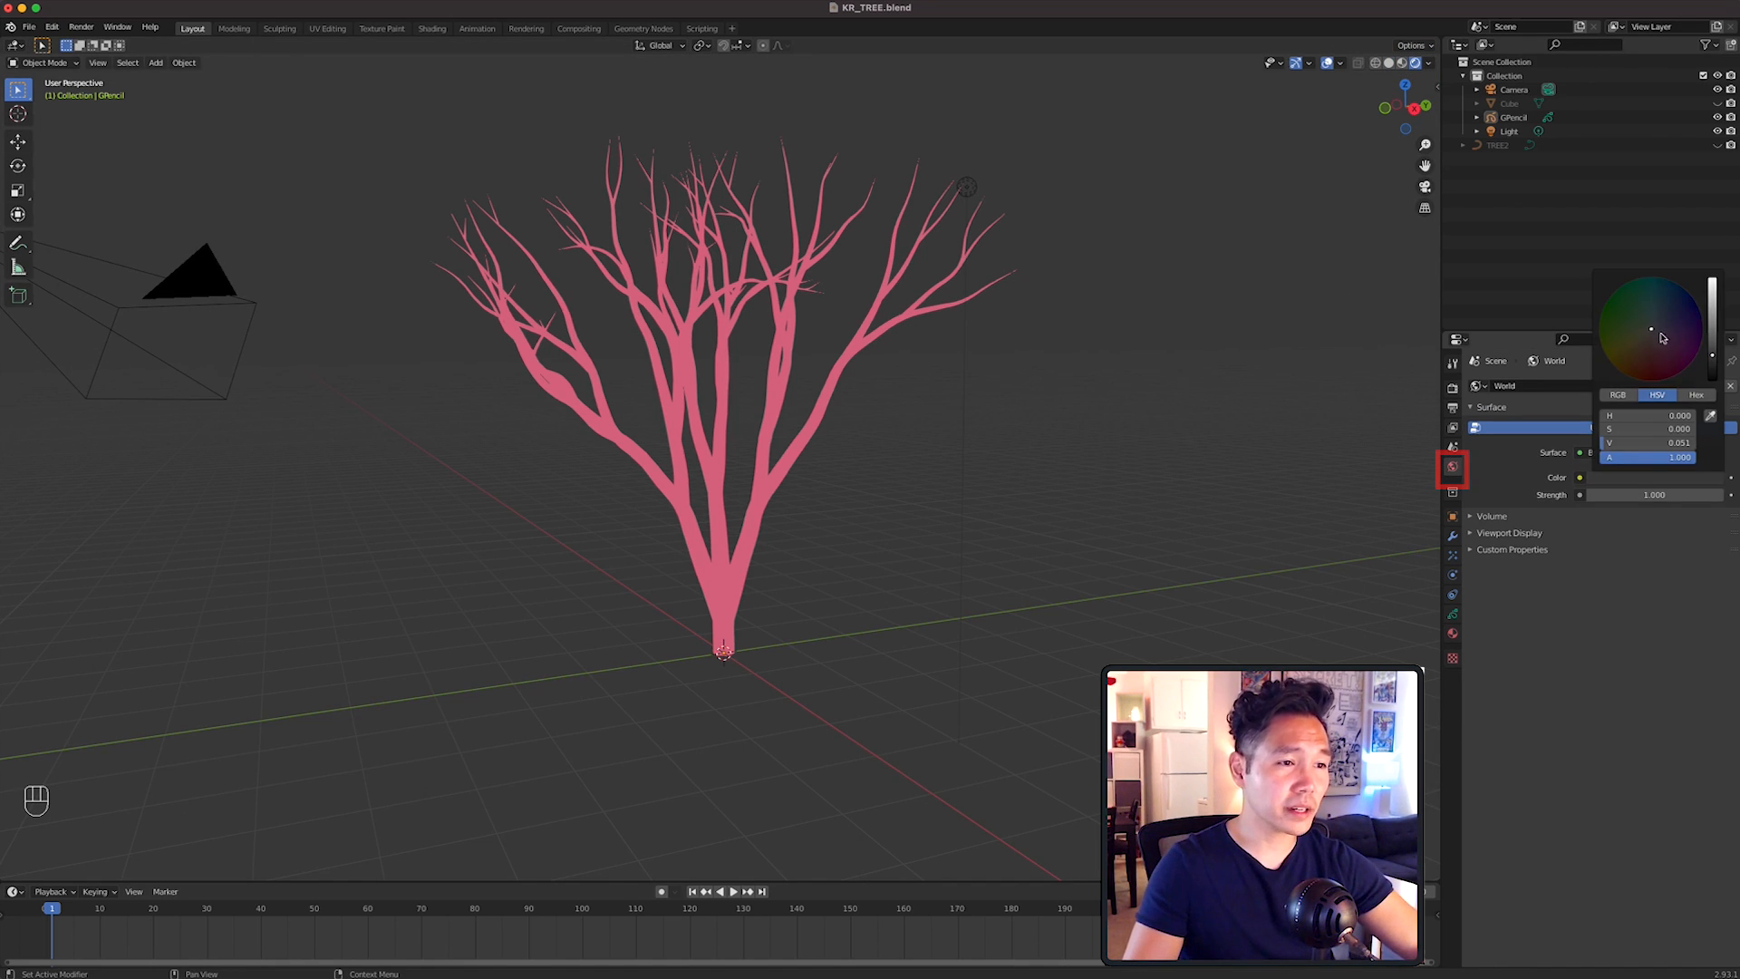
pyautogui.click(1629, 342)
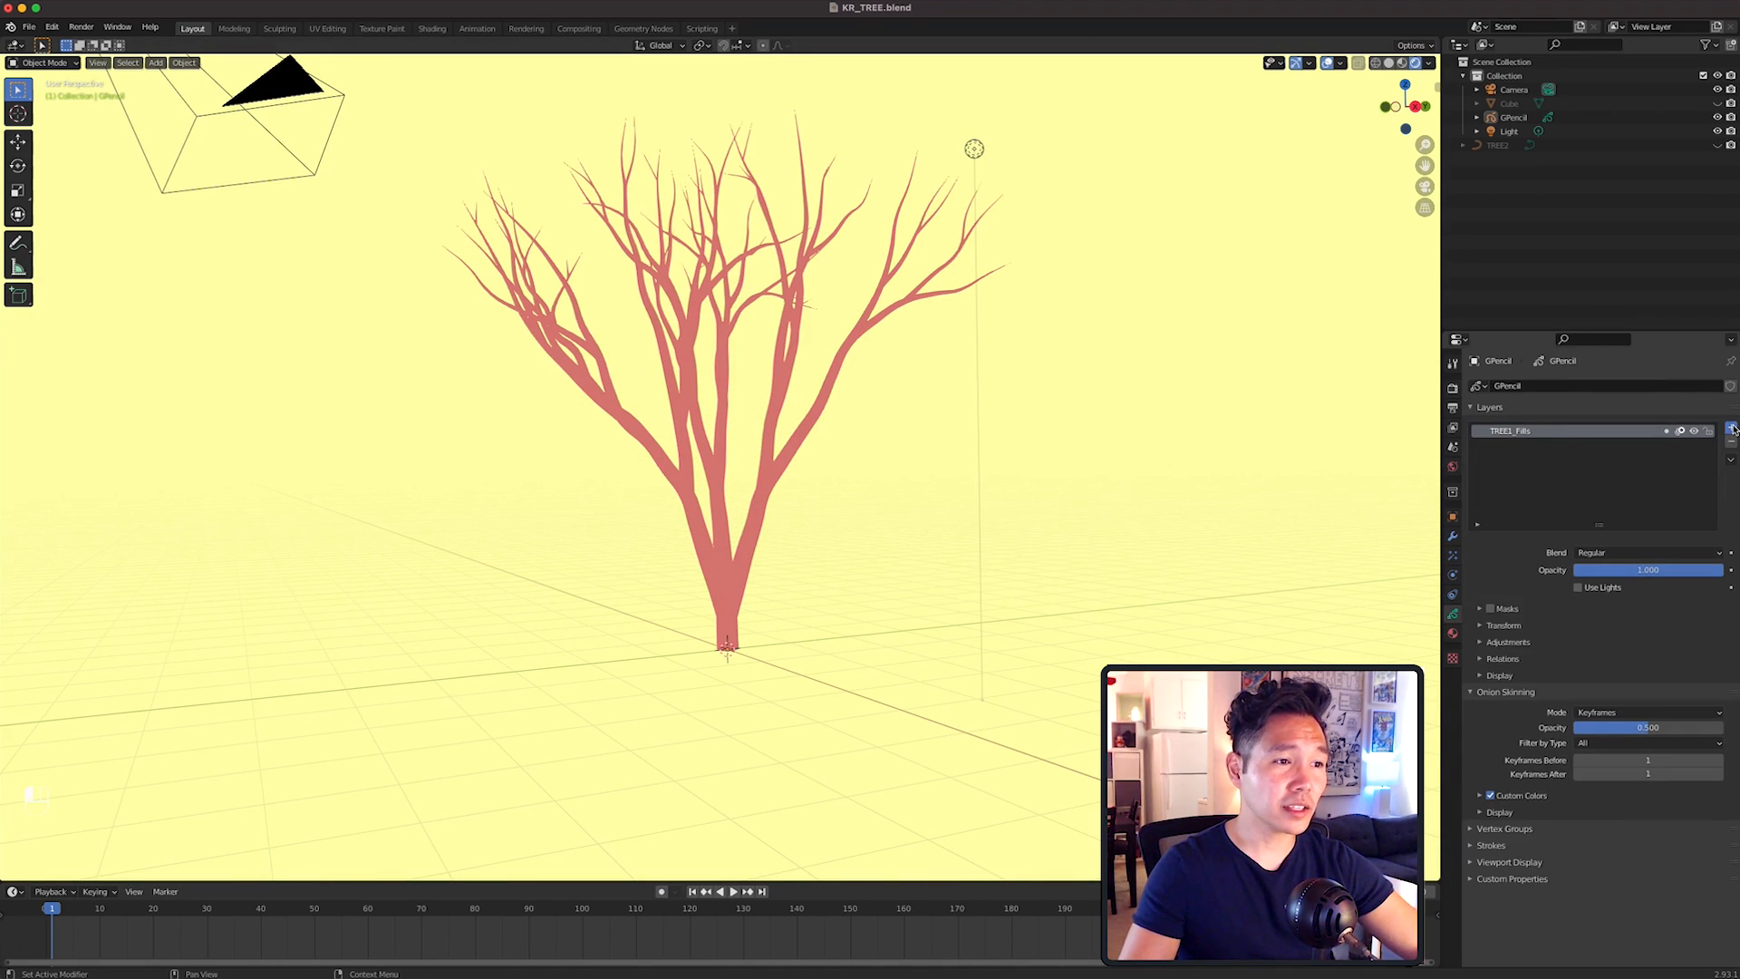
# Add a new grease pencil layer and rename it LEAVES.
pyautogui.click(1719, 423)
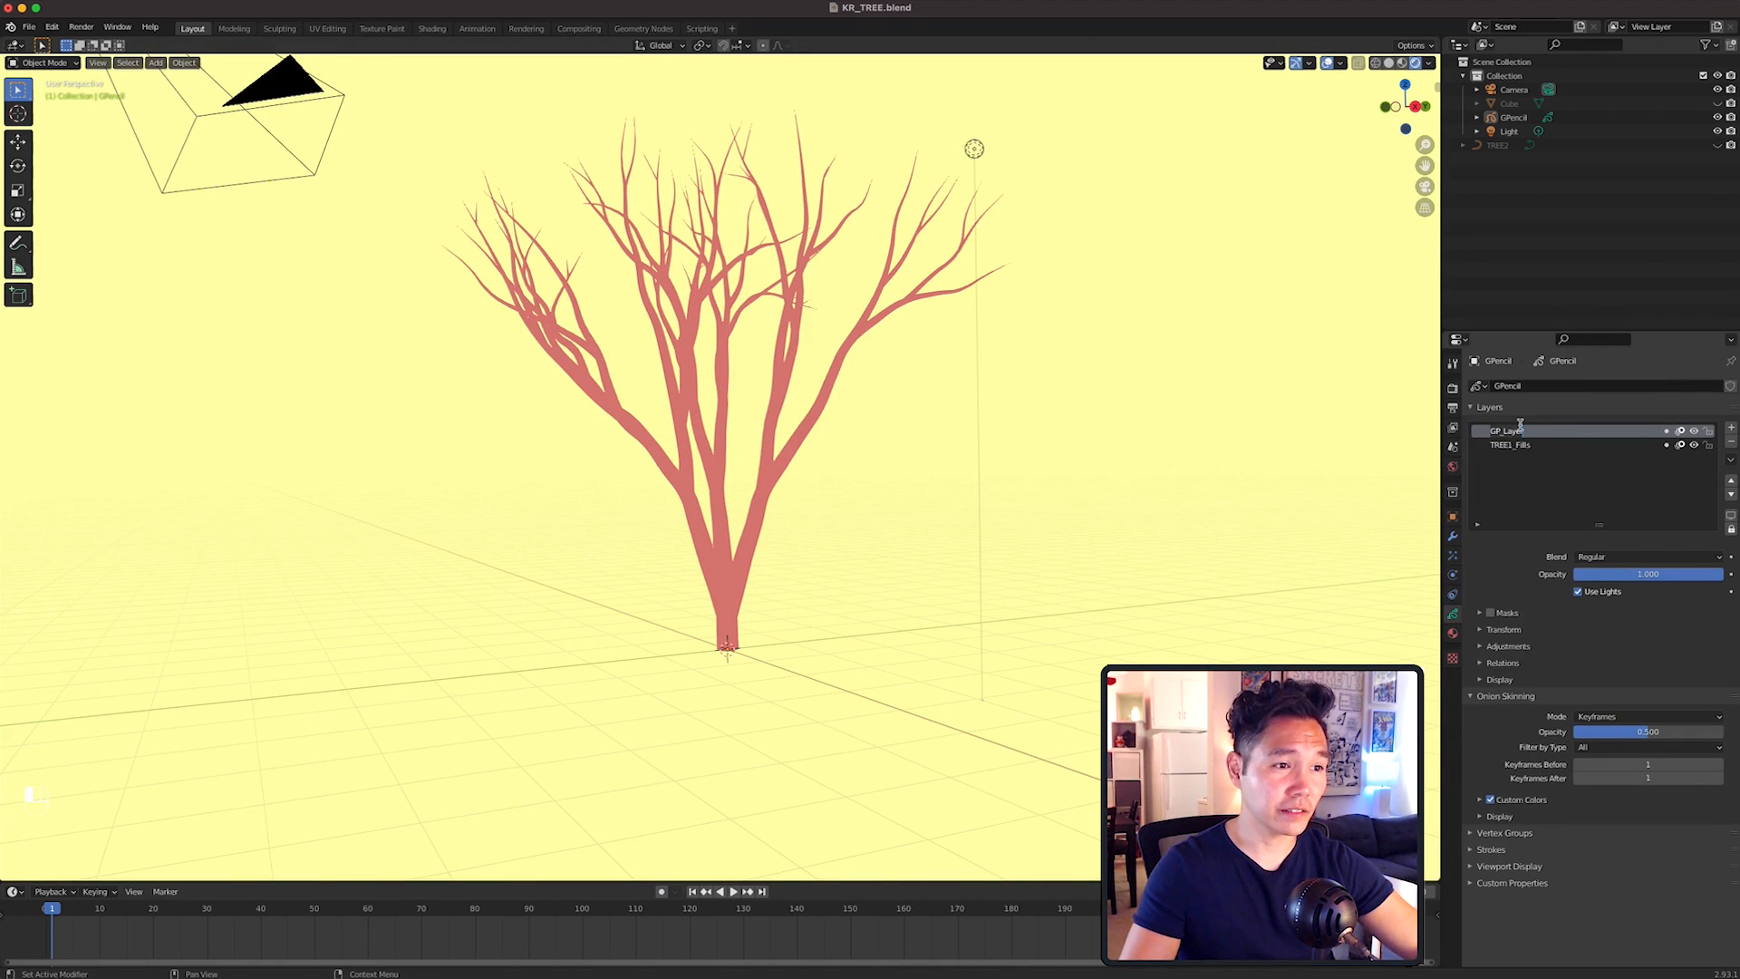
pyautogui.doubleClick(1542, 431)
pyautogui.write('LEAVES')
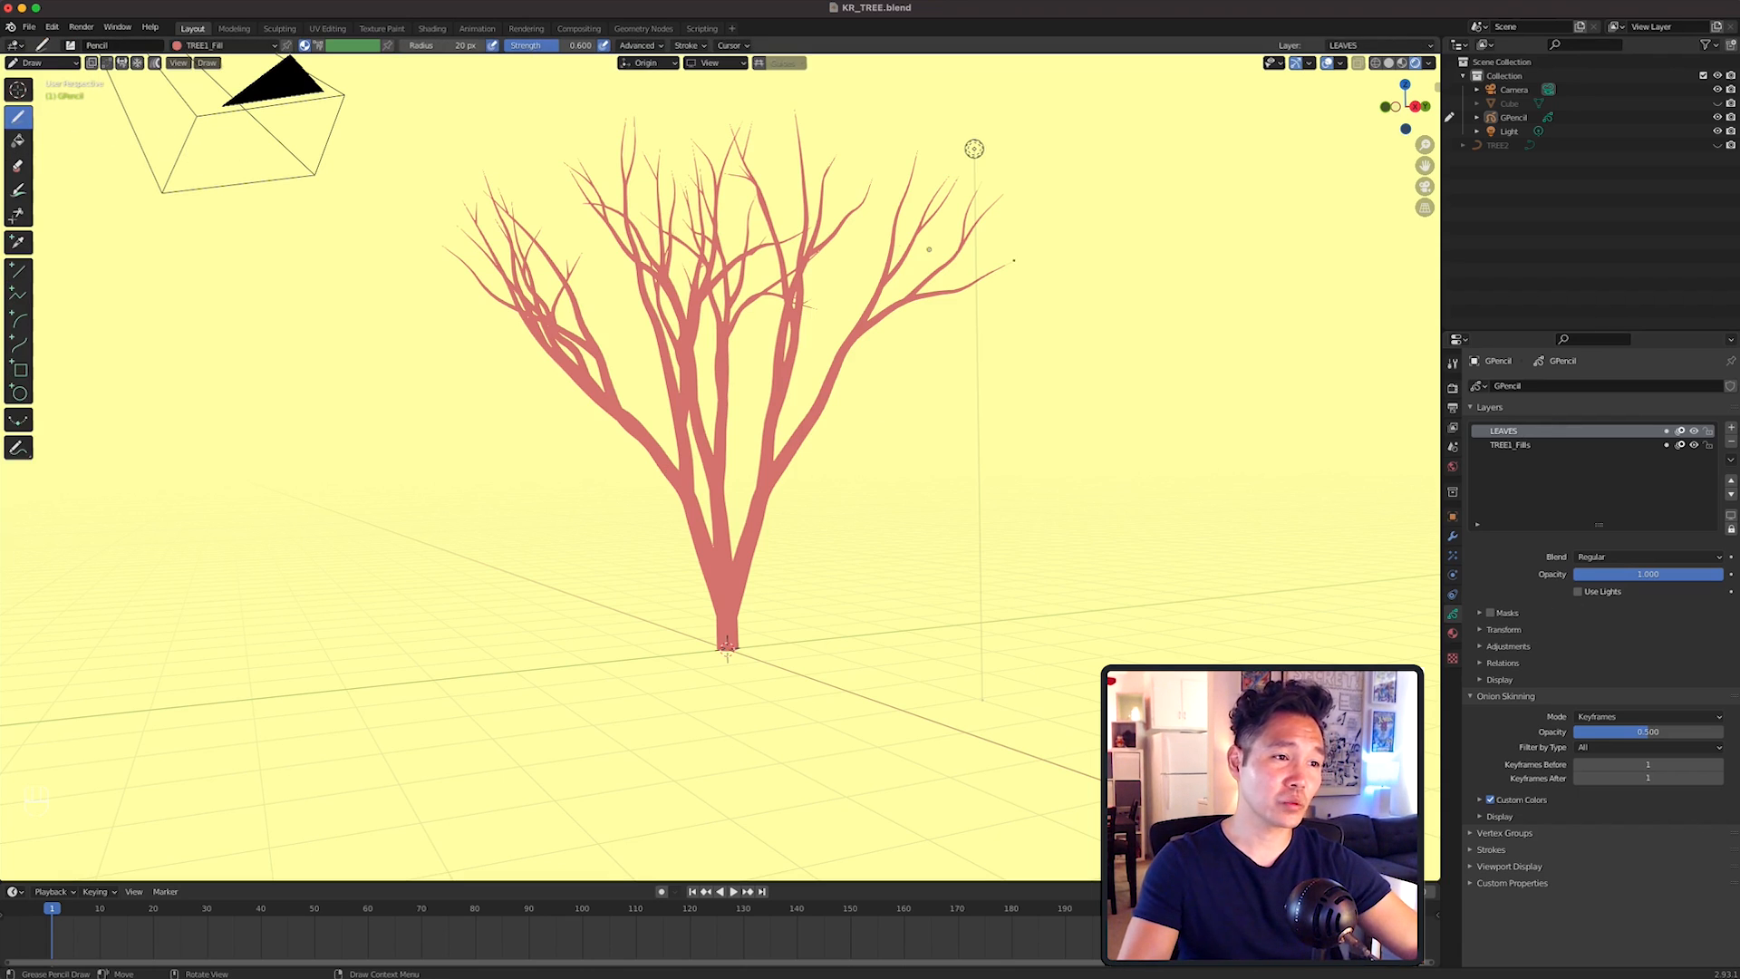
# Show the Tool properties and browse the brush presets, including textured leaf brushes.
pyautogui.click(1452, 364)
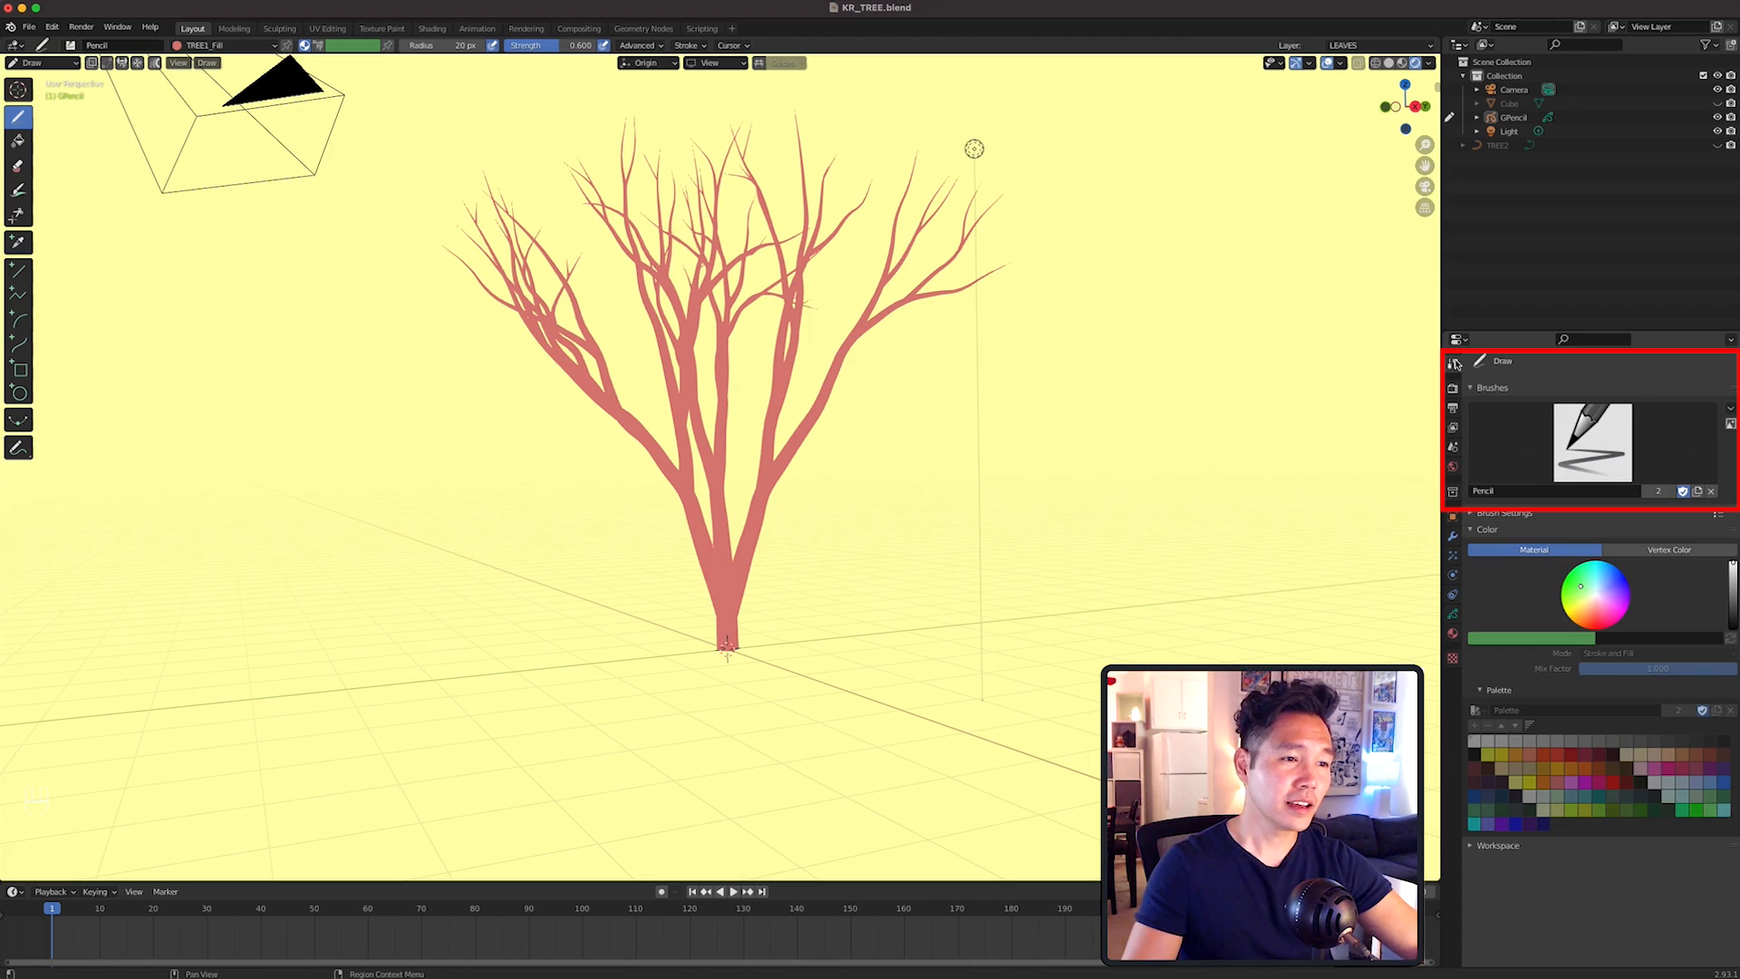
pyautogui.moveTo(1729, 411)
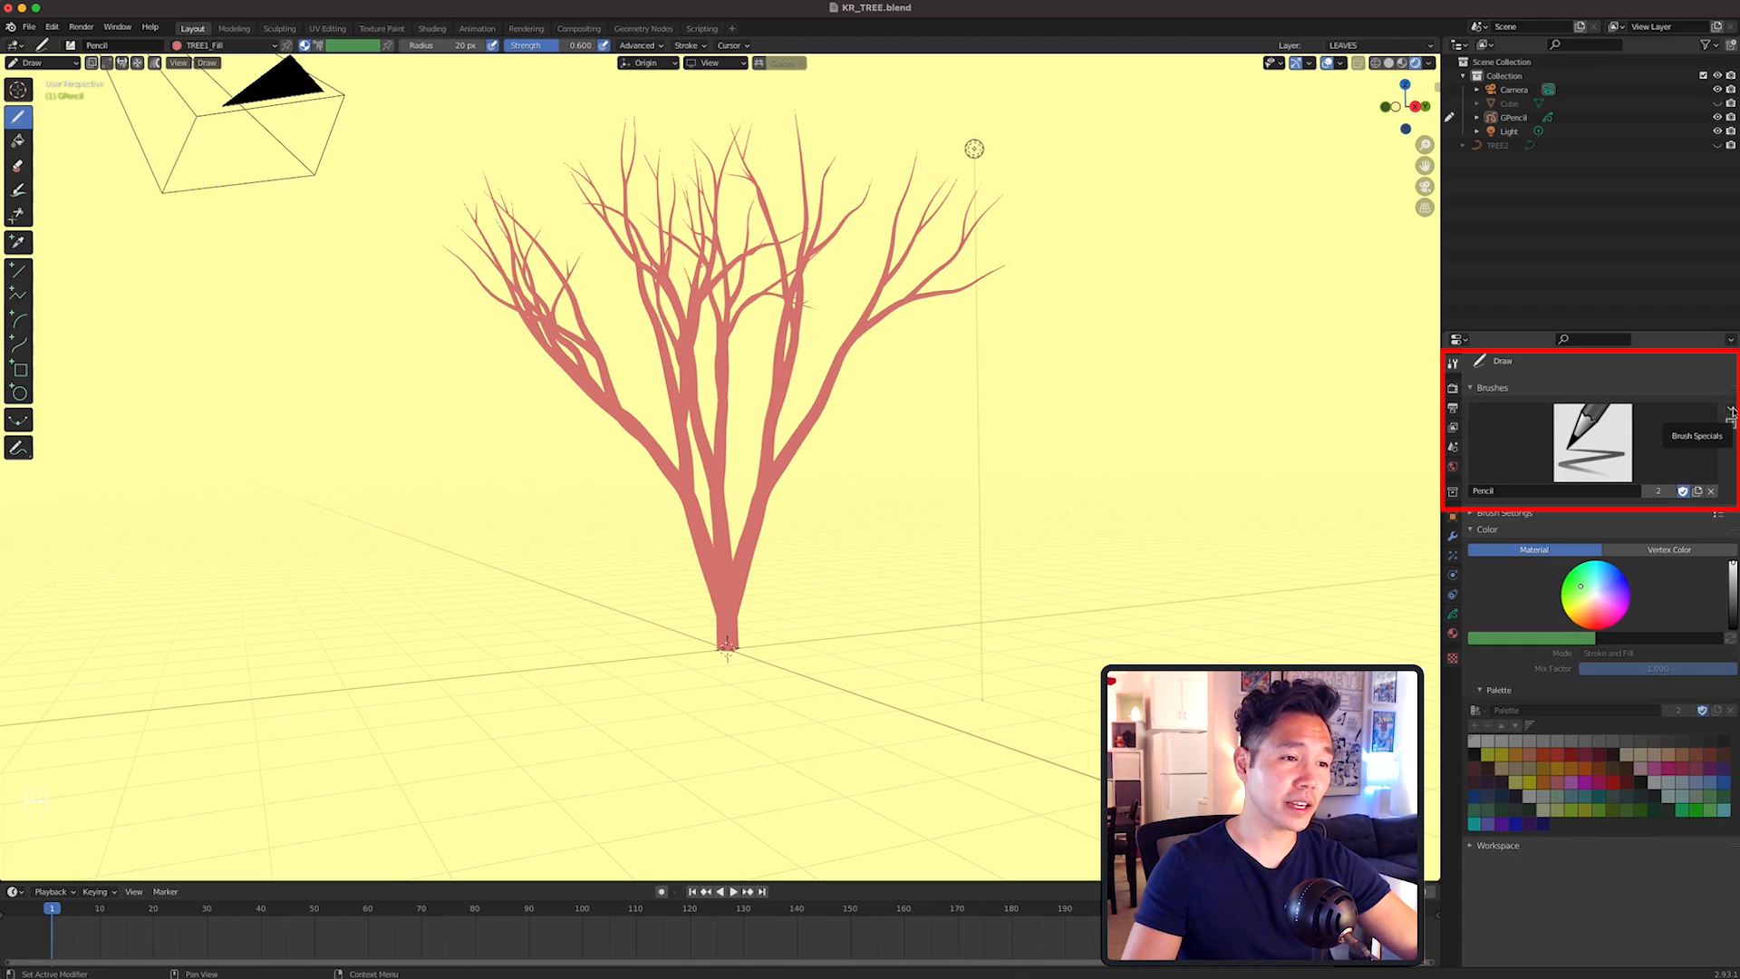
pyautogui.click(1730, 409)
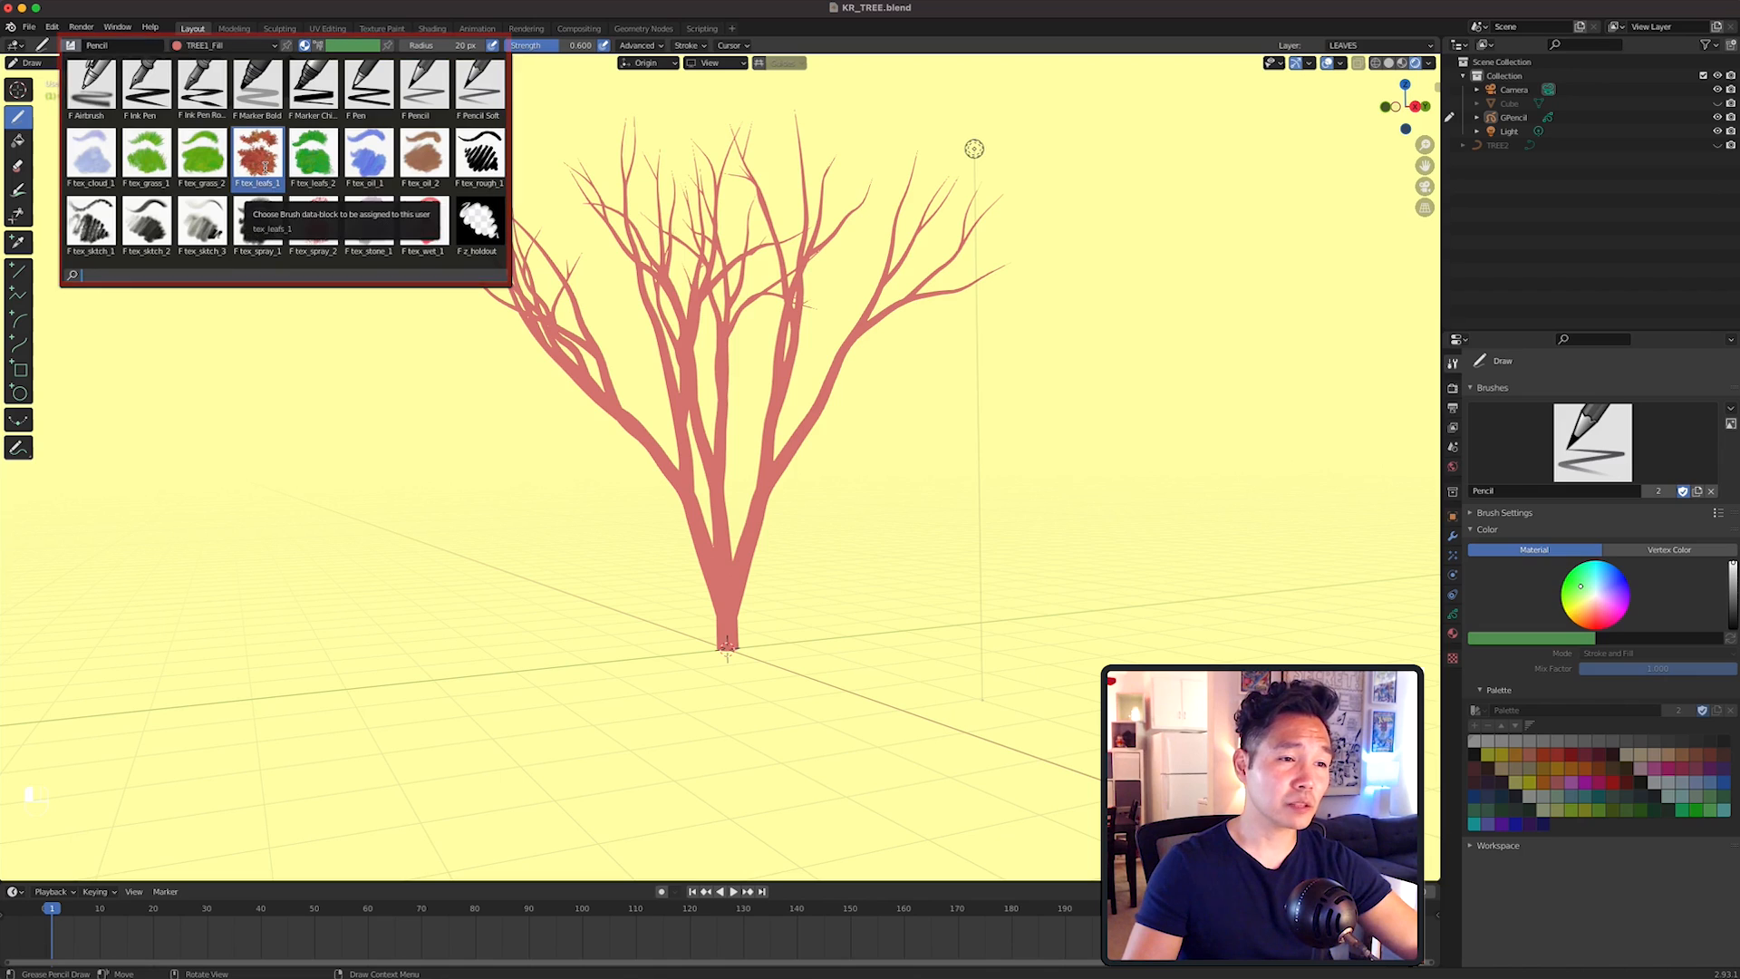
# Paint orange, yellow and pink leaves with tex_leafs_1, using Stroke placement.
pyautogui.click(257, 153)
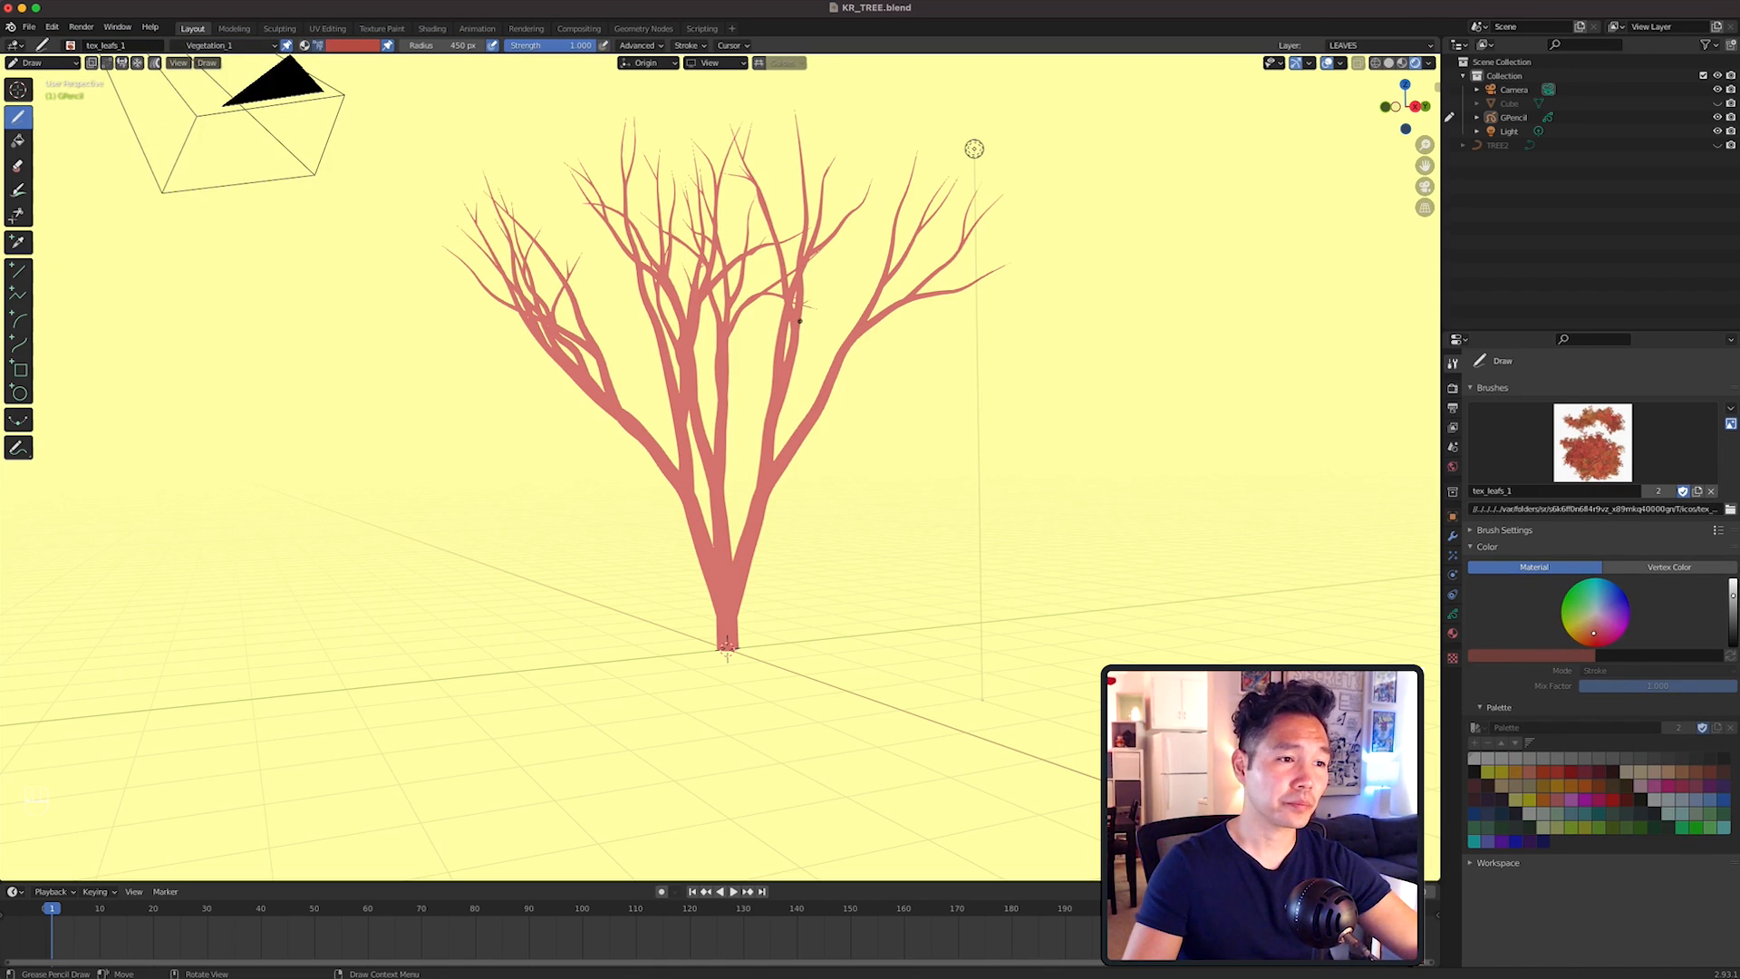
pyautogui.click(350, 45)
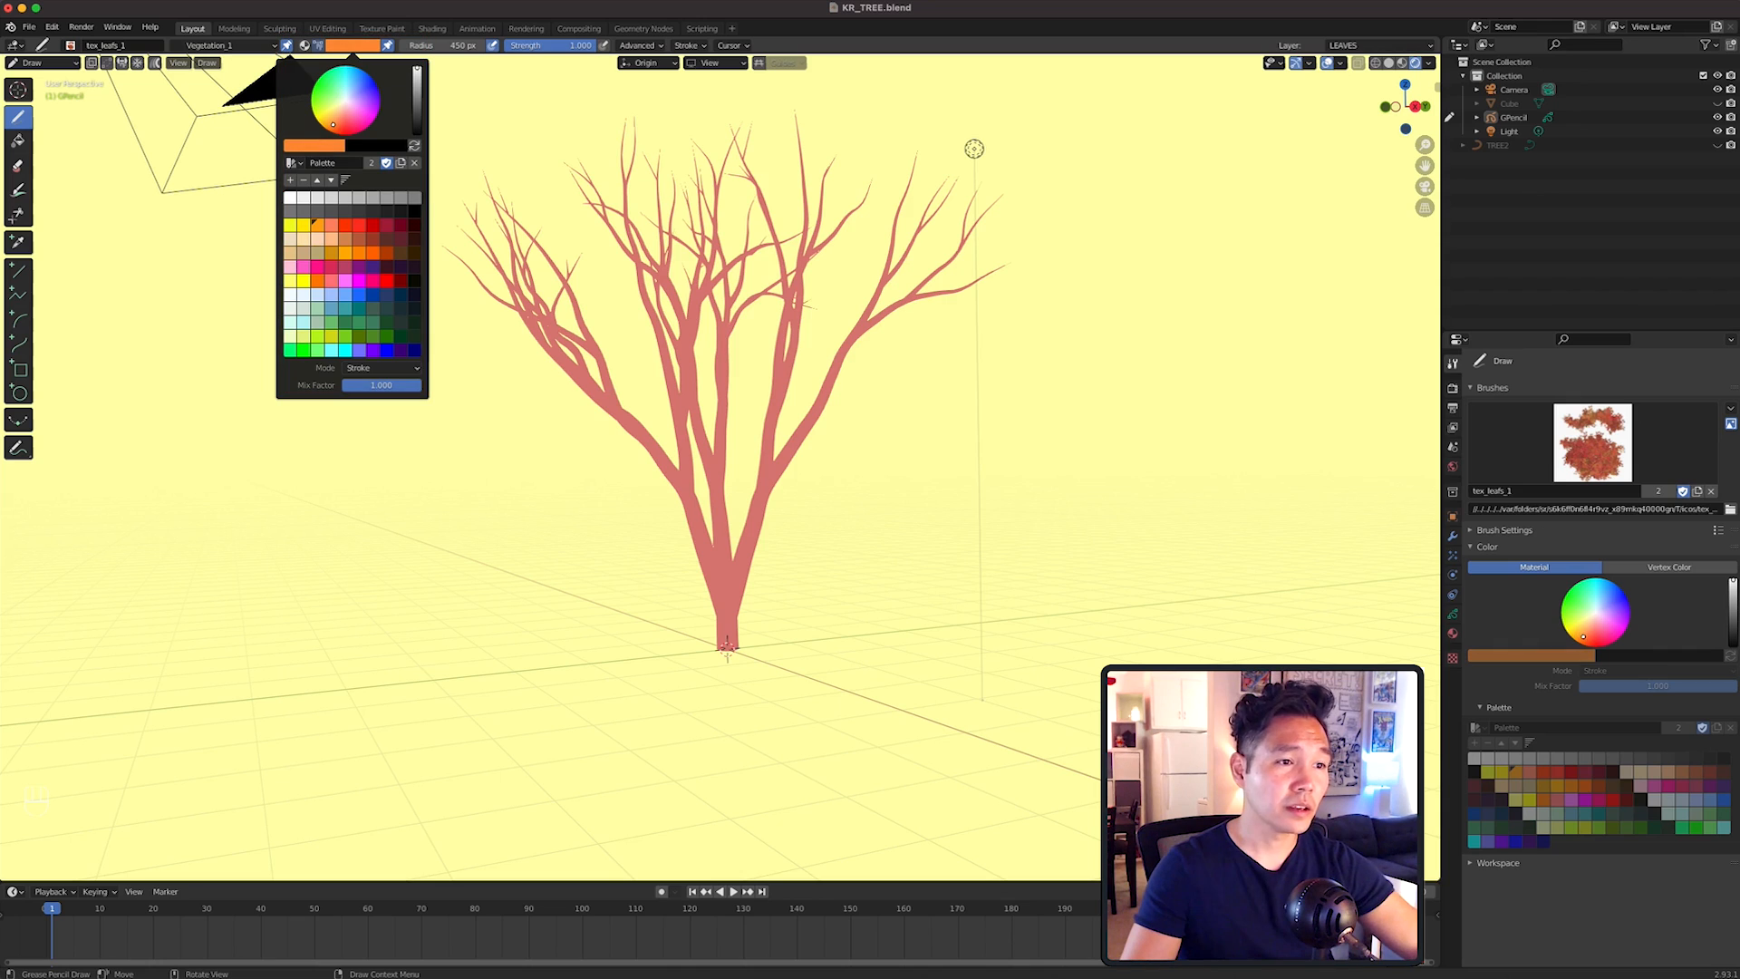
pyautogui.click(647, 62)
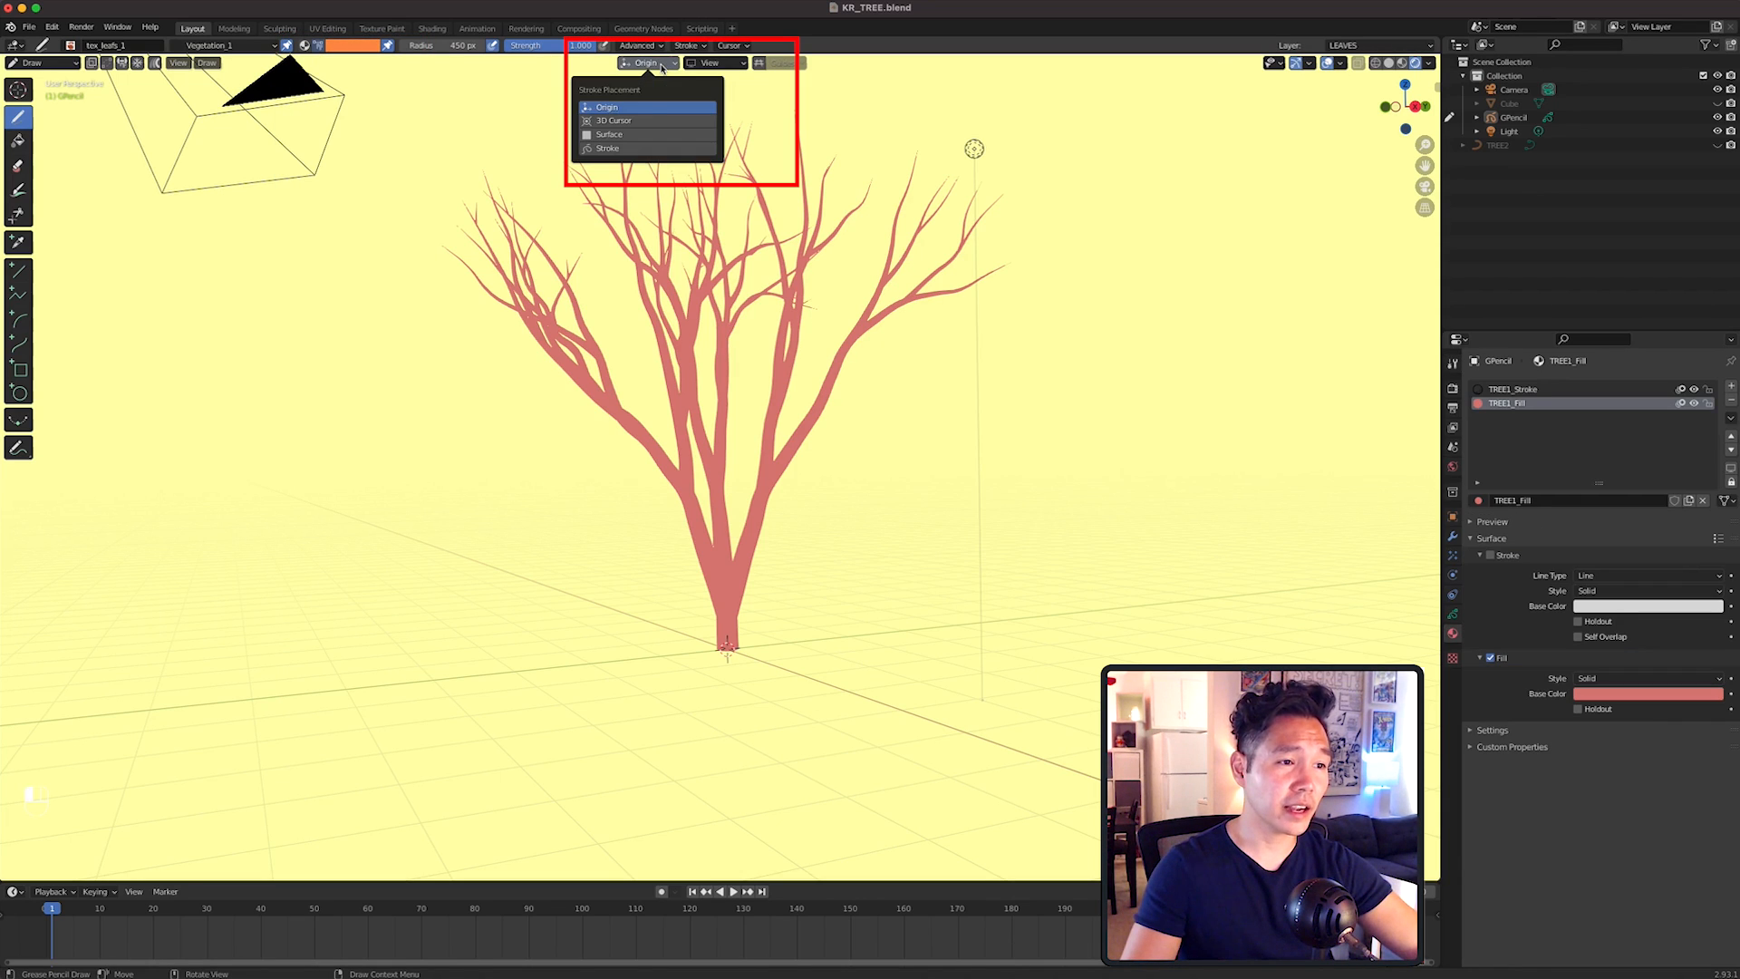
pyautogui.moveTo(616, 149)
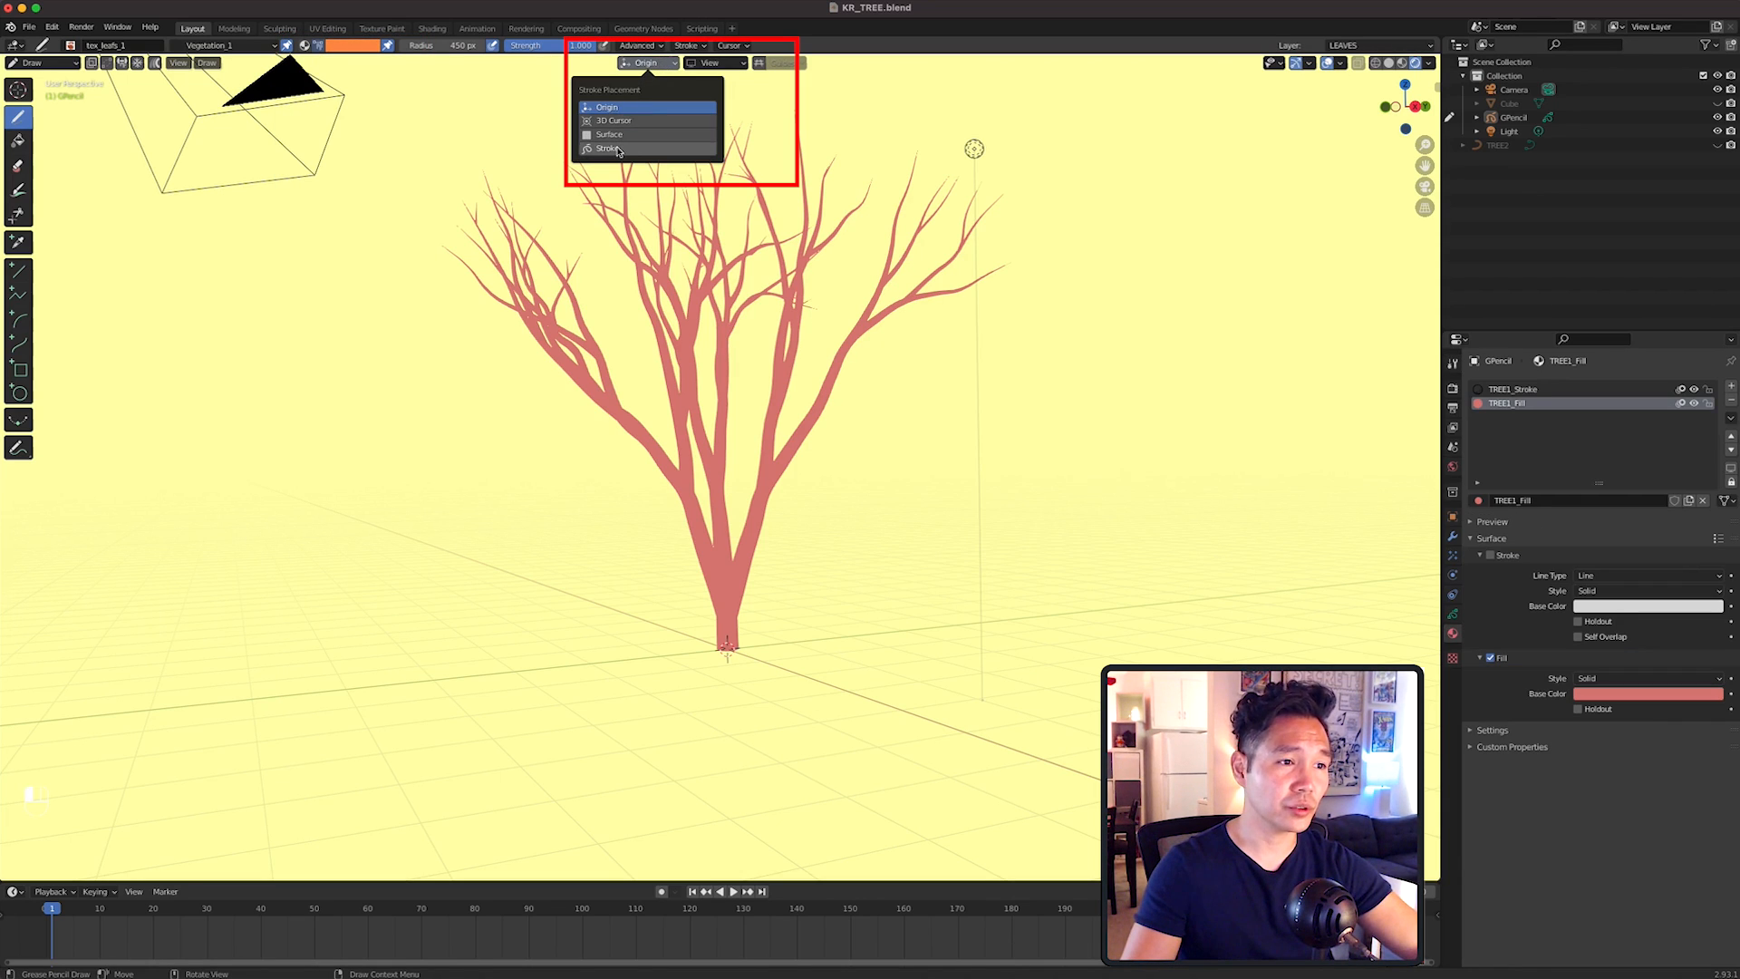
pyautogui.click(608, 148)
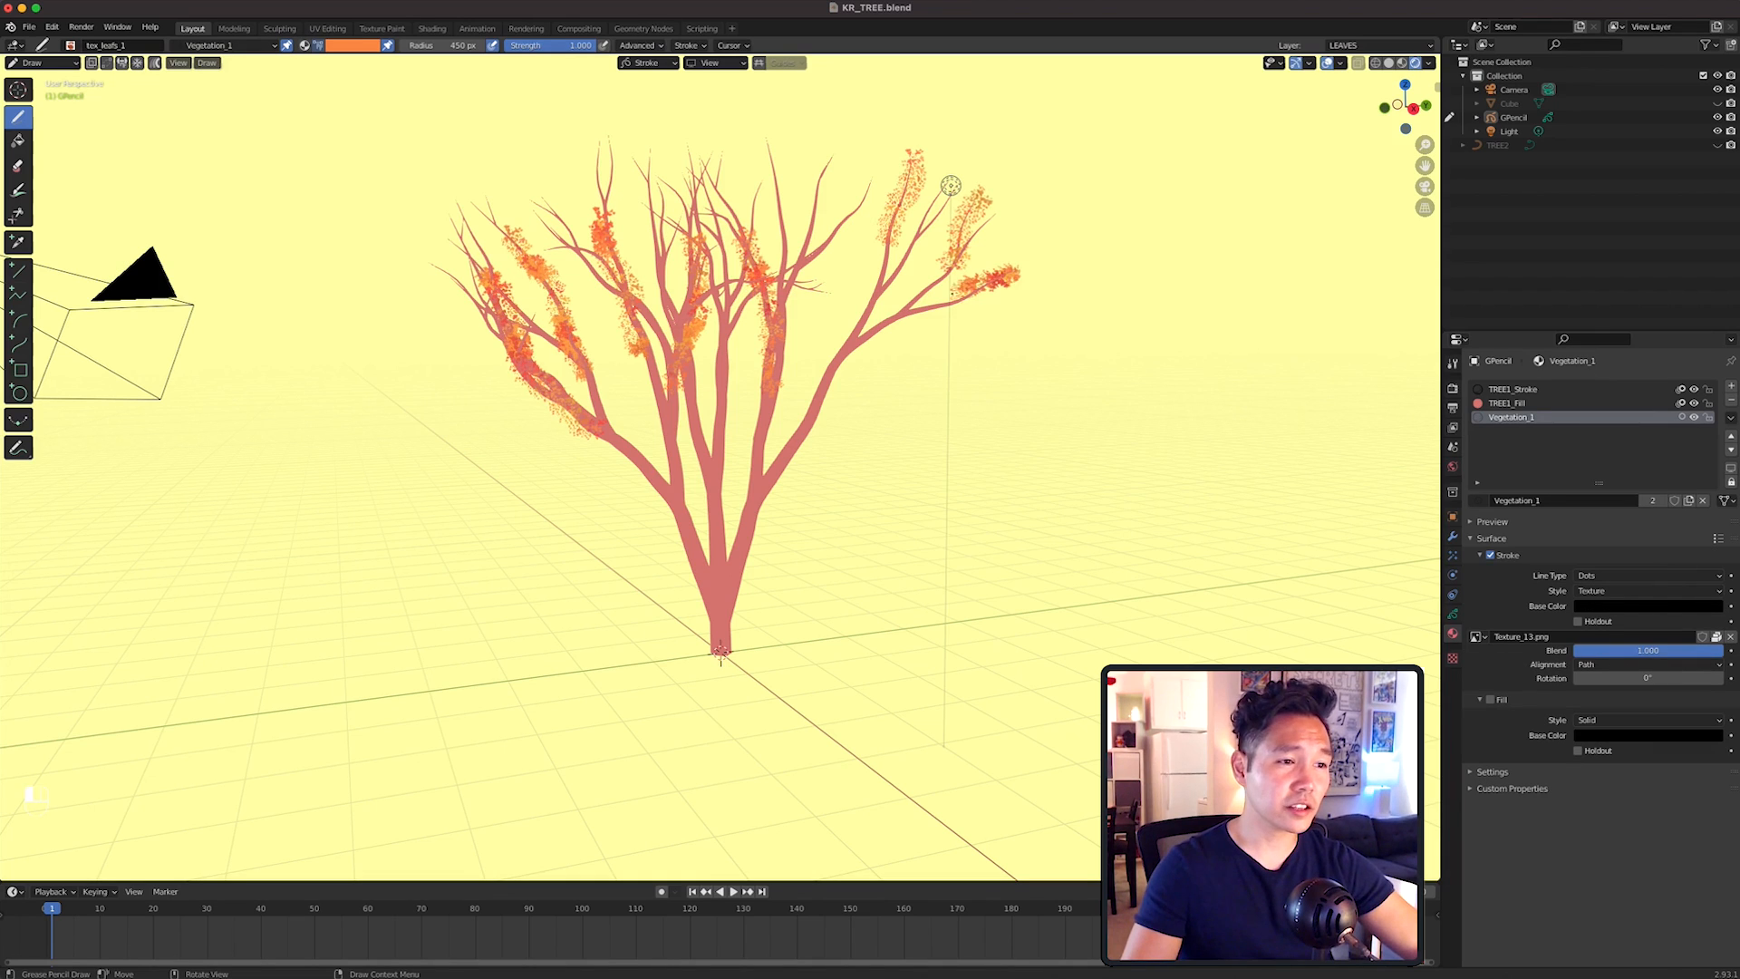
pyautogui.click(353, 45)
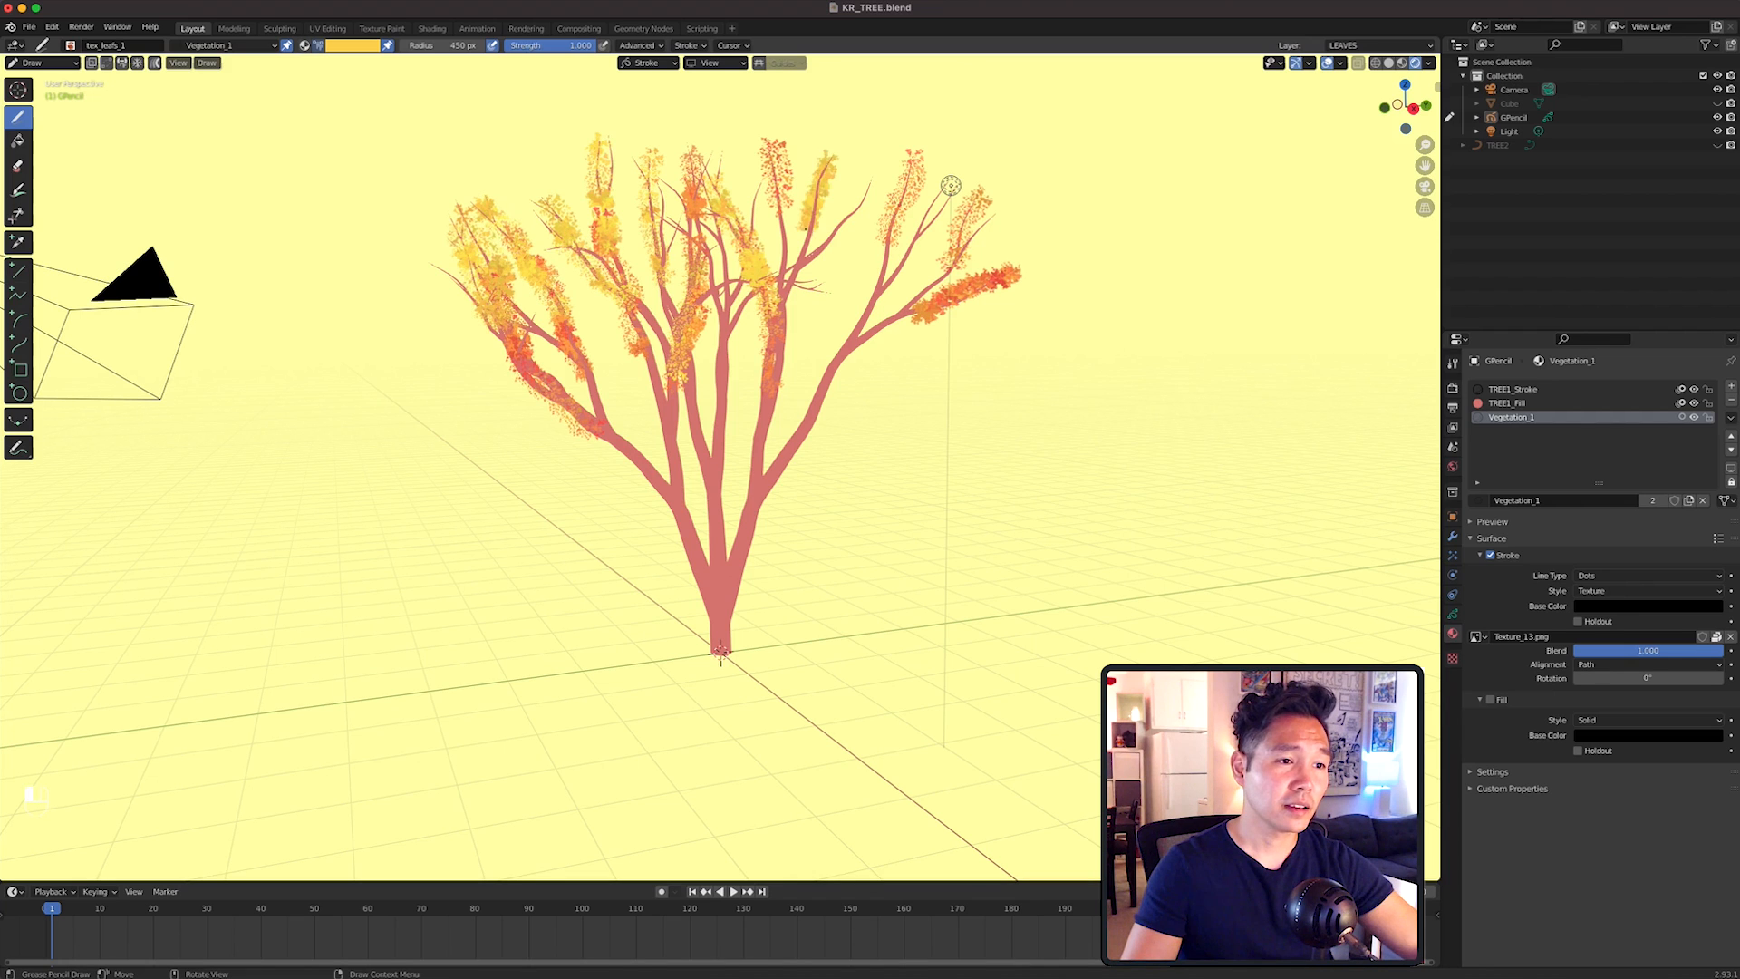
pyautogui.click(353, 44)
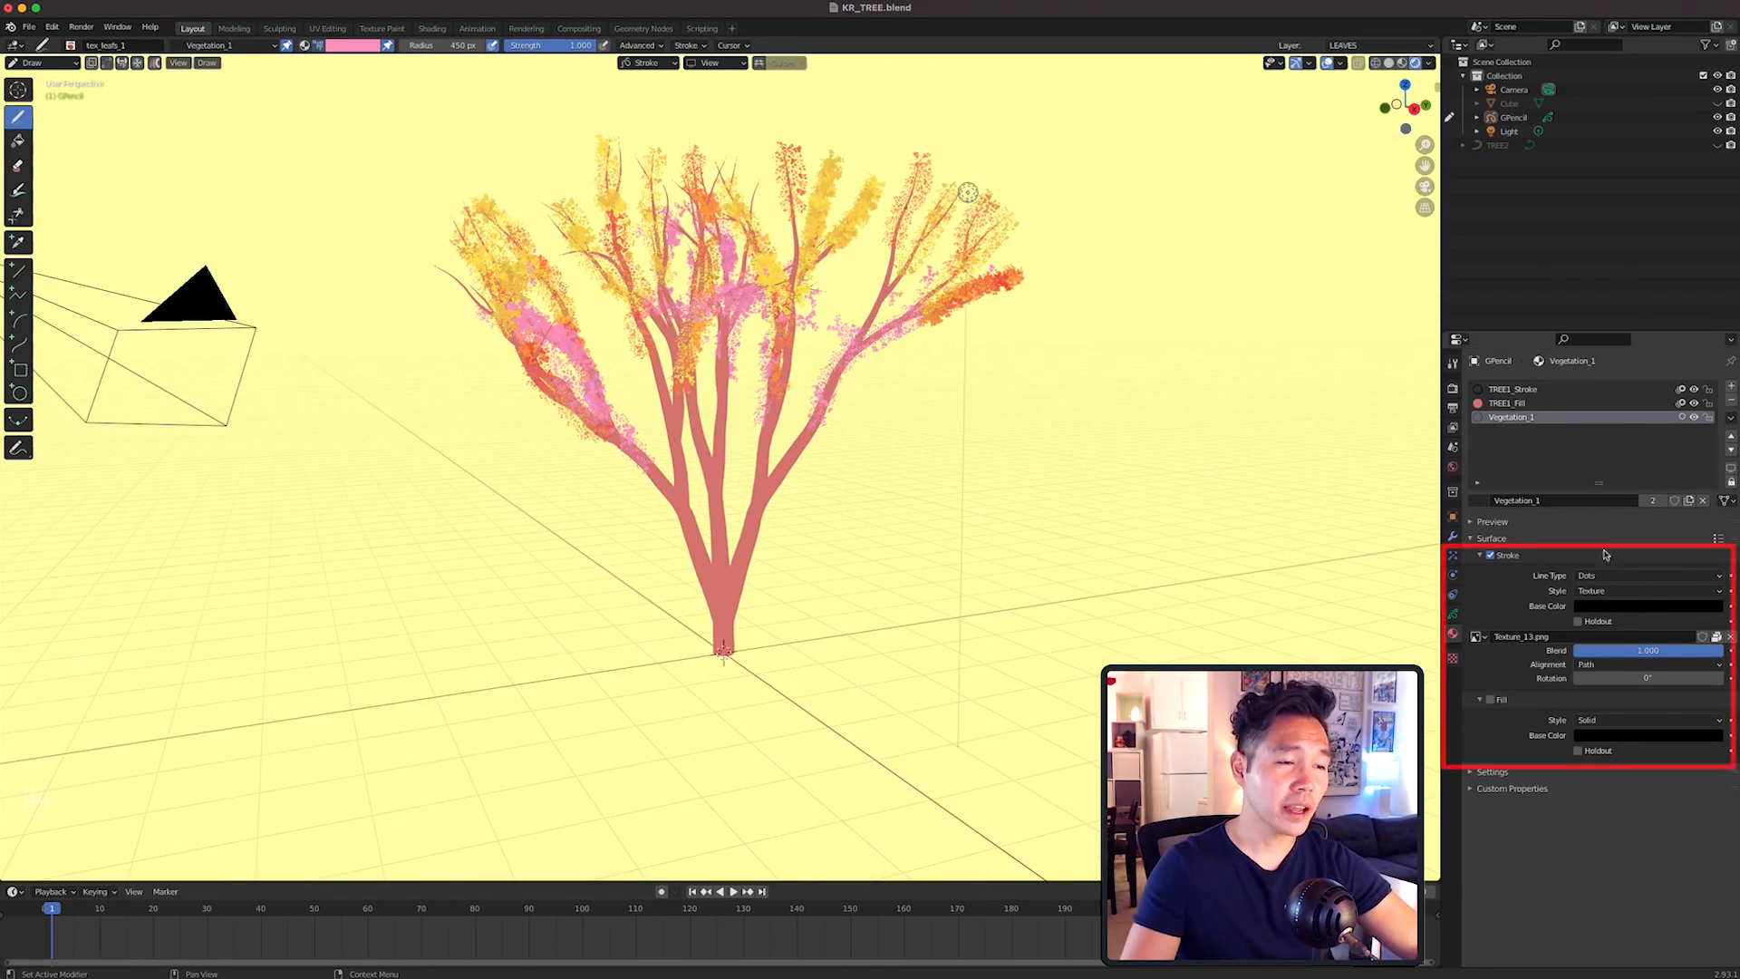
# Set the leaf texture Alignment to Fixed and switch into Sculpt Mode.
pyautogui.click(1647, 663)
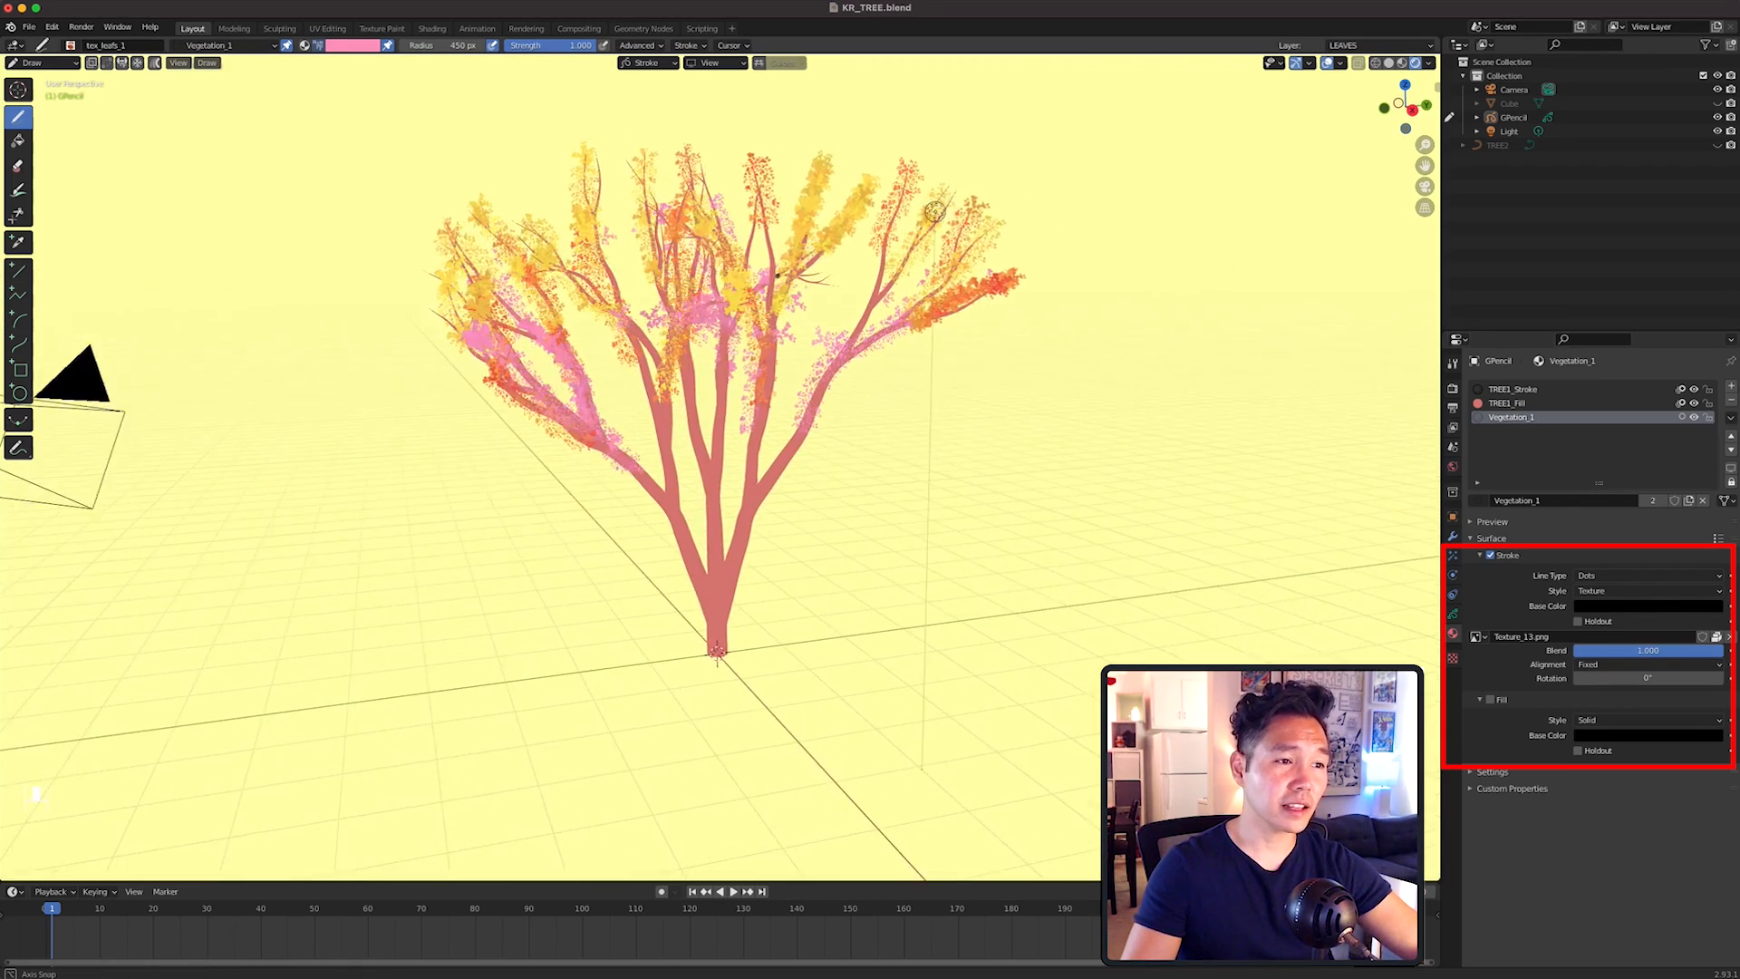
pyautogui.click(31, 62)
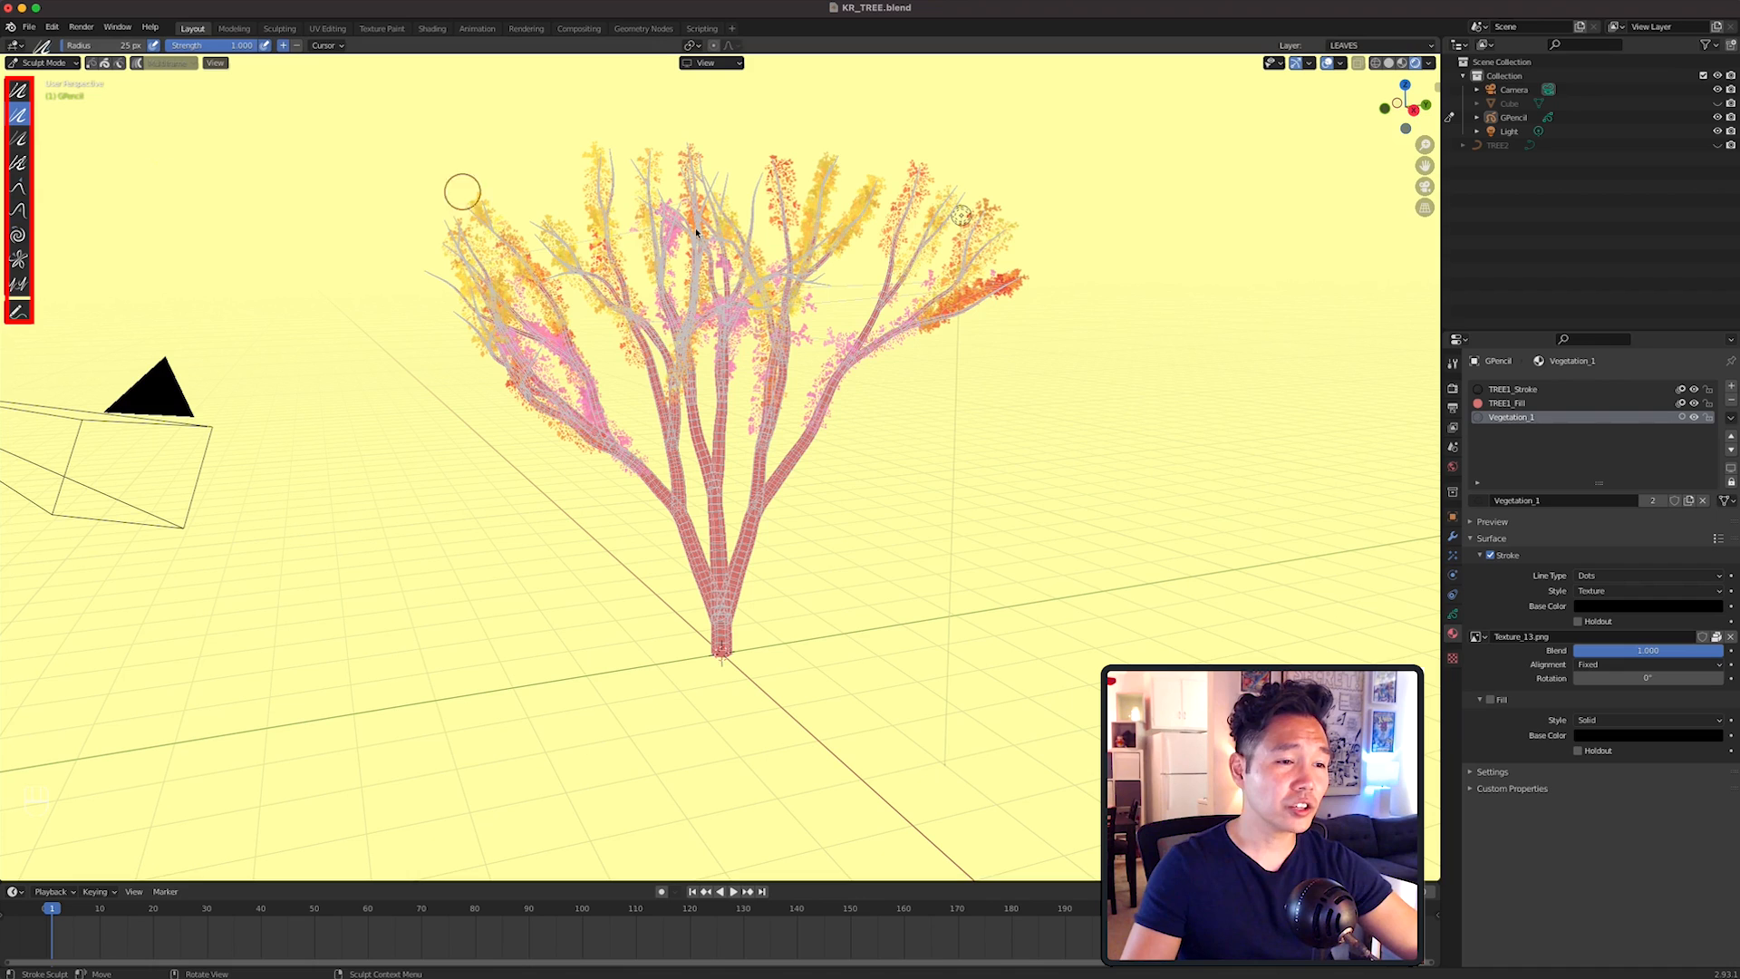
pyautogui.moveTo(1453, 619)
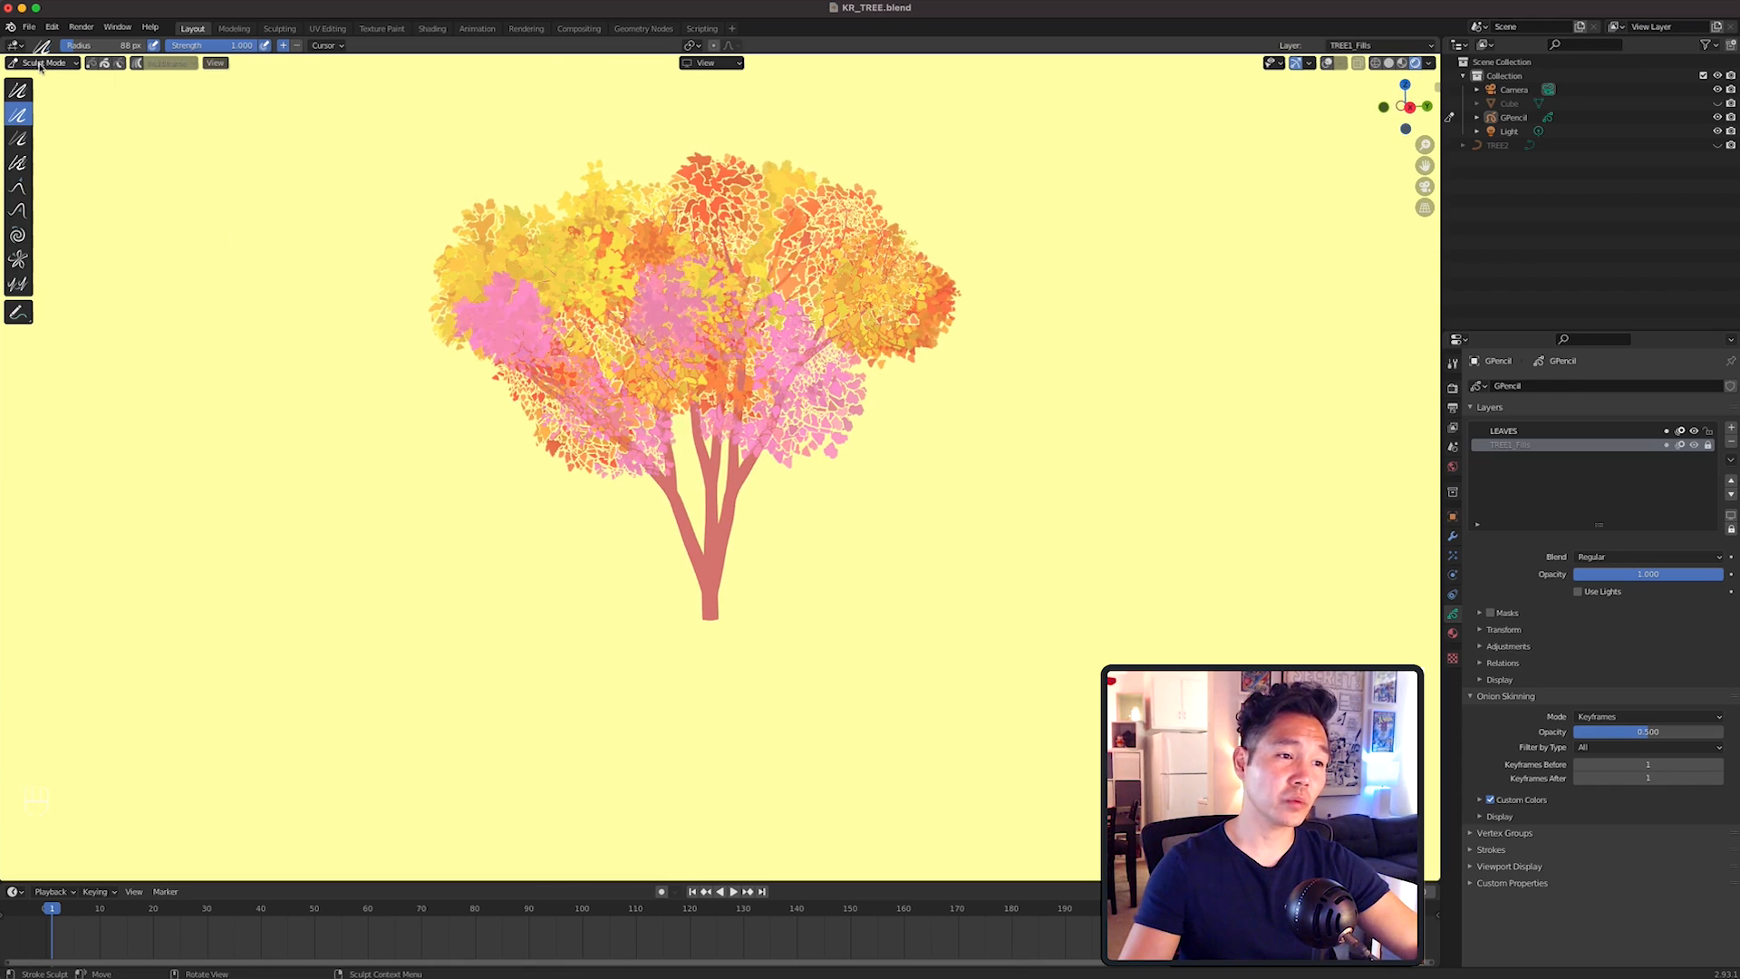
# Enter Vertex Paint mode, then return to Object Mode with the tree hidden.
pyautogui.click(45, 62)
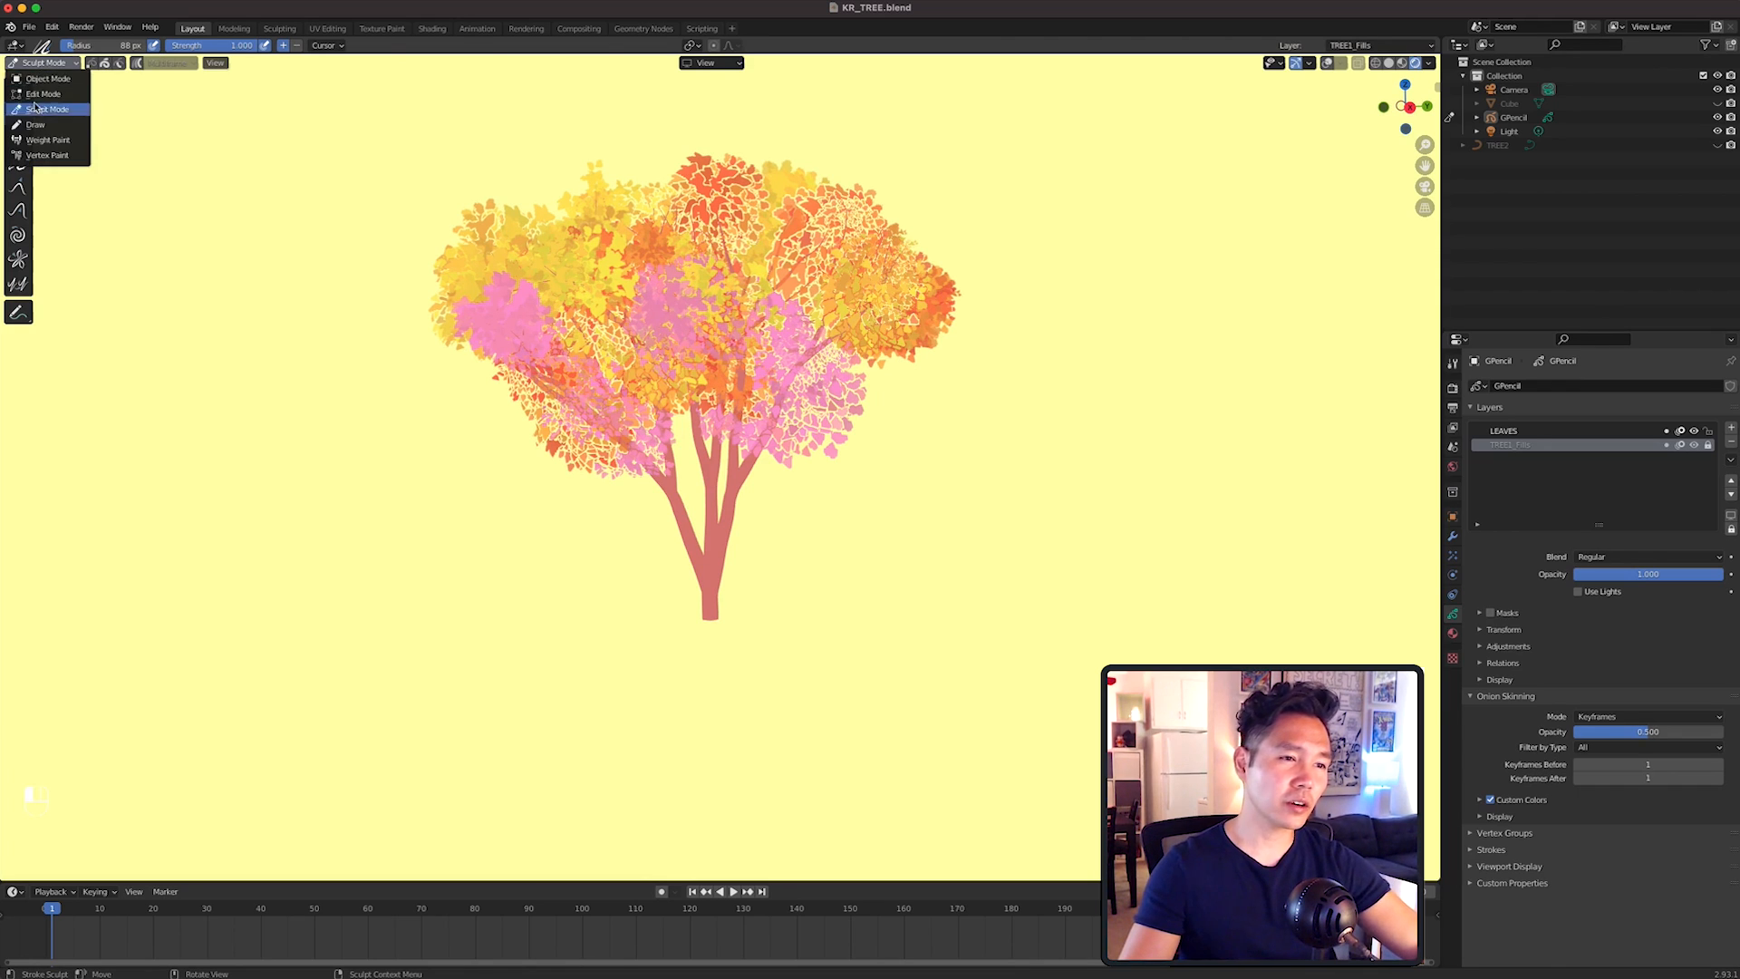
pyautogui.click(36, 124)
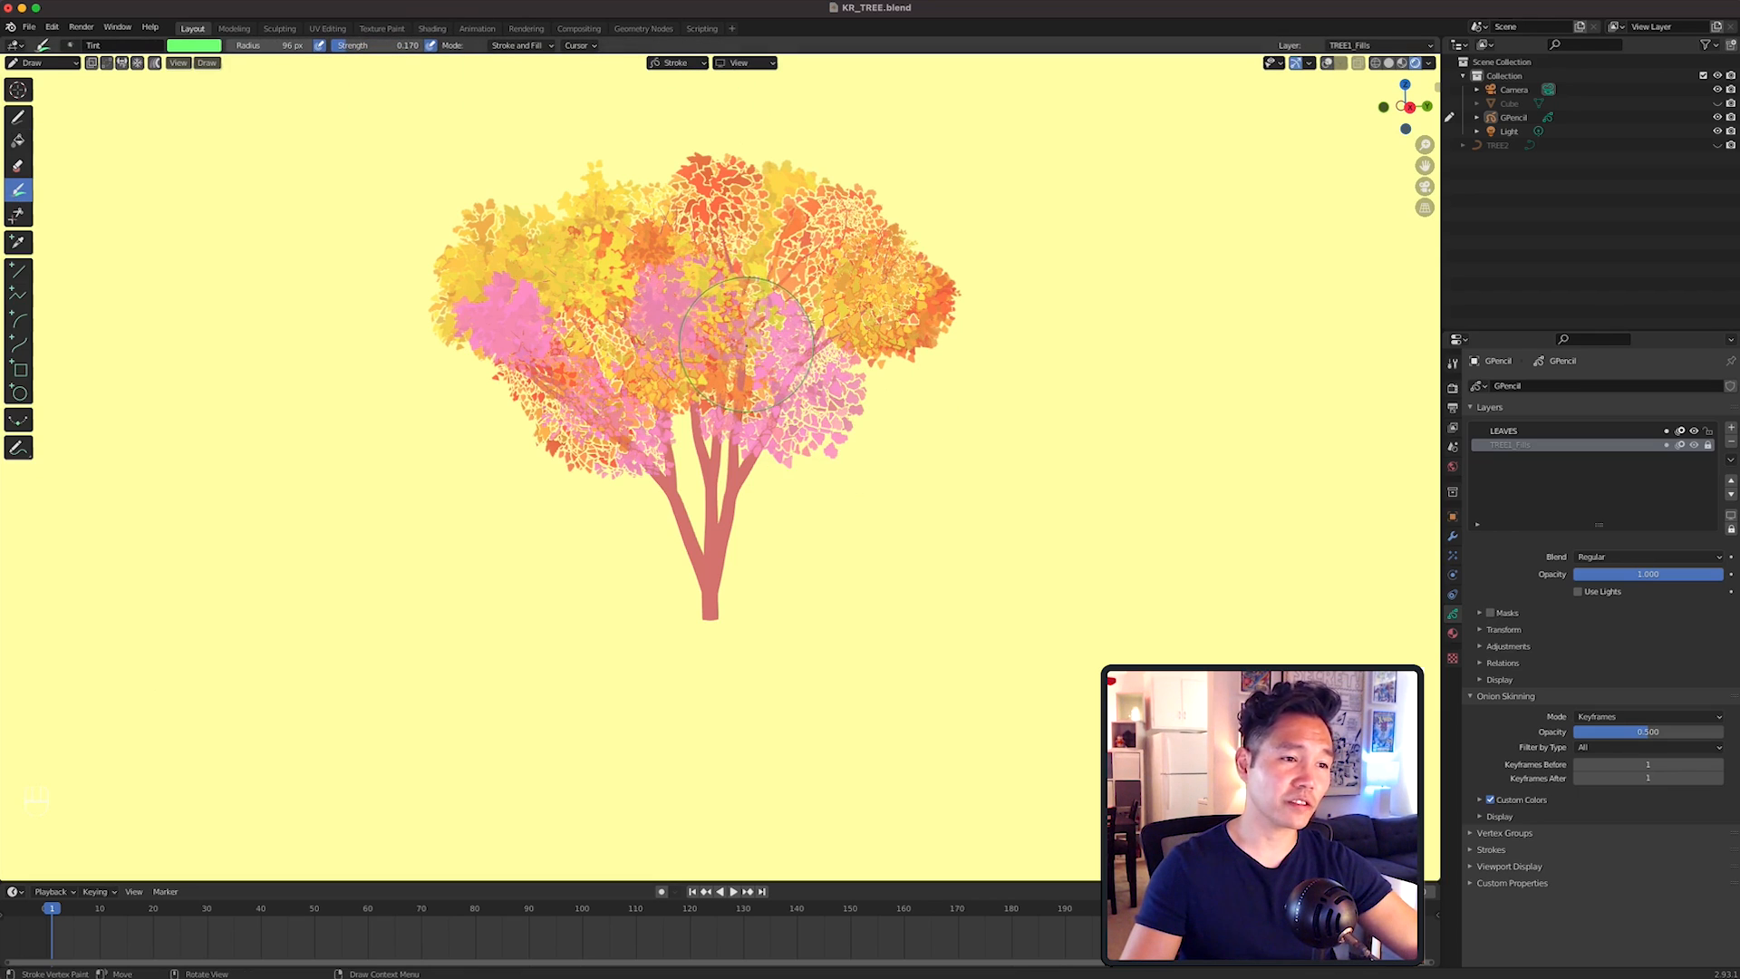
pyautogui.click(191, 45)
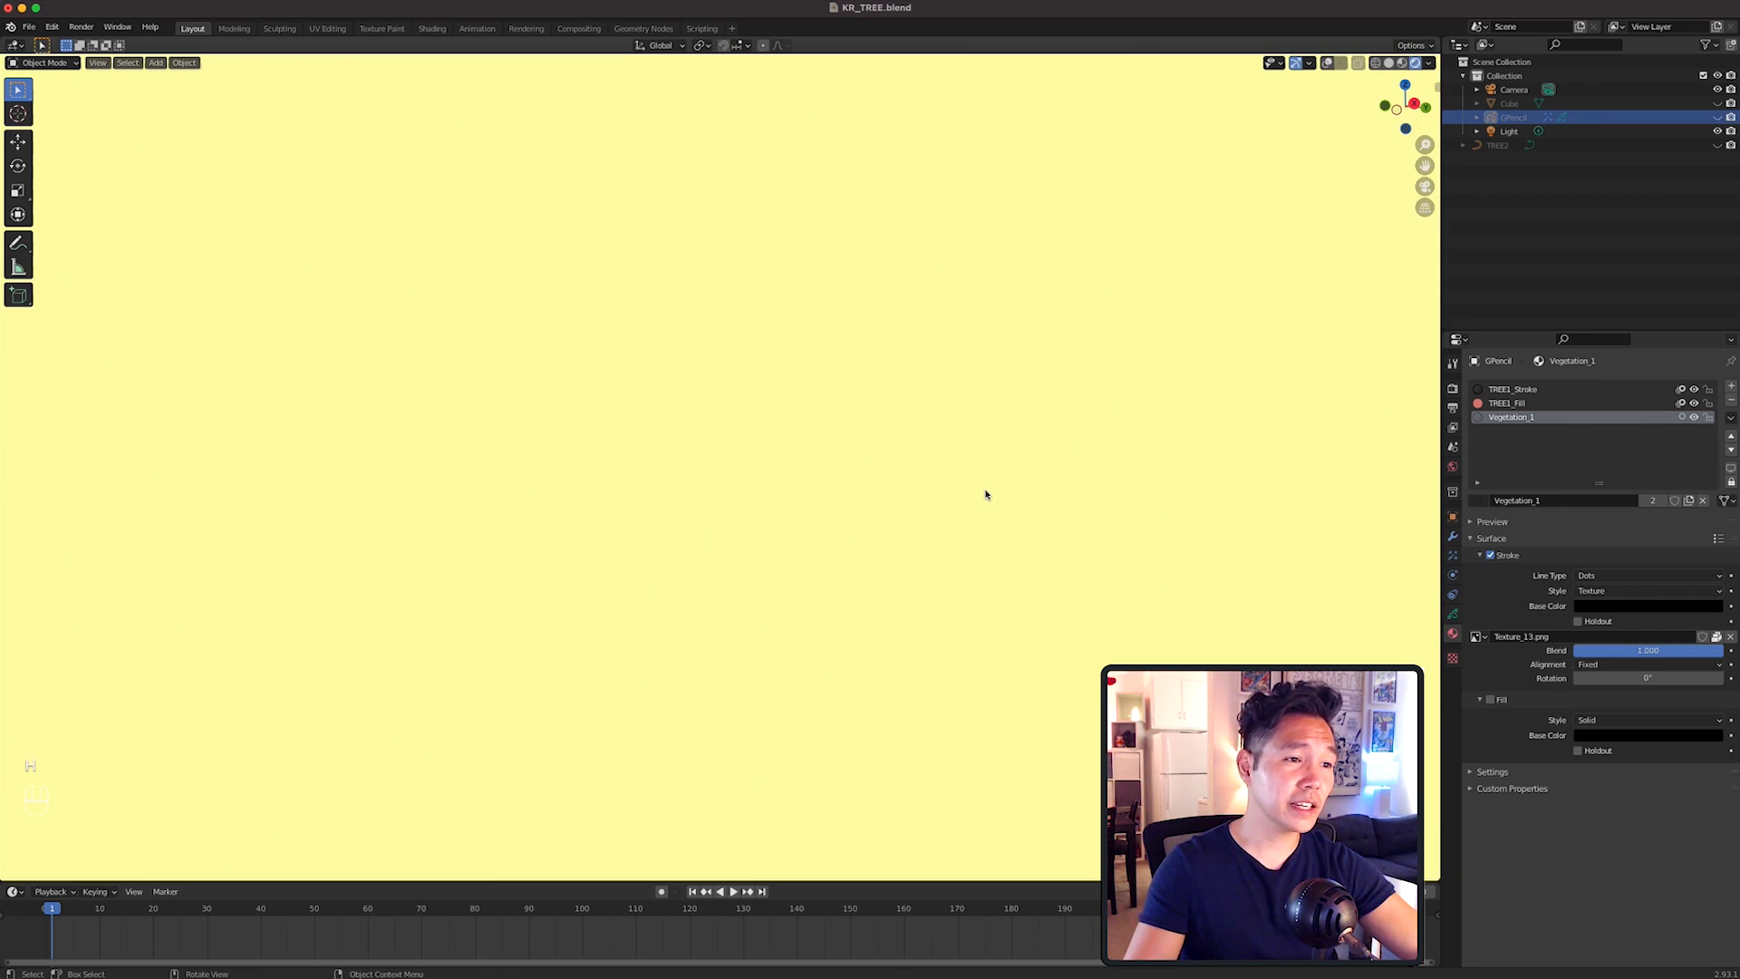
# Show TREE2, convert it to a mesh, and change the timeline into a Shader Editor.
pyautogui.click(1498, 144)
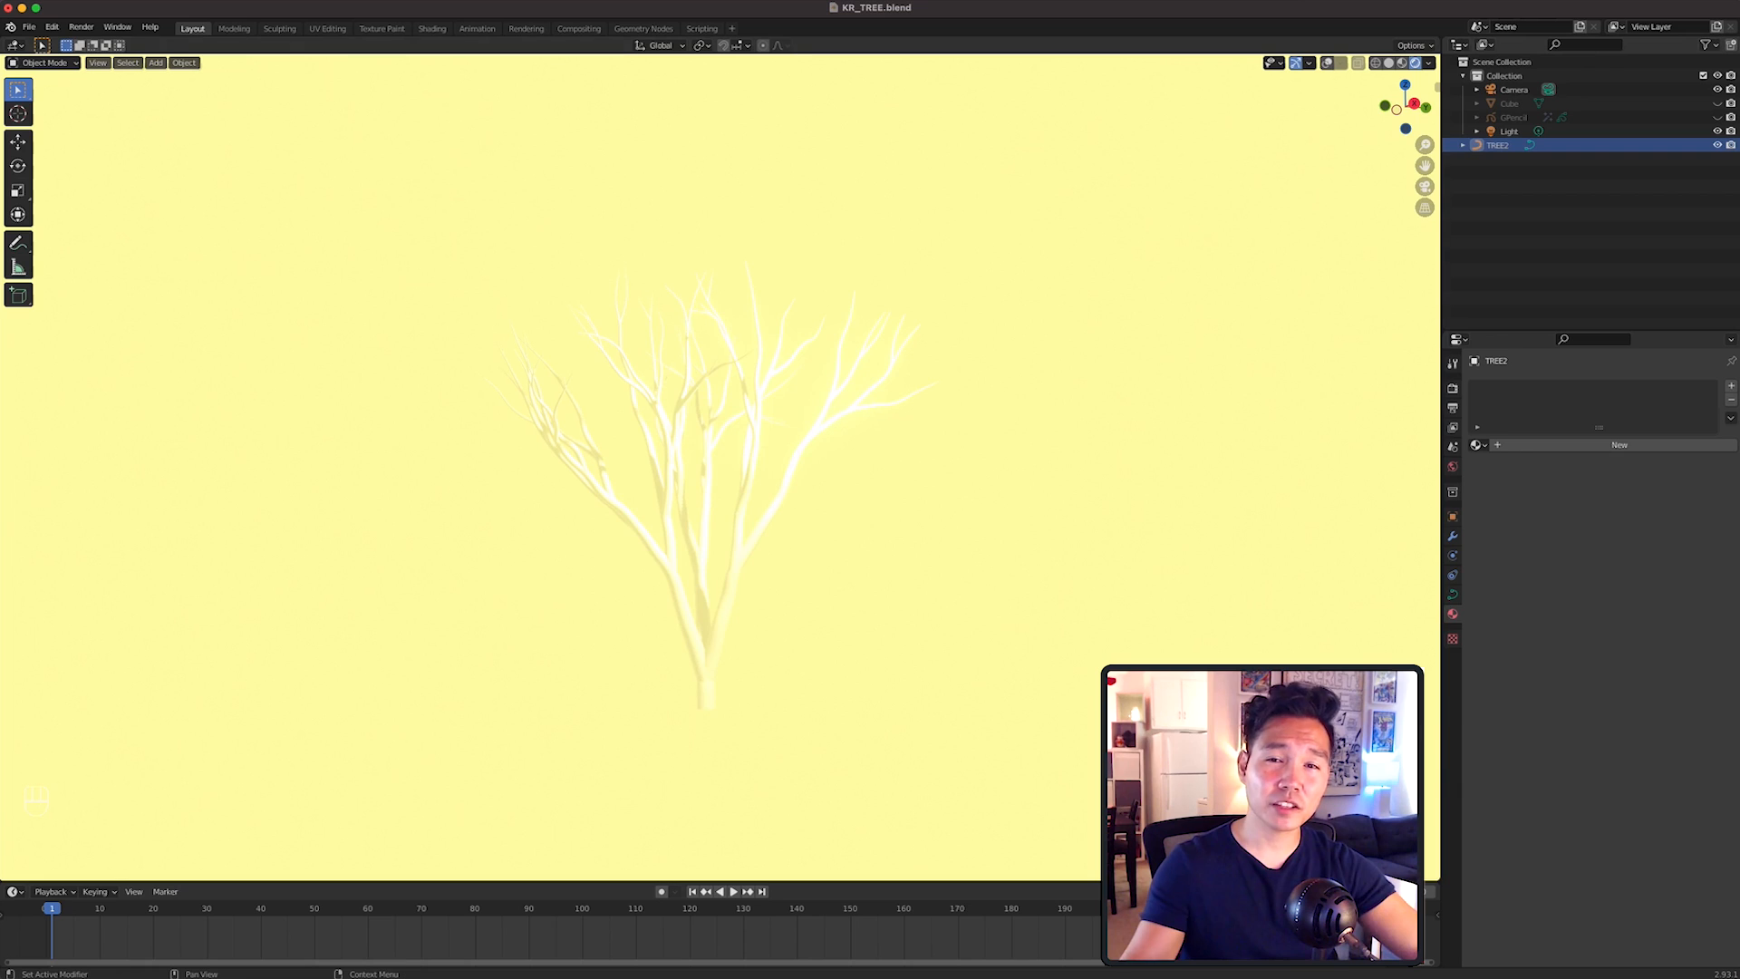
pyautogui.moveTo(763, 524)
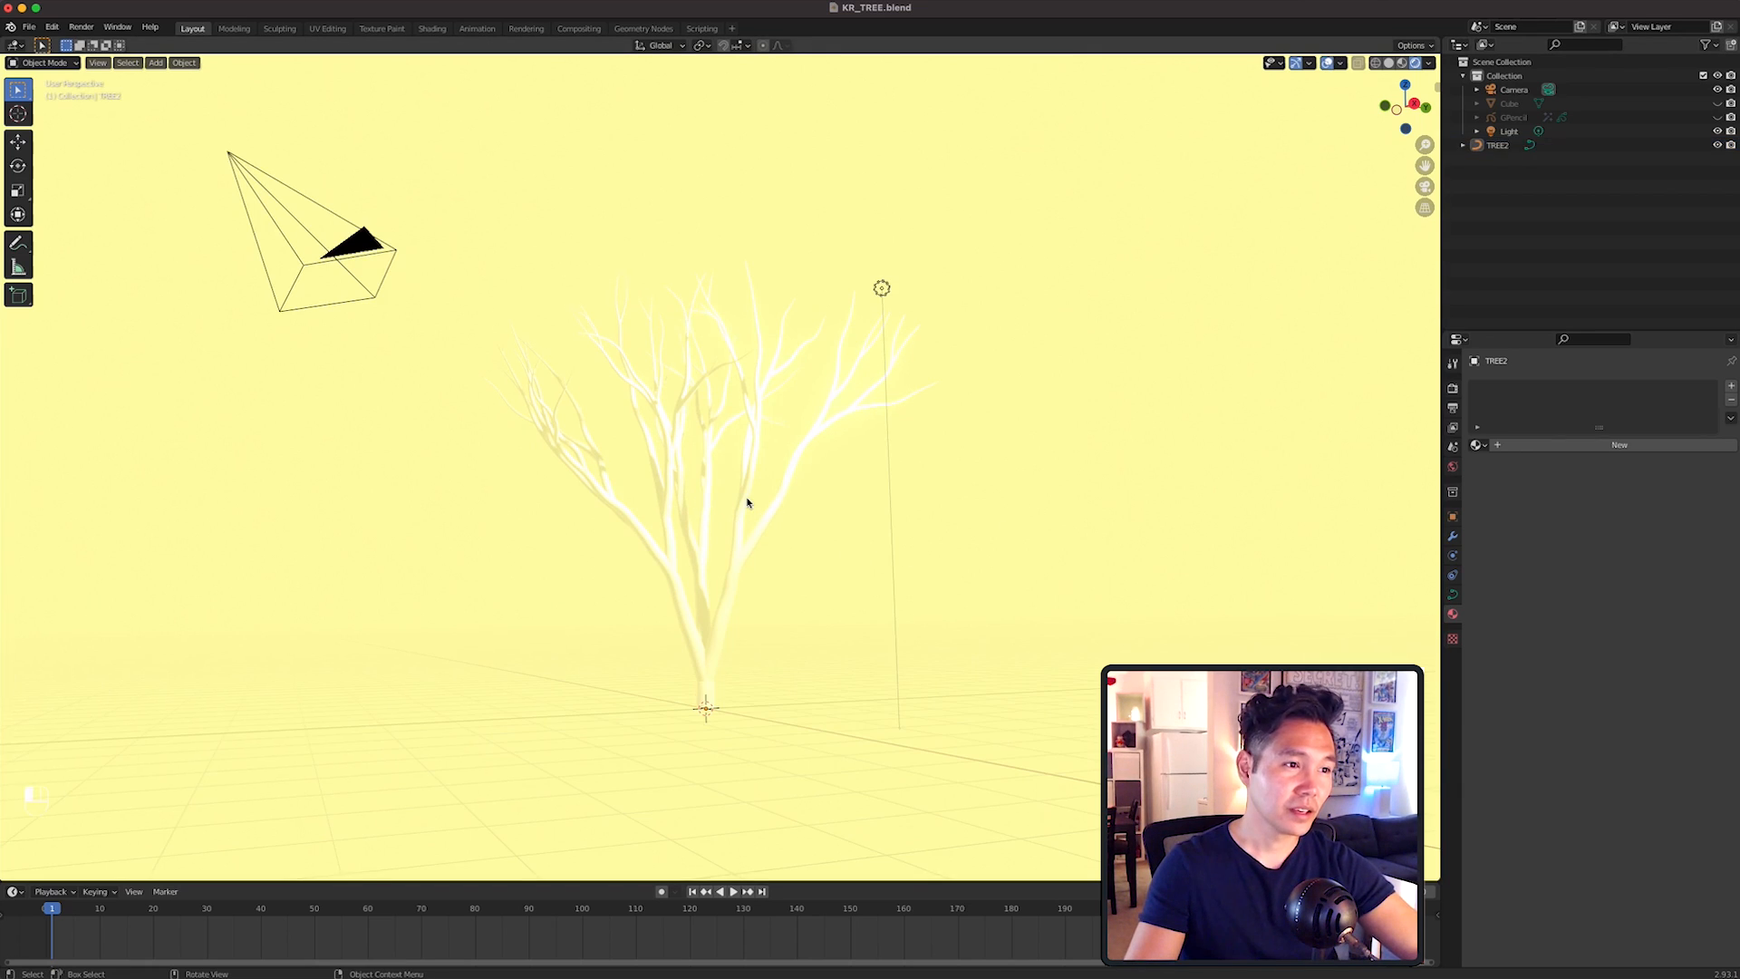
pyautogui.rightClick(747, 503)
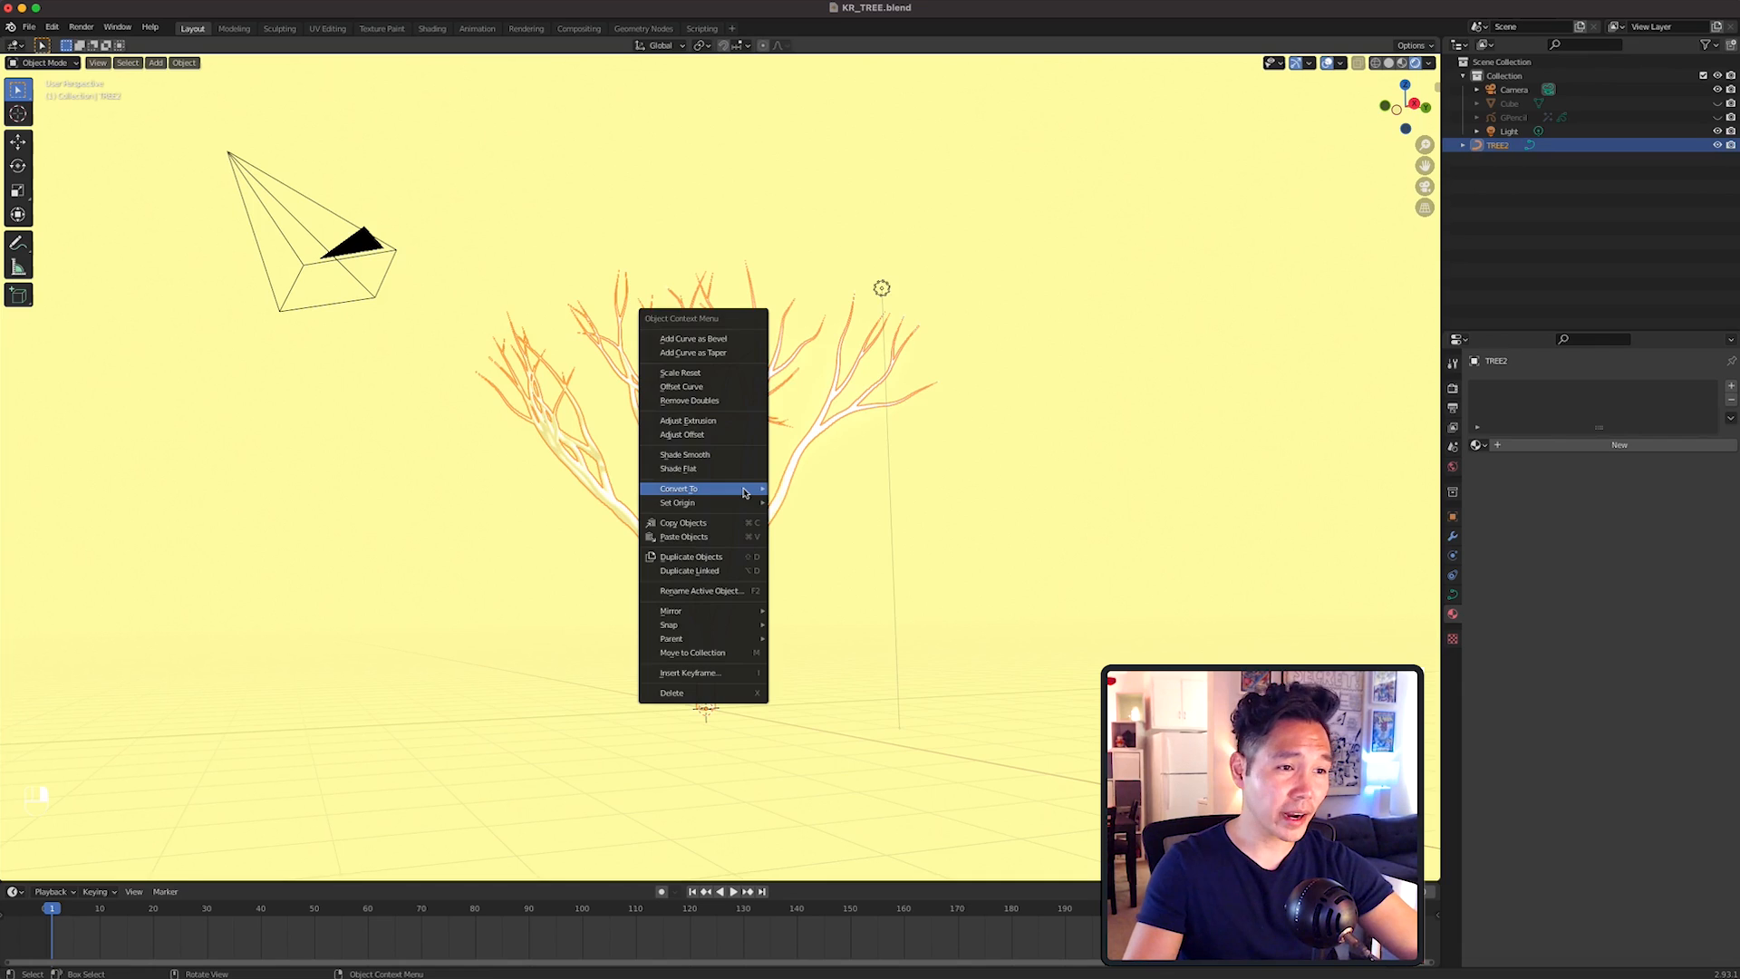
pyautogui.click(677, 489)
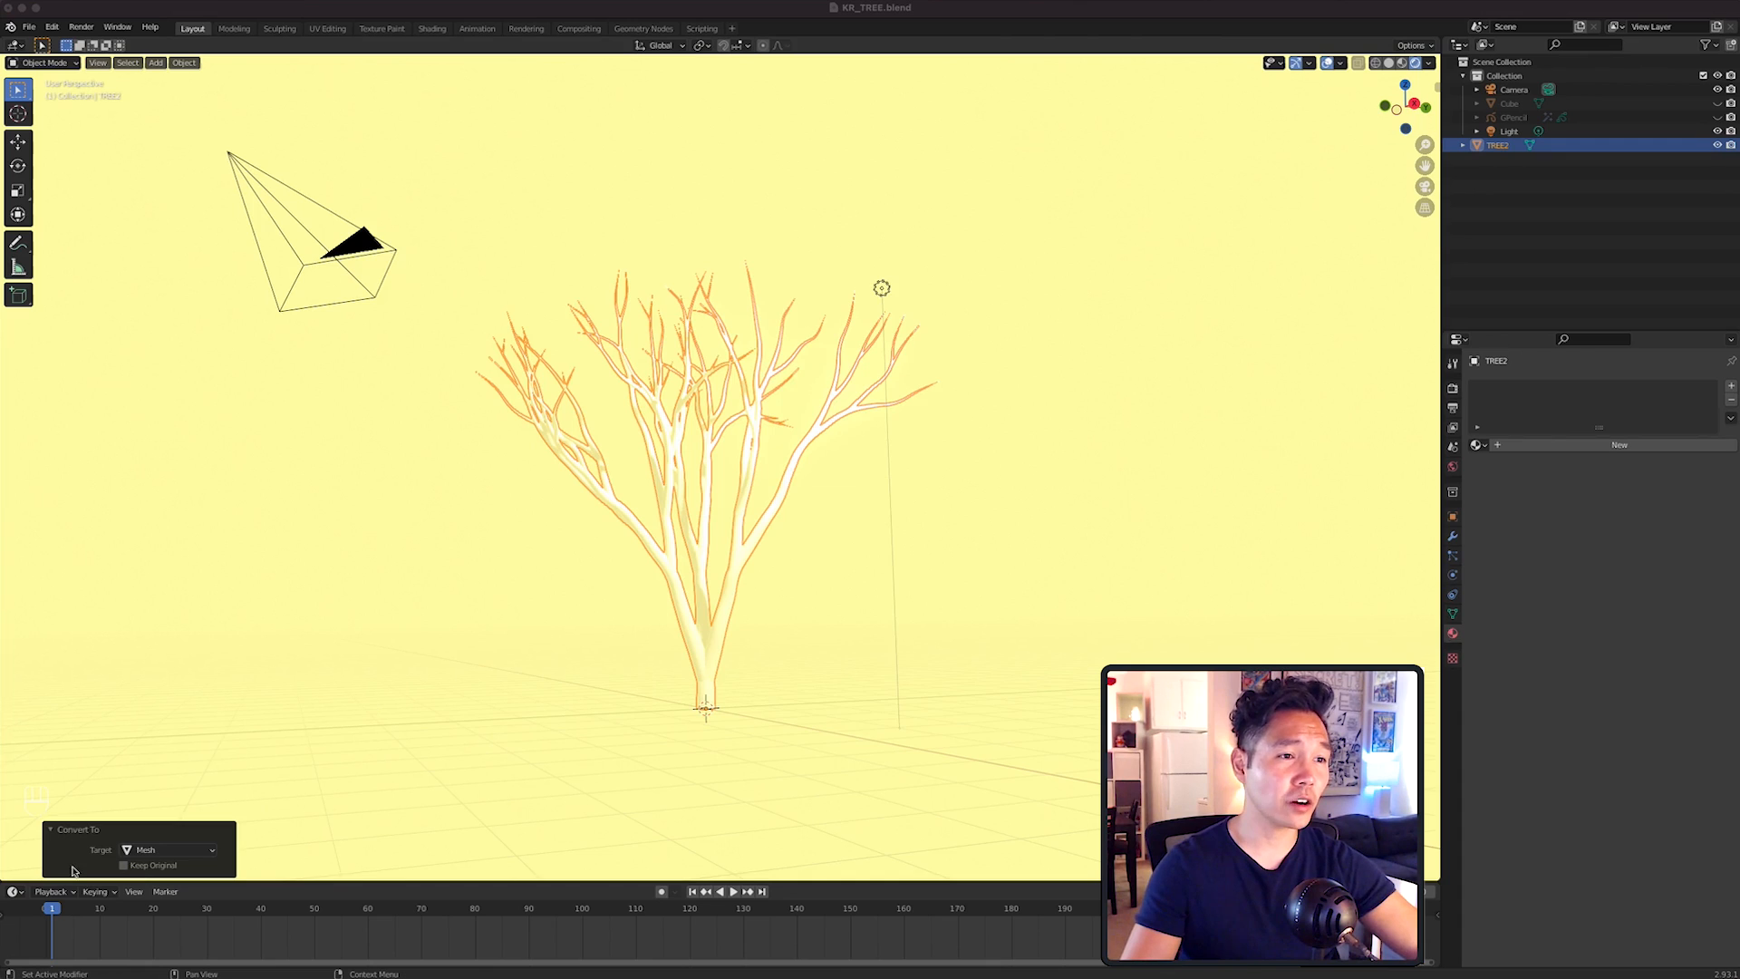
pyautogui.click(12, 891)
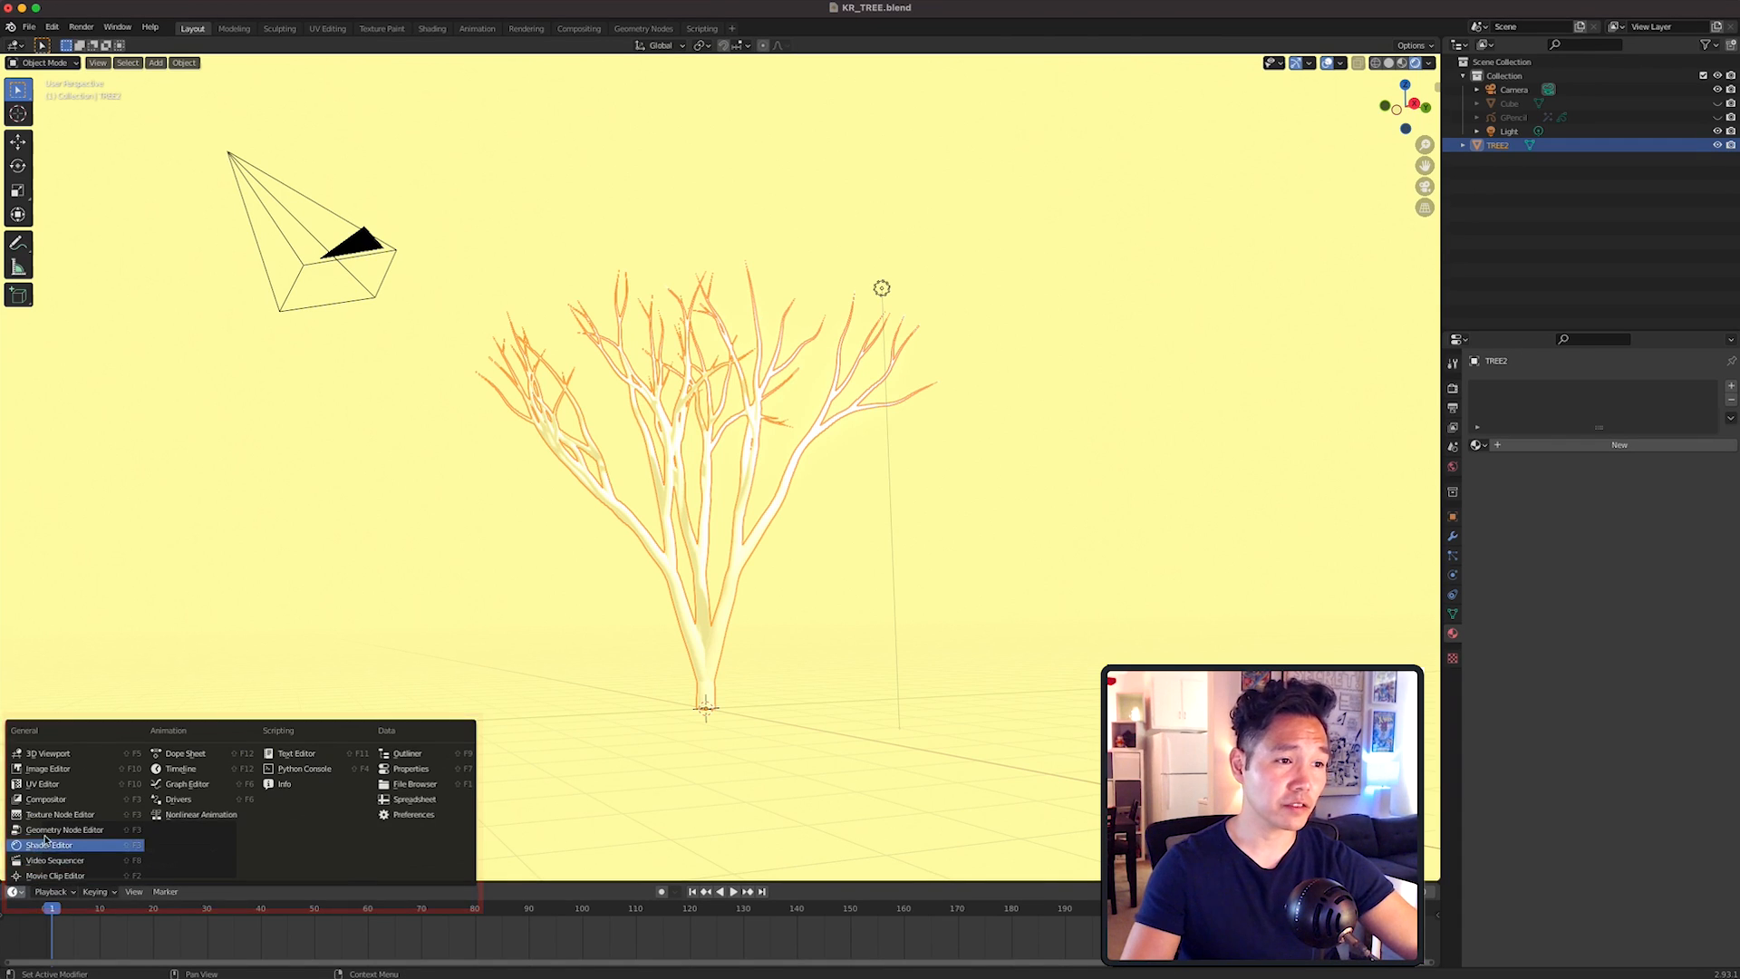
pyautogui.click(48, 845)
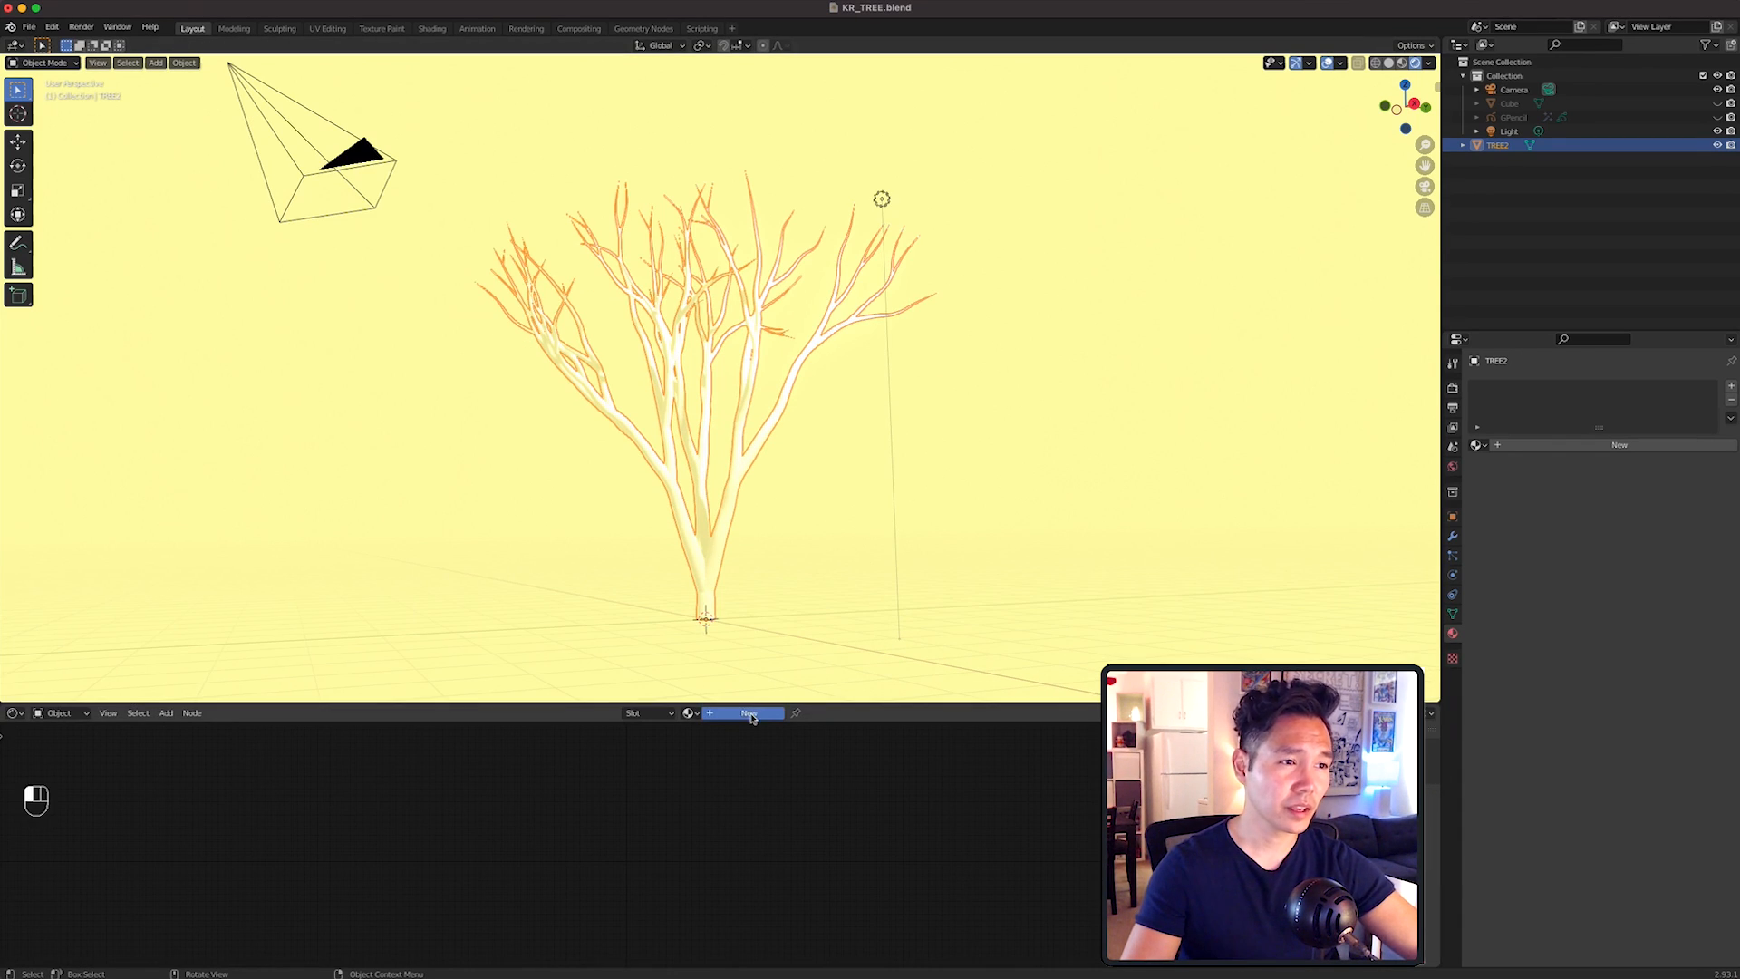
# Create a new tree material with Shader to RGB and ColorRamp nodes for pink toon shading.
pyautogui.click(747, 712)
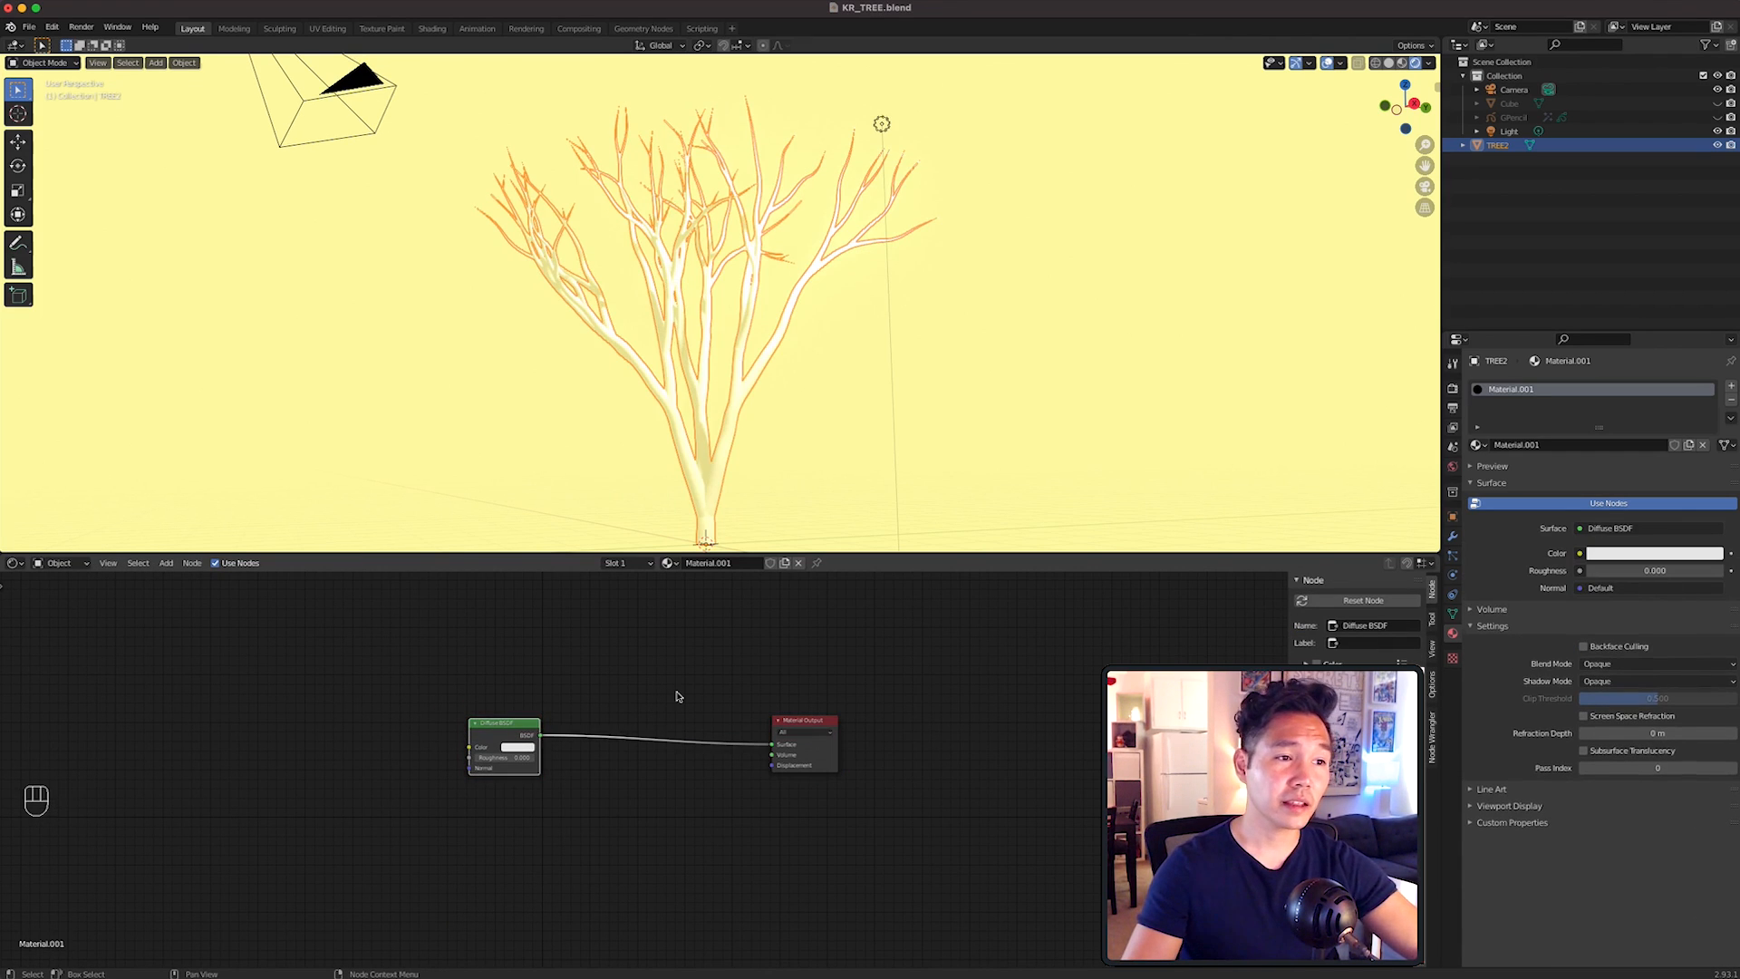
pyautogui.press('shift+a')
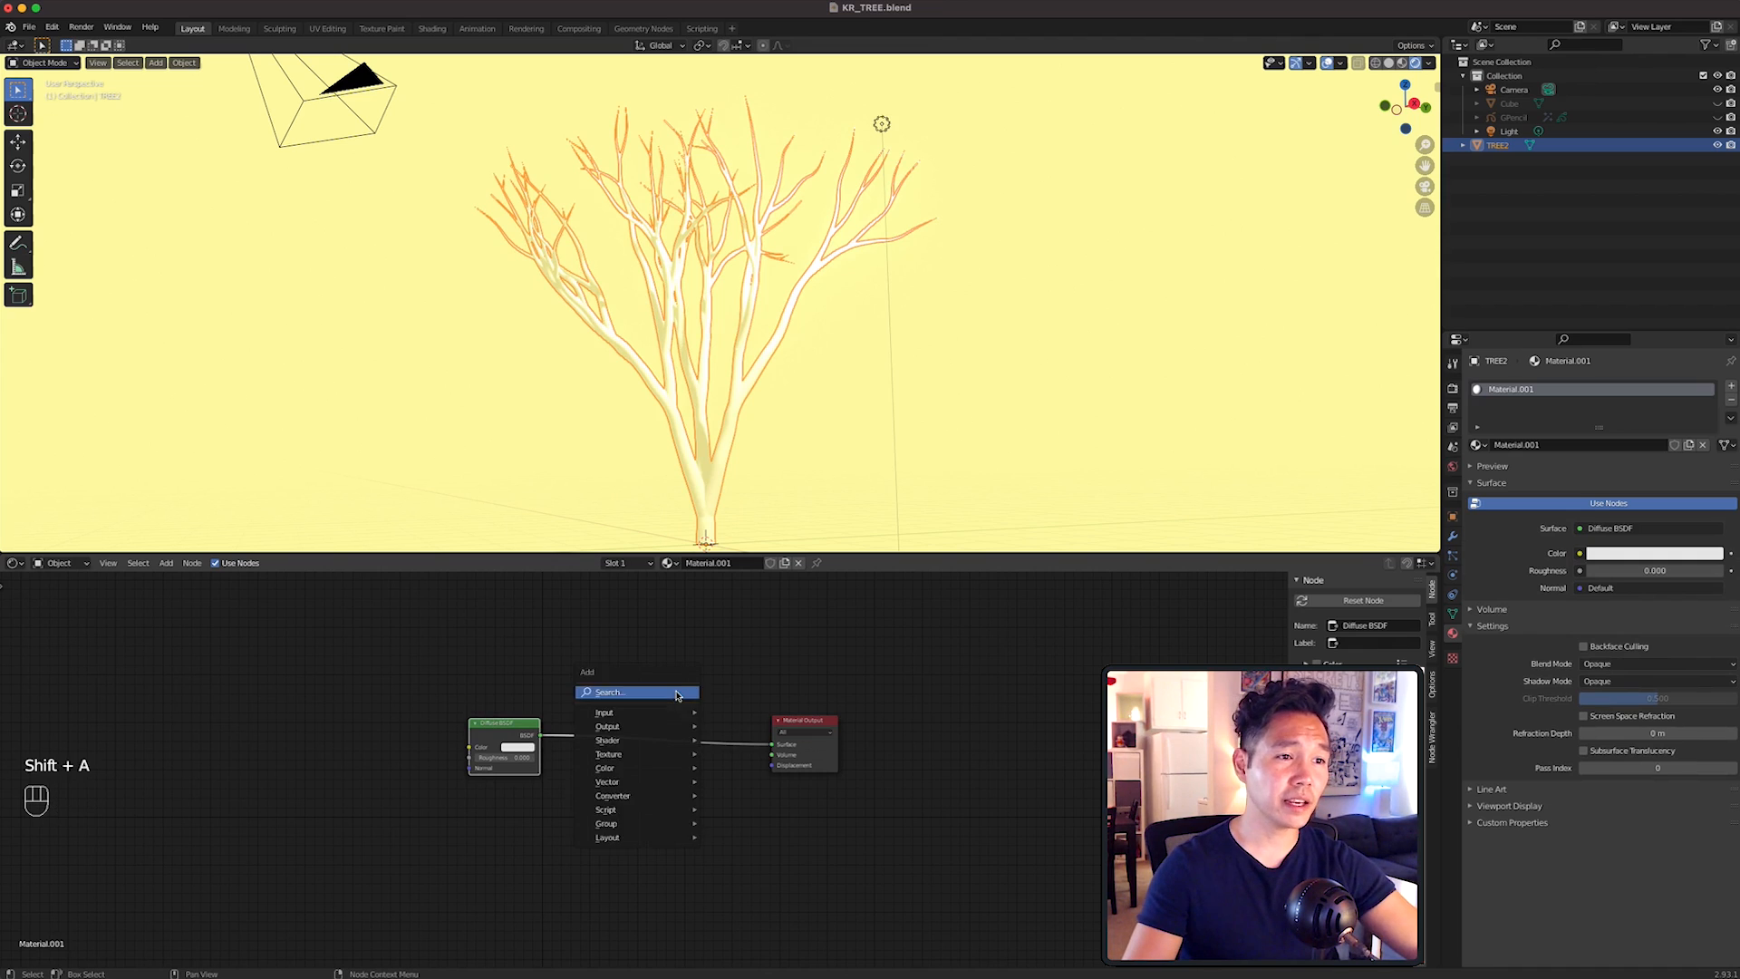
pyautogui.write('c')
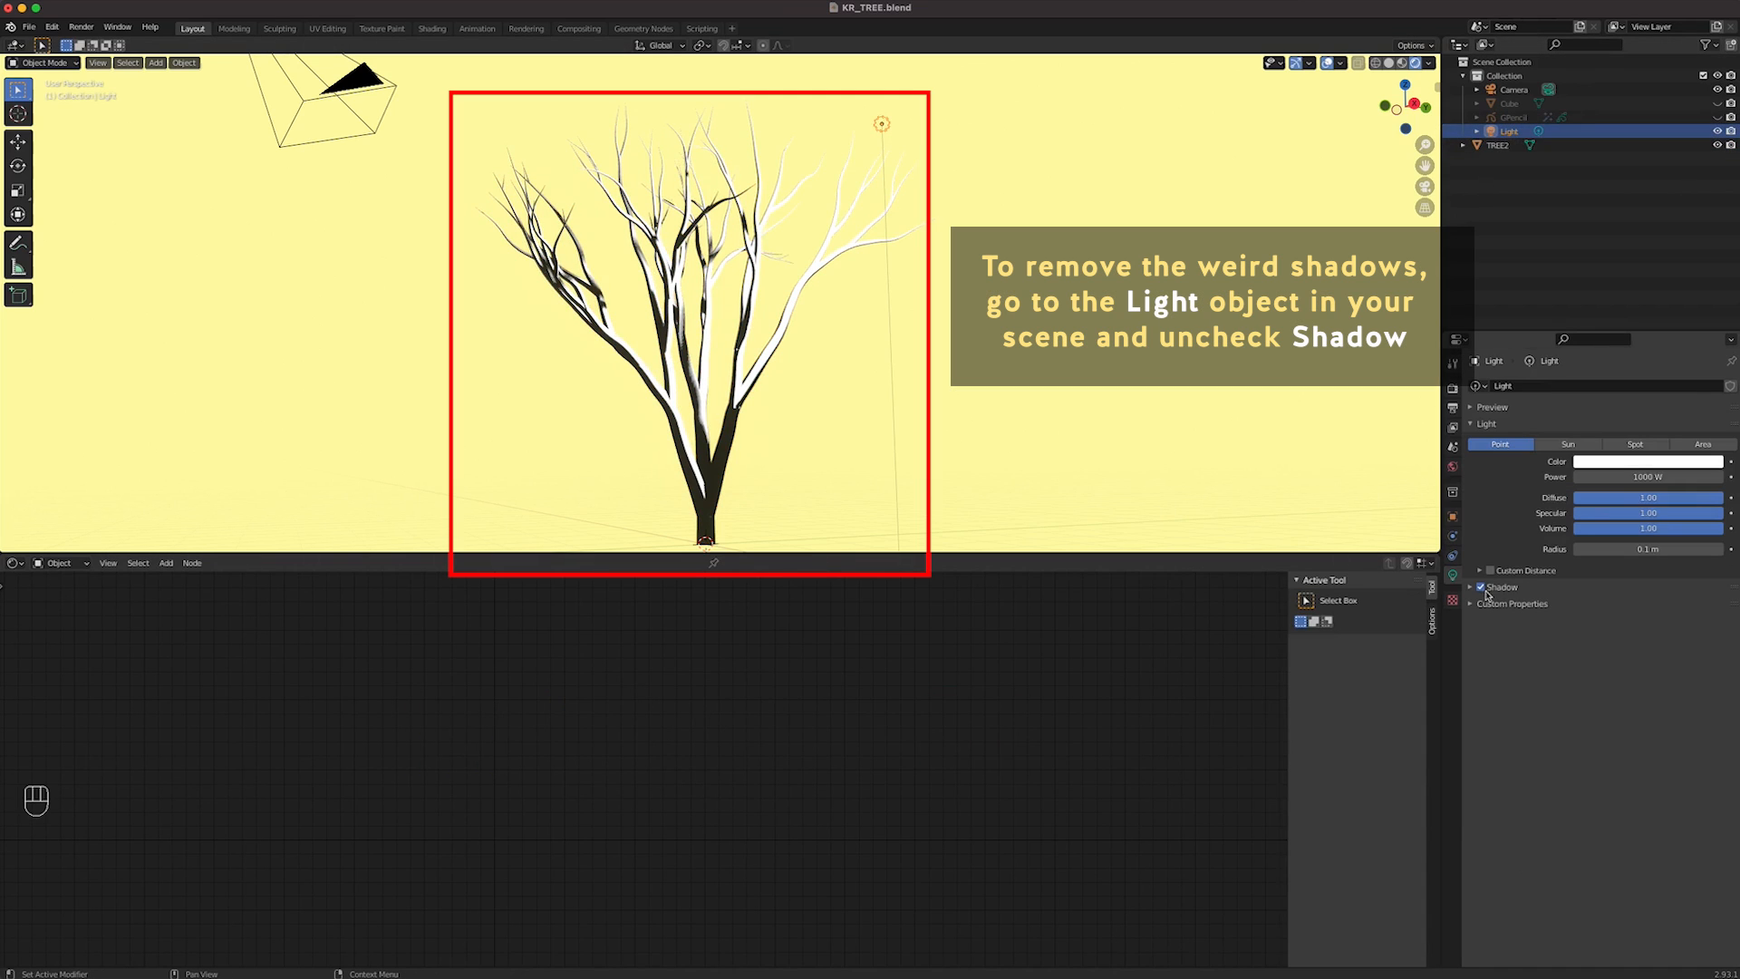
# Disable the light's shadows and reselect the tree.
pyautogui.click(1482, 586)
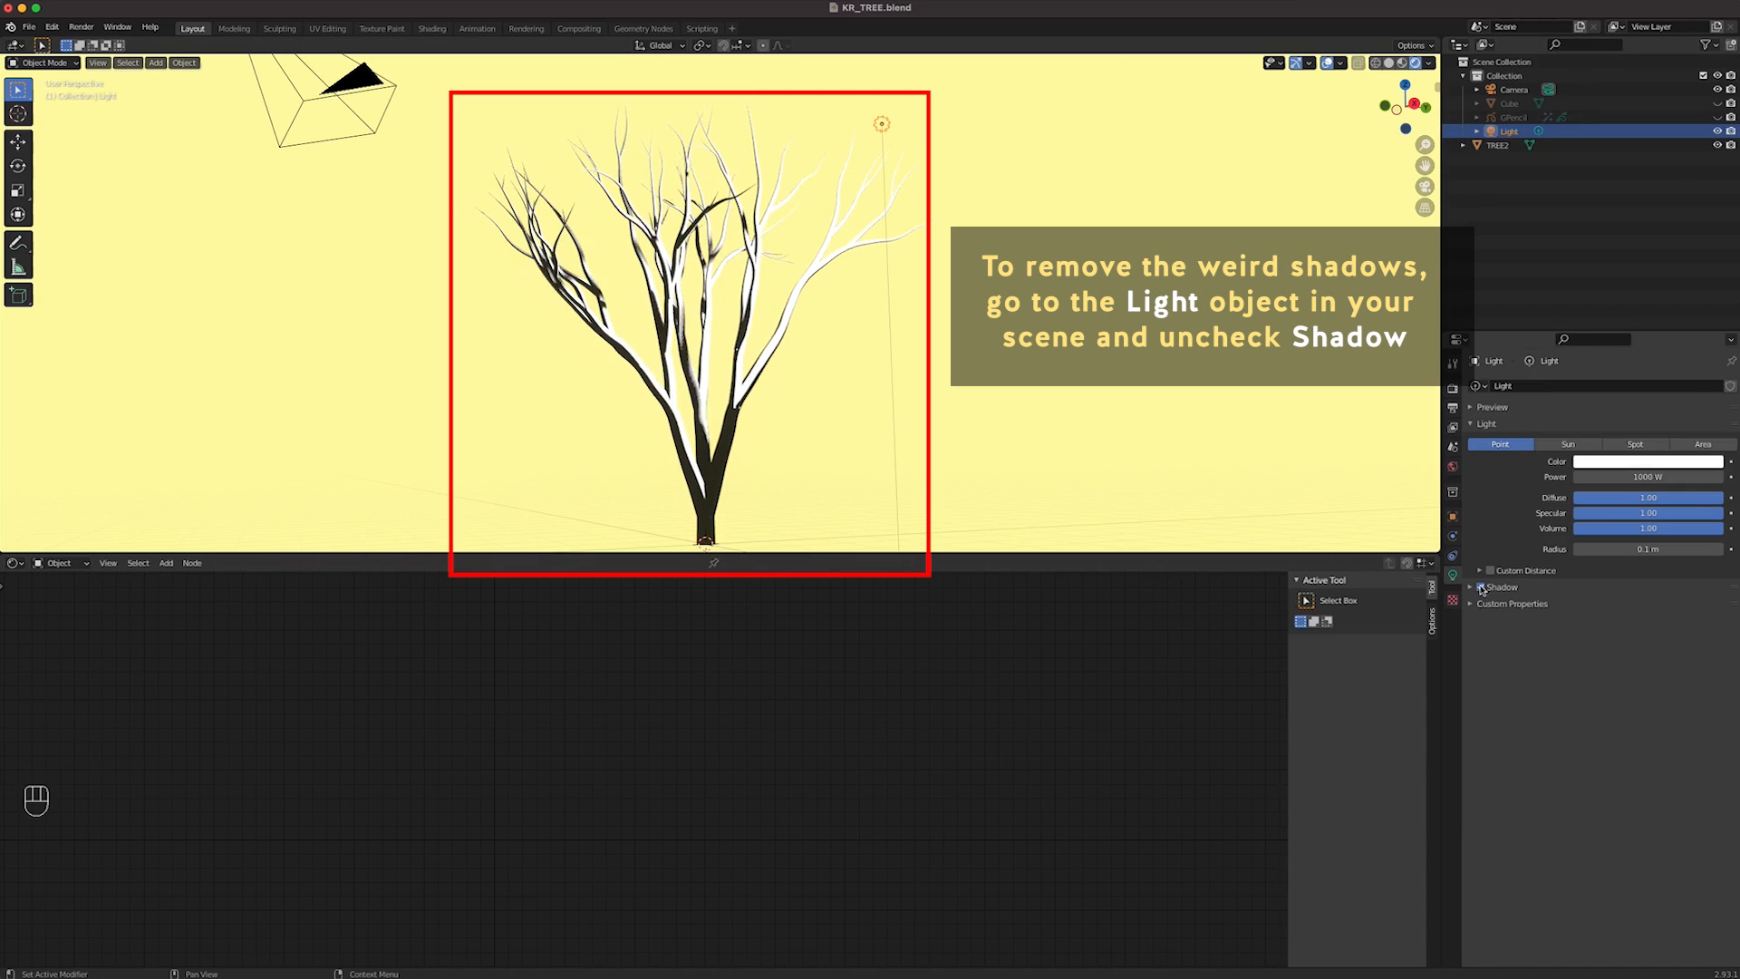
pyautogui.click(1482, 586)
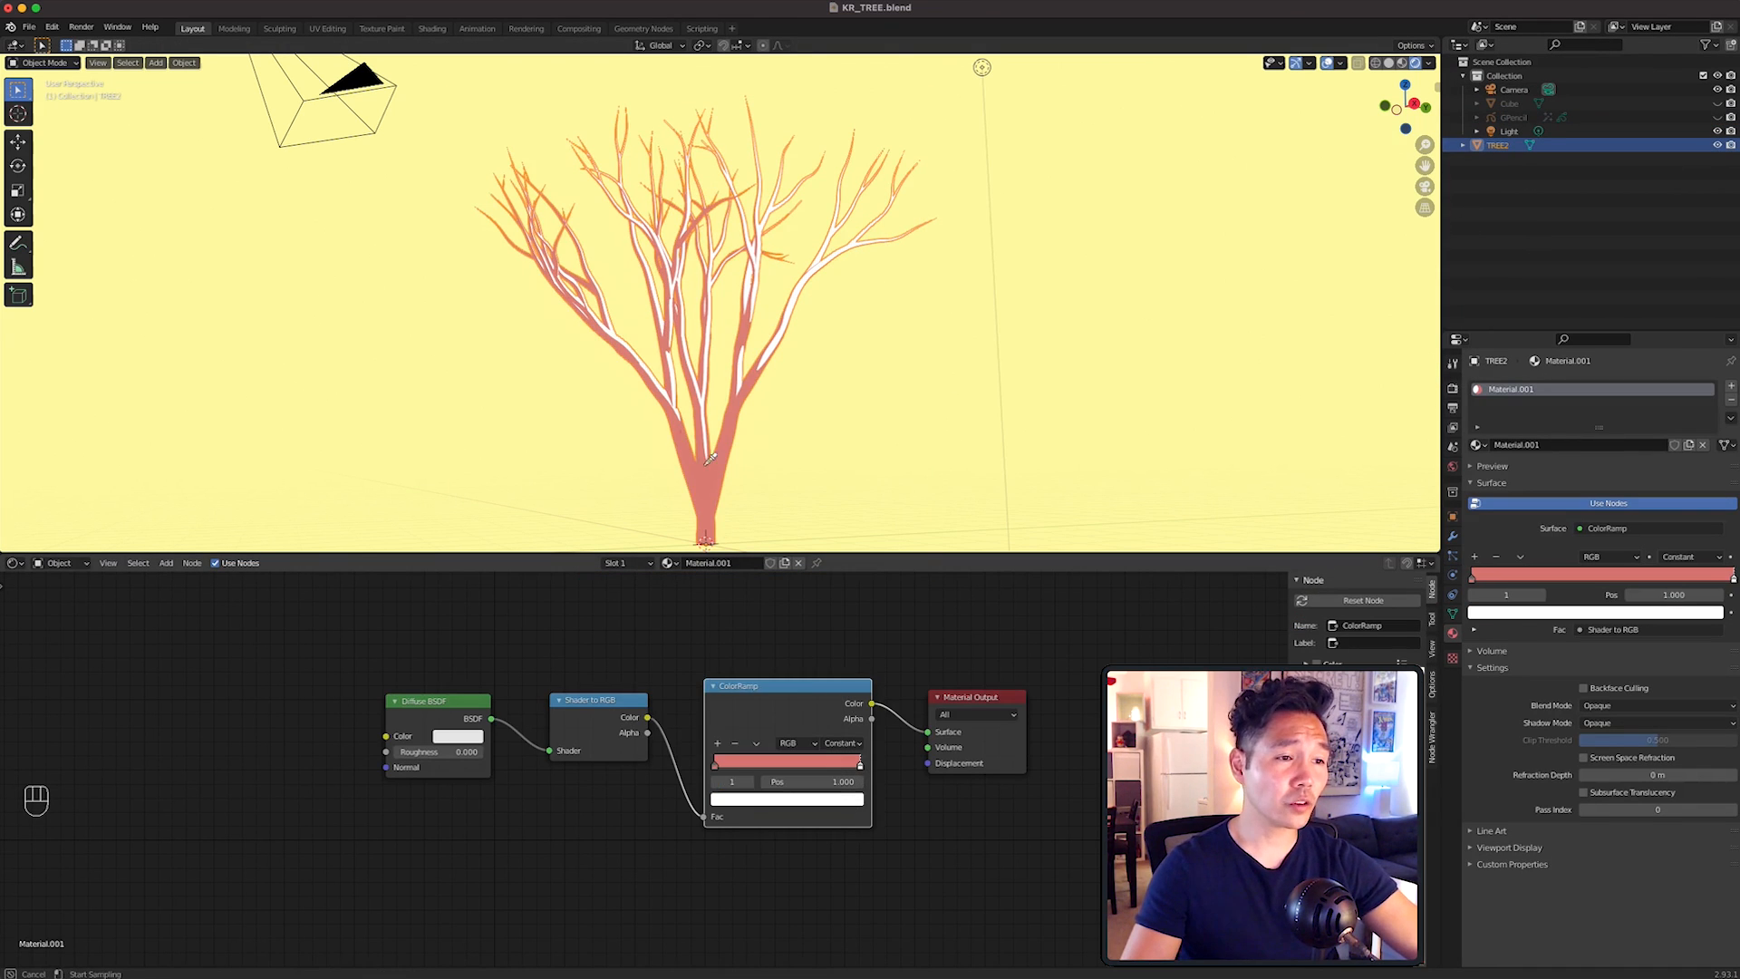
pyautogui.click(787, 761)
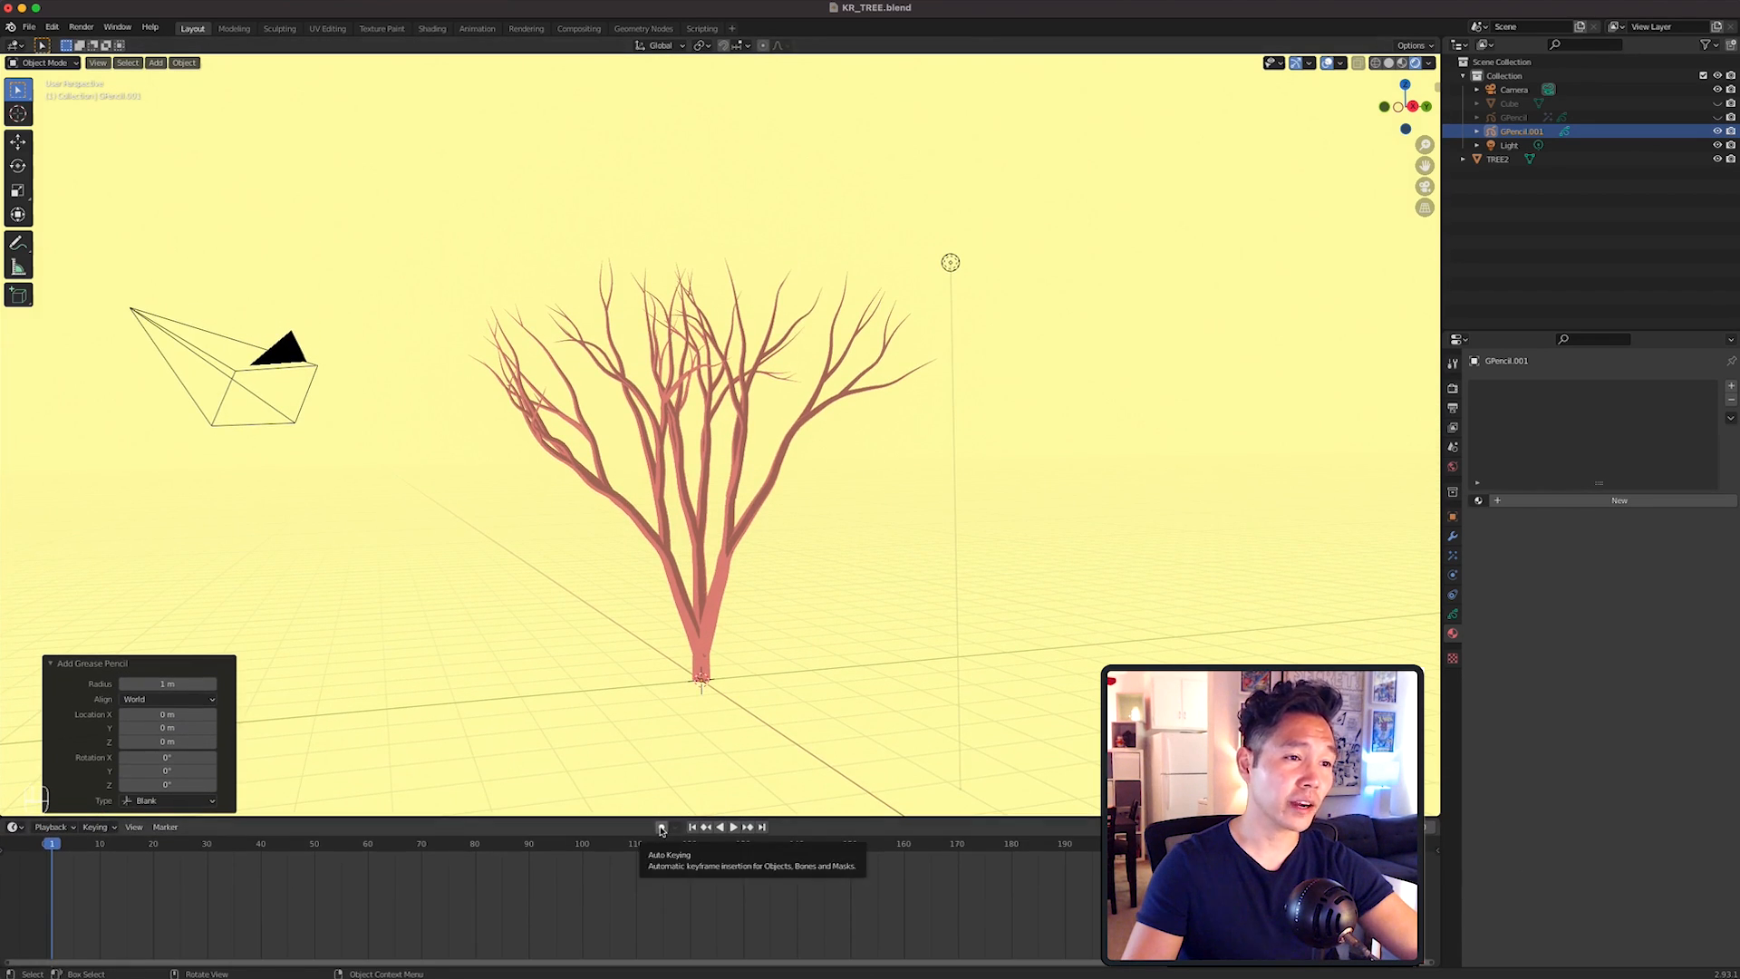
# Turn on auto keying and add a new grease pencil layer named LEAVES.
pyautogui.click(661, 825)
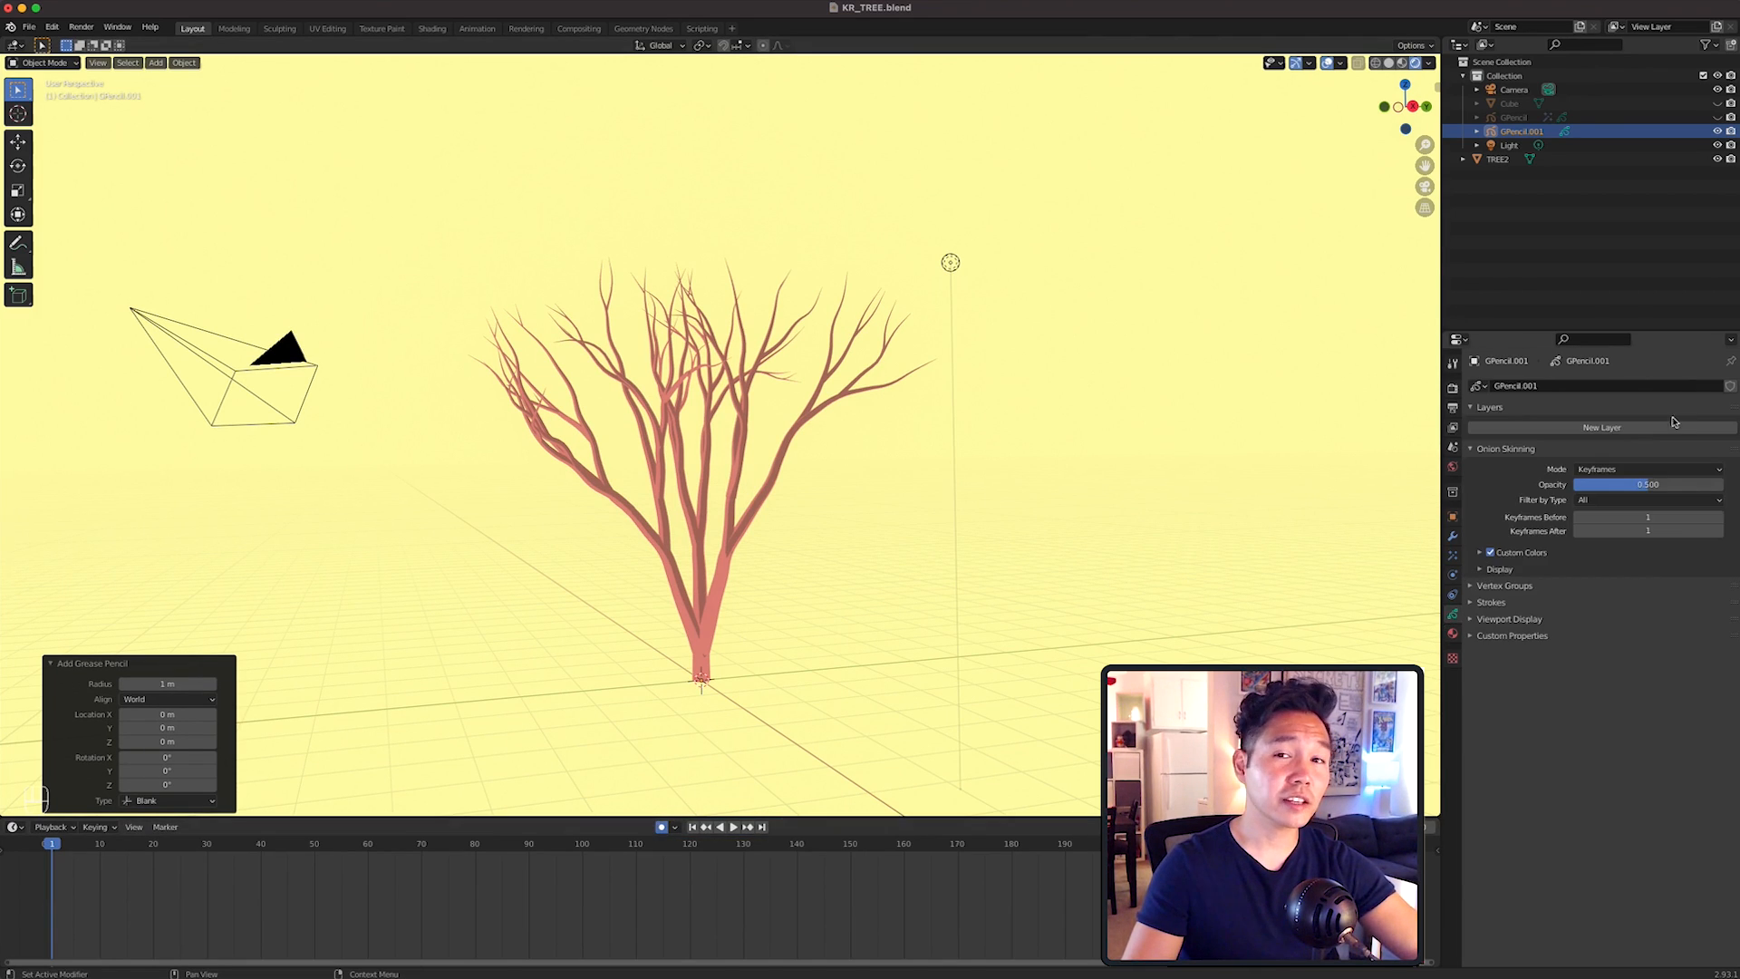
pyautogui.click(1601, 427)
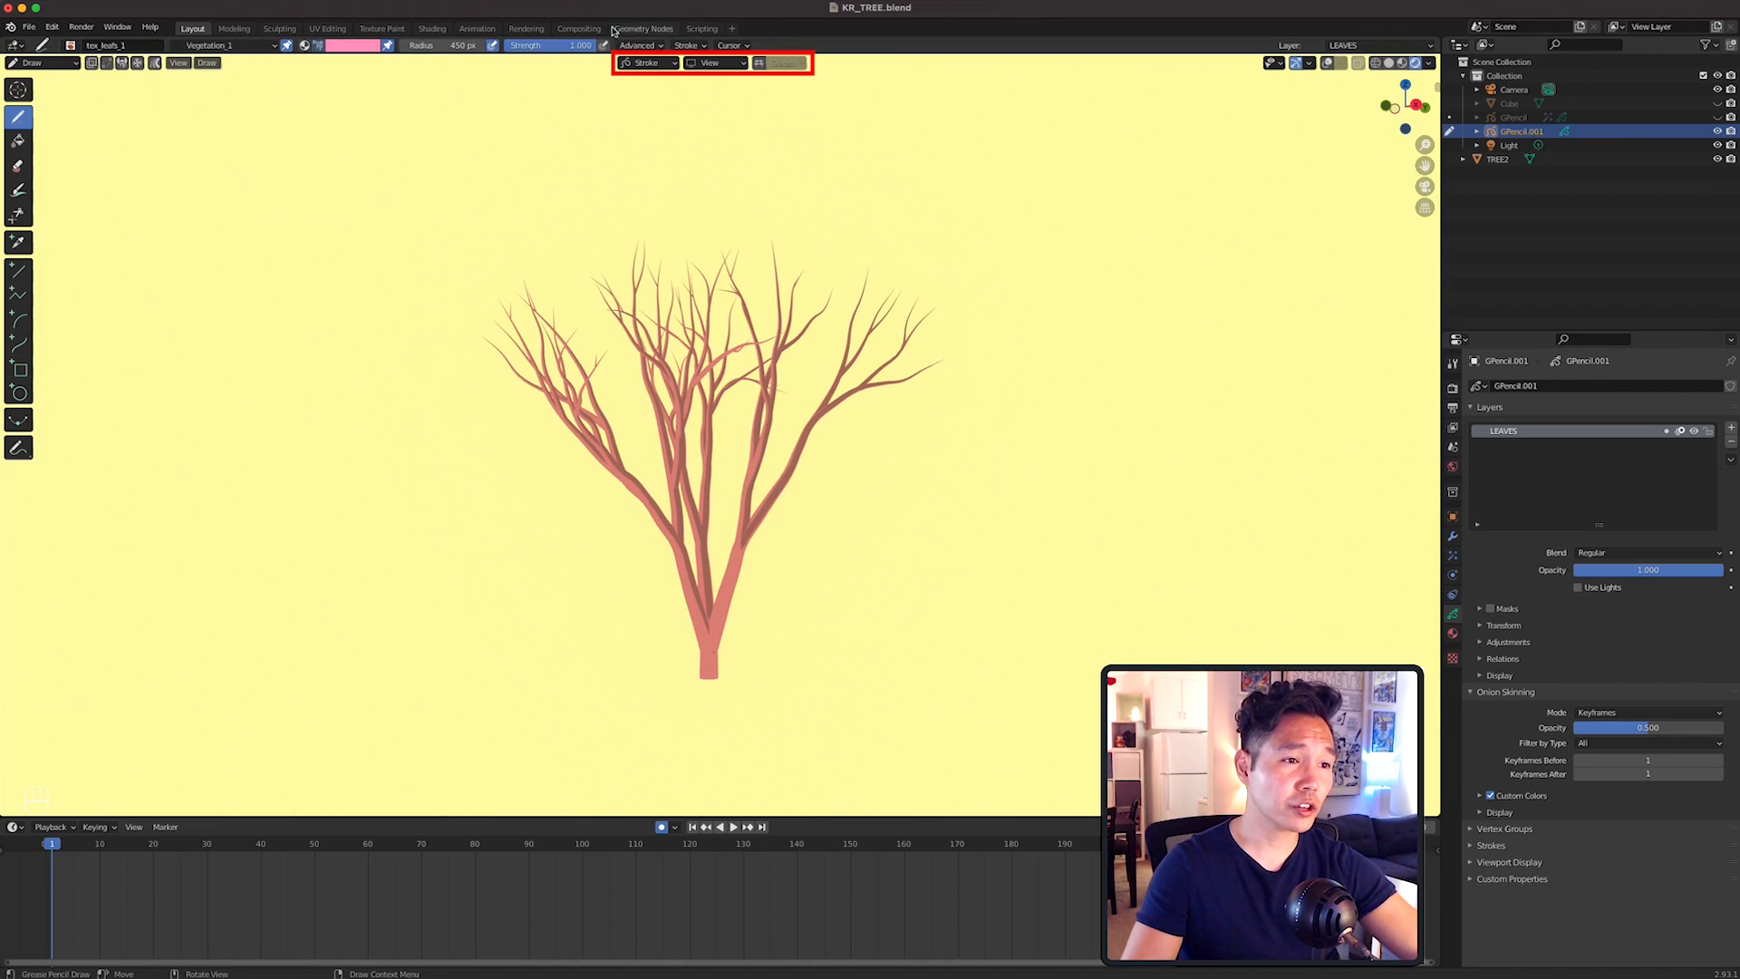
# Set stroke placement to Surface, paint leaves, and pick a new leaf colour.
pyautogui.click(647, 63)
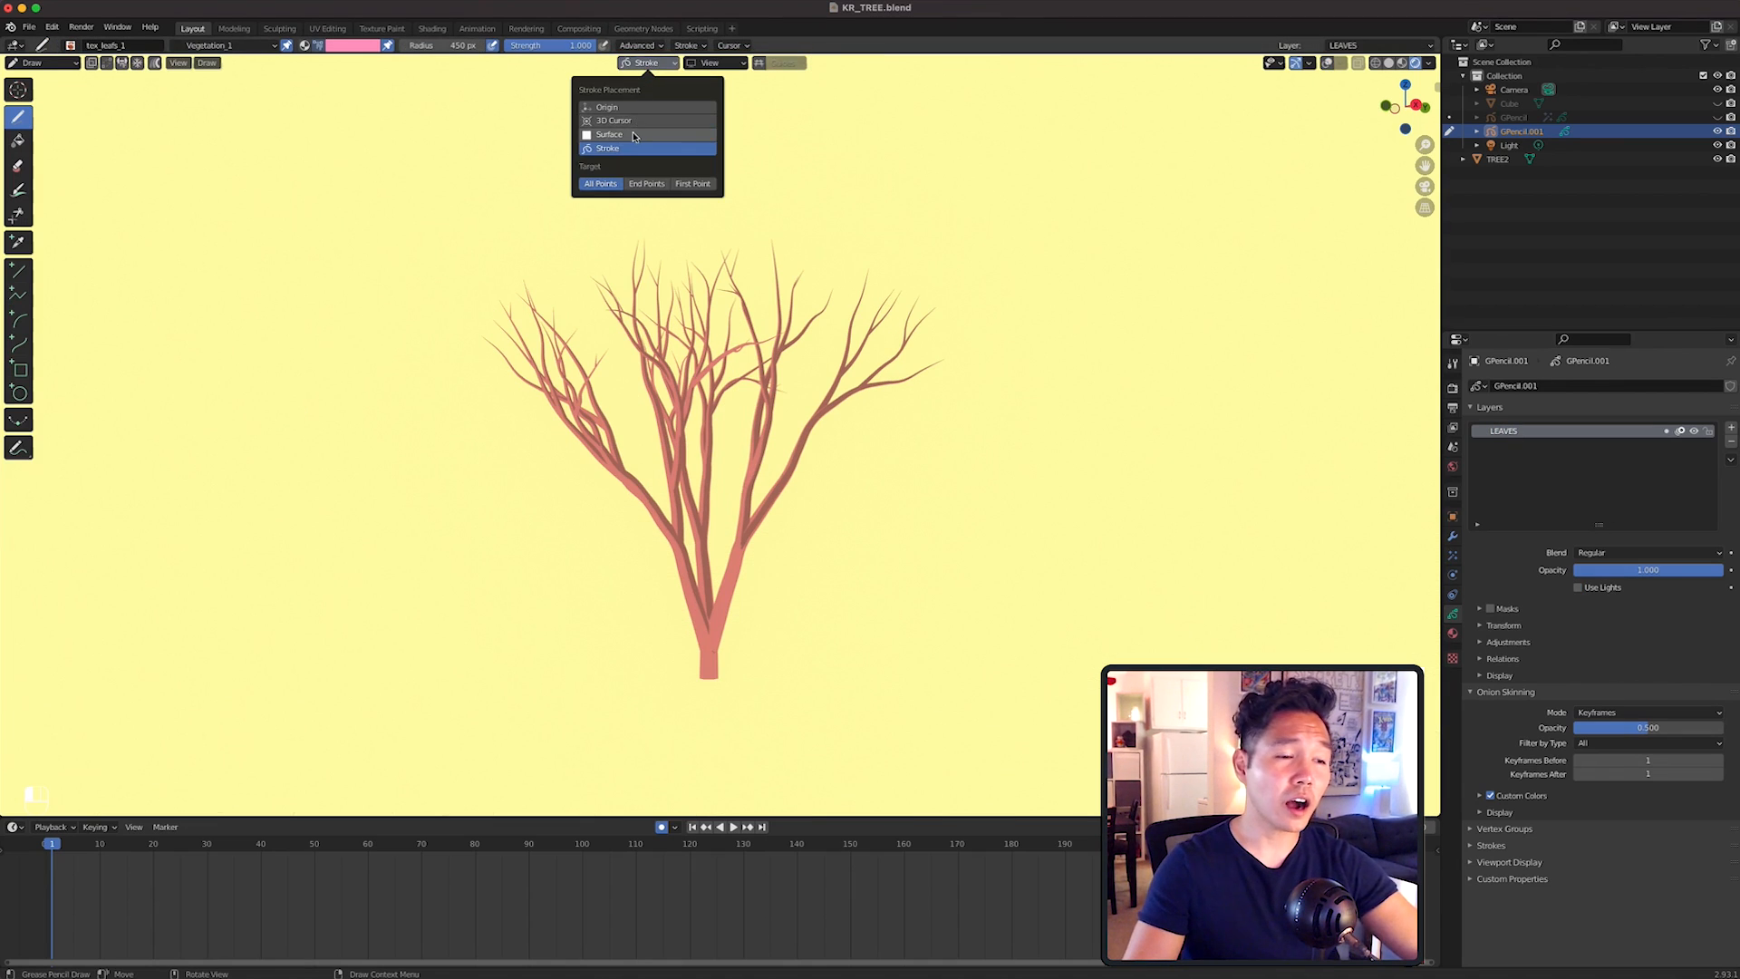
pyautogui.click(609, 133)
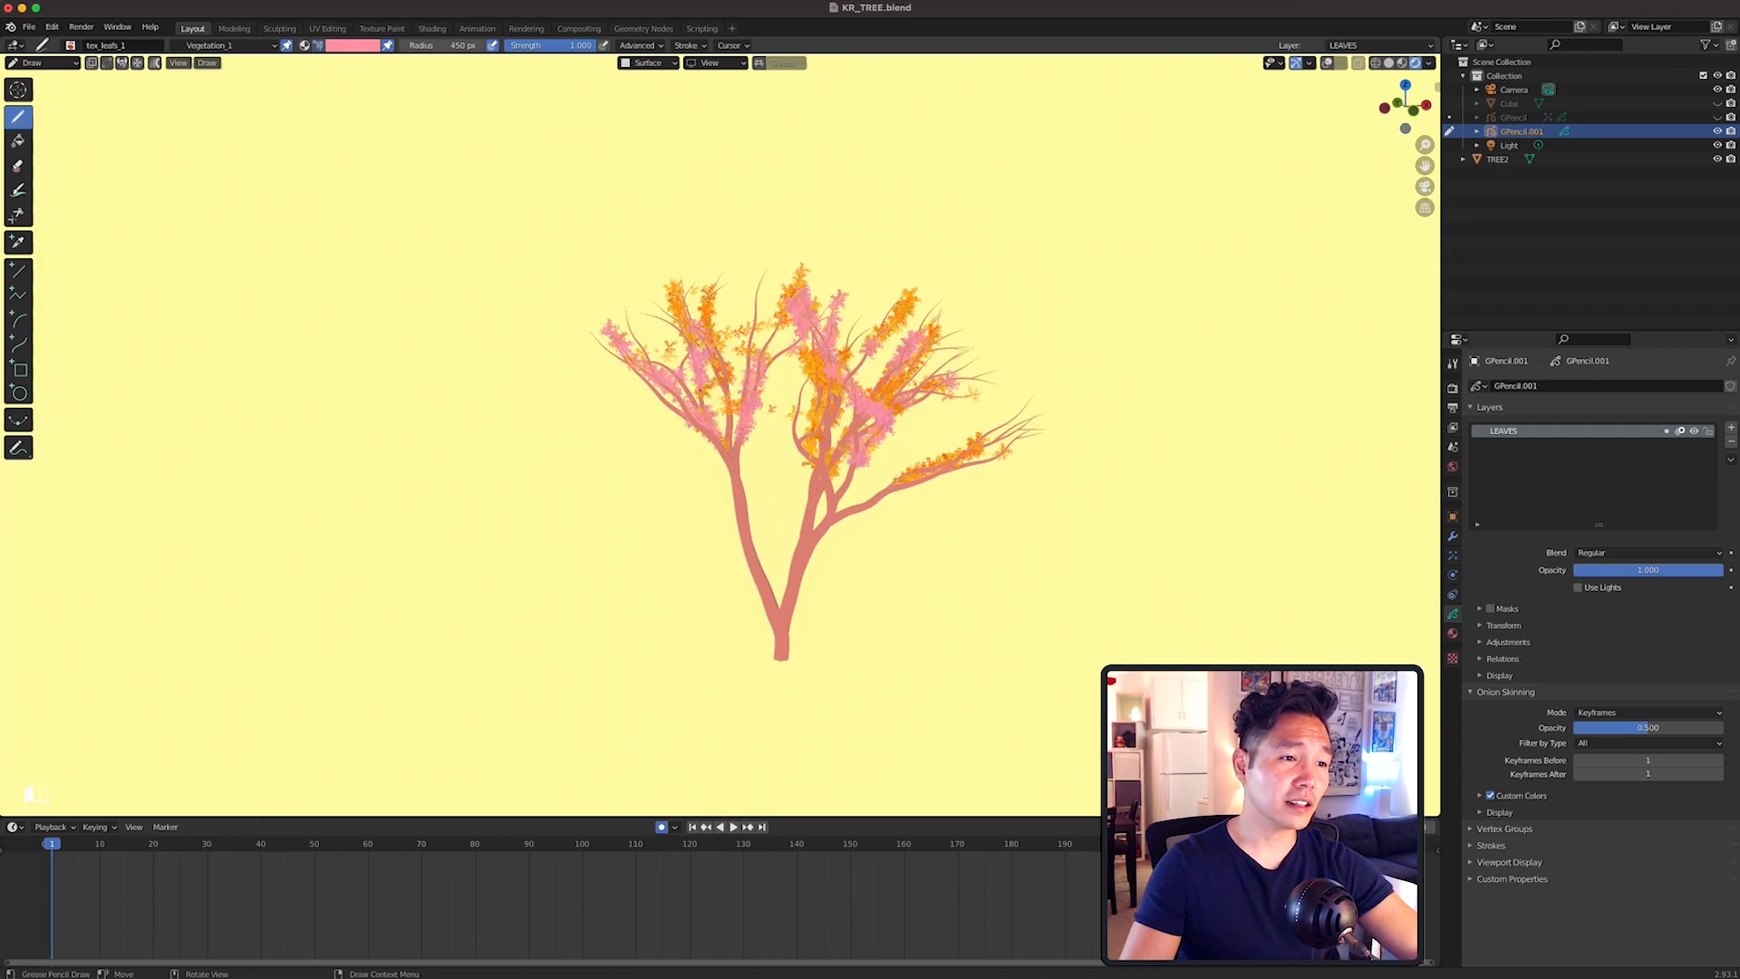
pyautogui.click(351, 44)
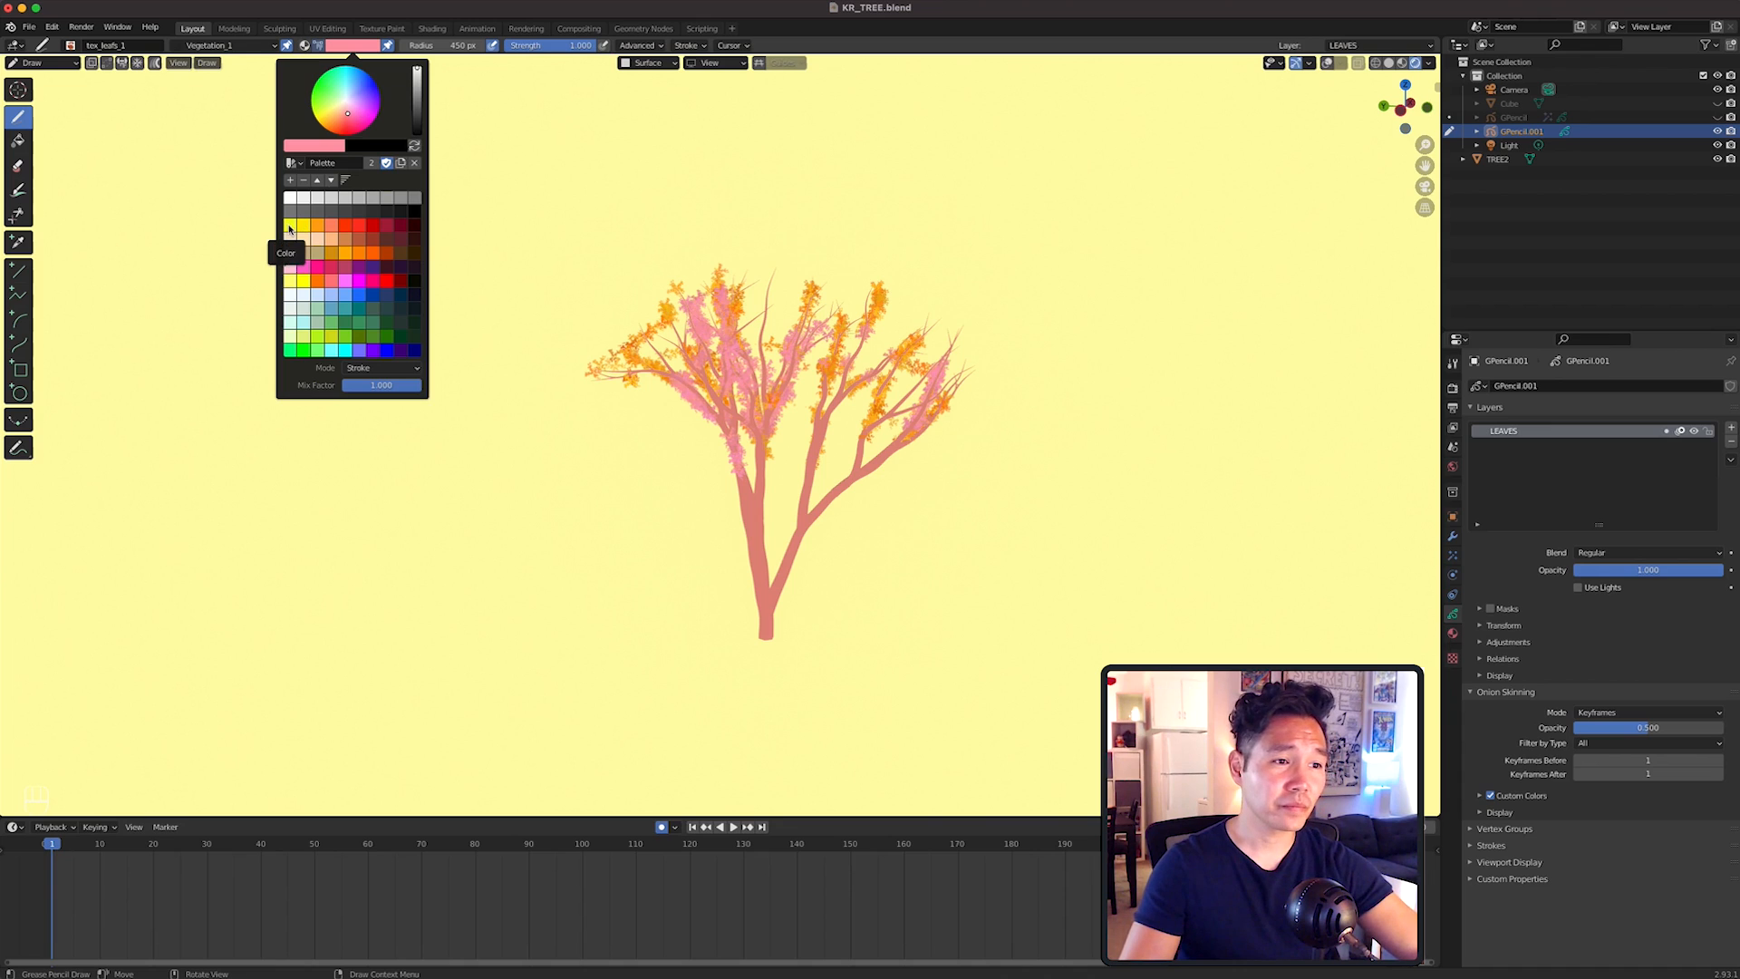
pyautogui.click(302, 227)
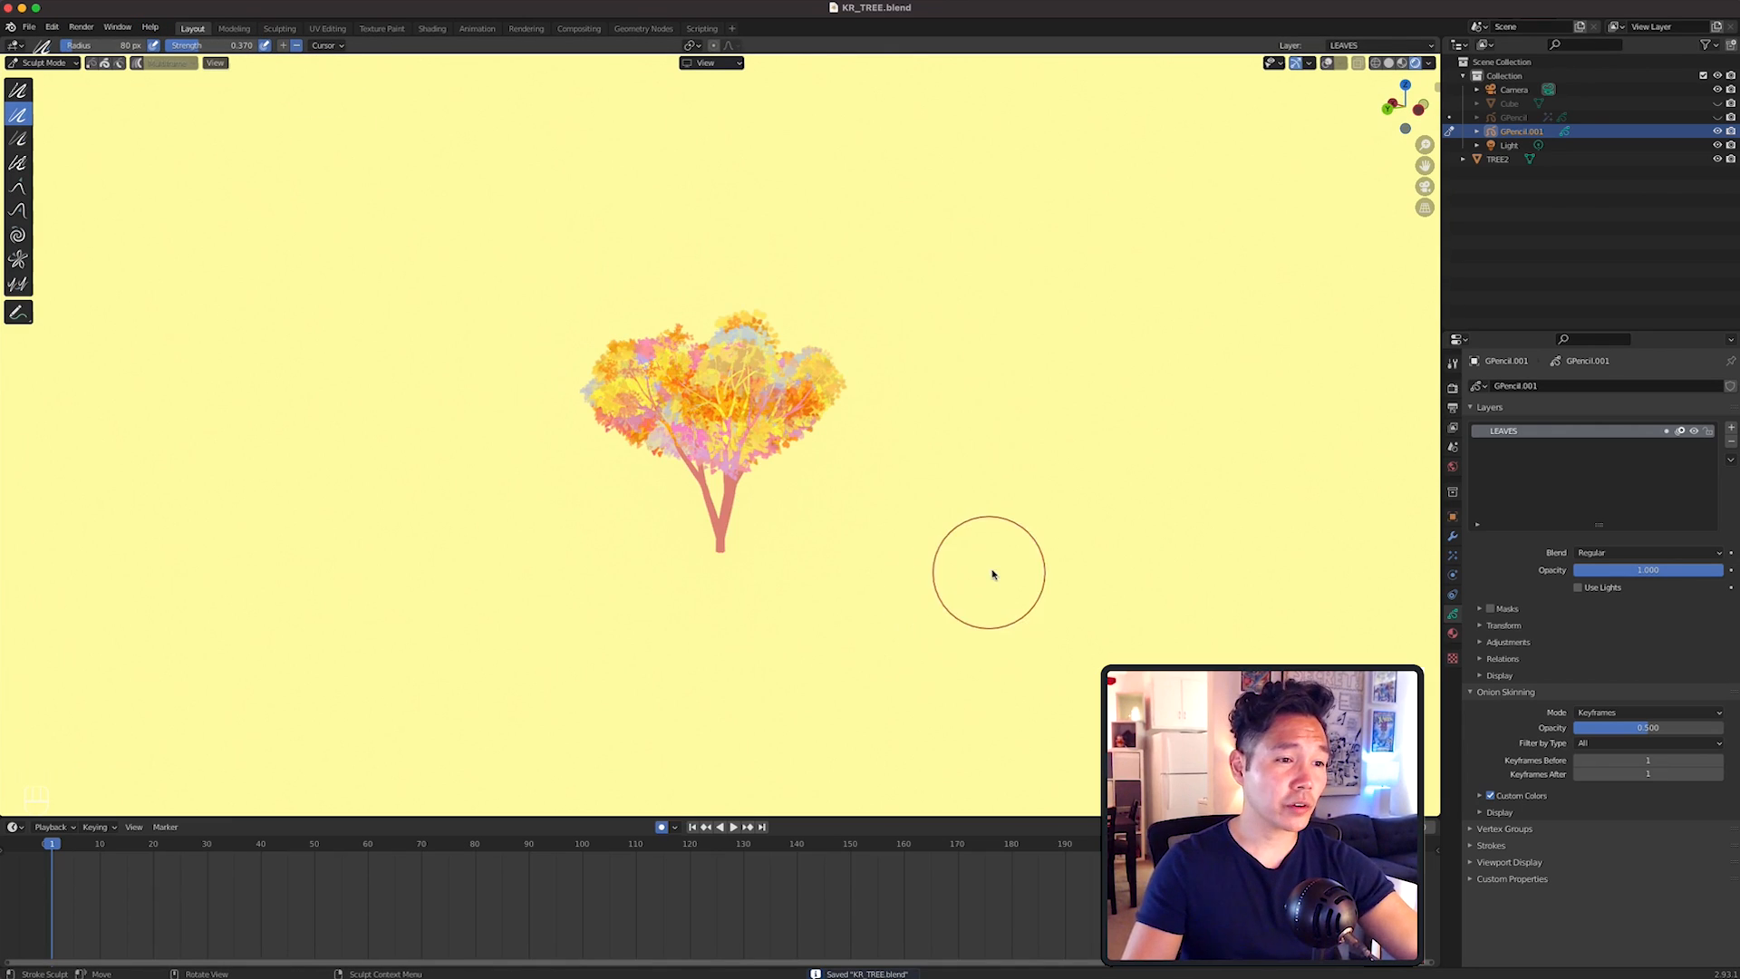
# Open the interaction mode dropdown after refining the leaves in Sculpt Mode.
pyautogui.click(44, 63)
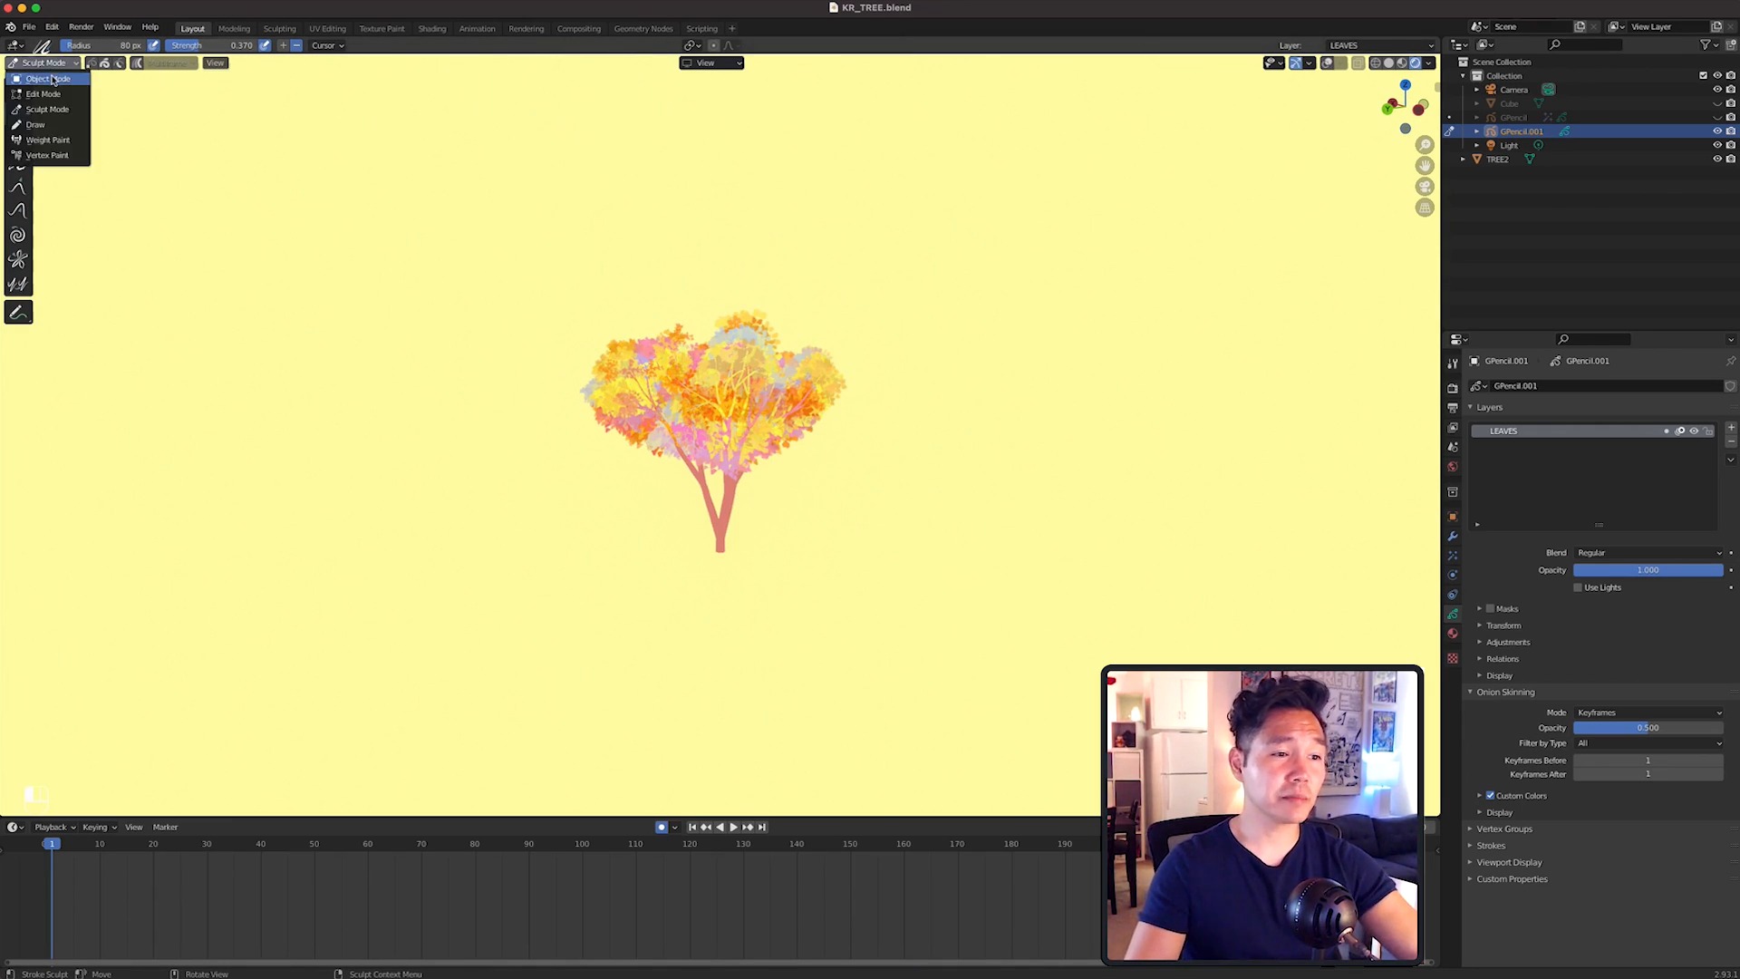
# Switch from Sculpt Mode back to Object Mode.
pyautogui.click(46, 78)
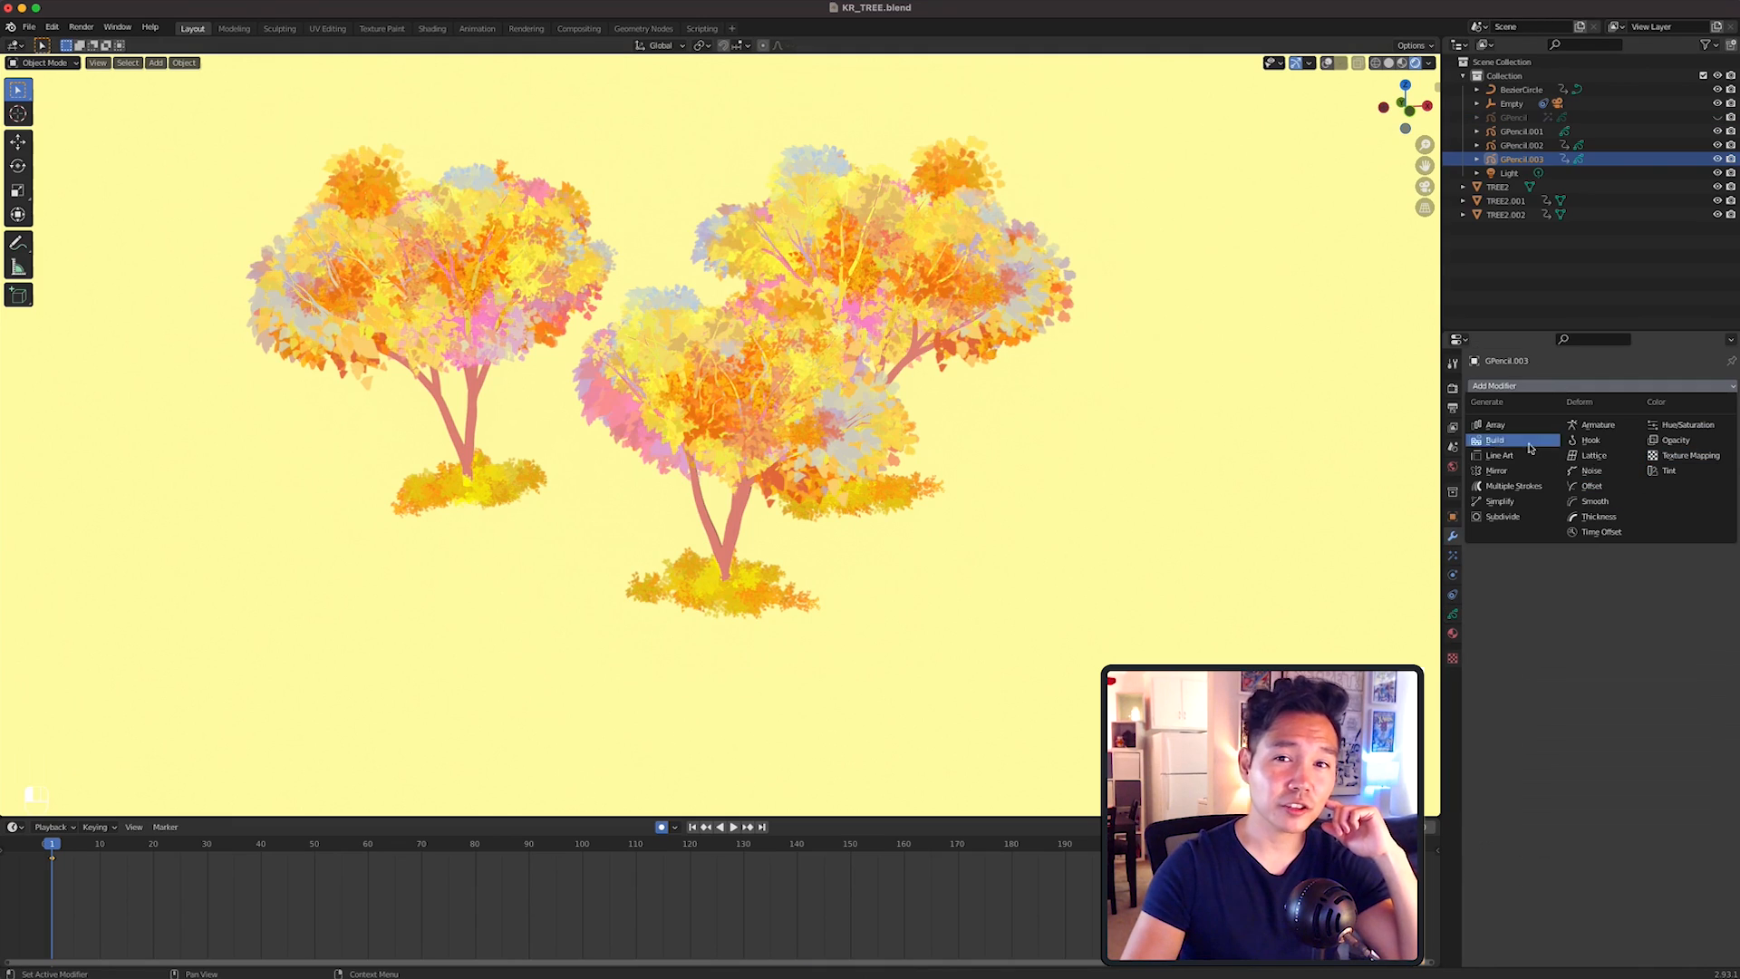
# Add a white Tint modifier to the back tree and a Rim effect to another tree.
pyautogui.click(1669, 470)
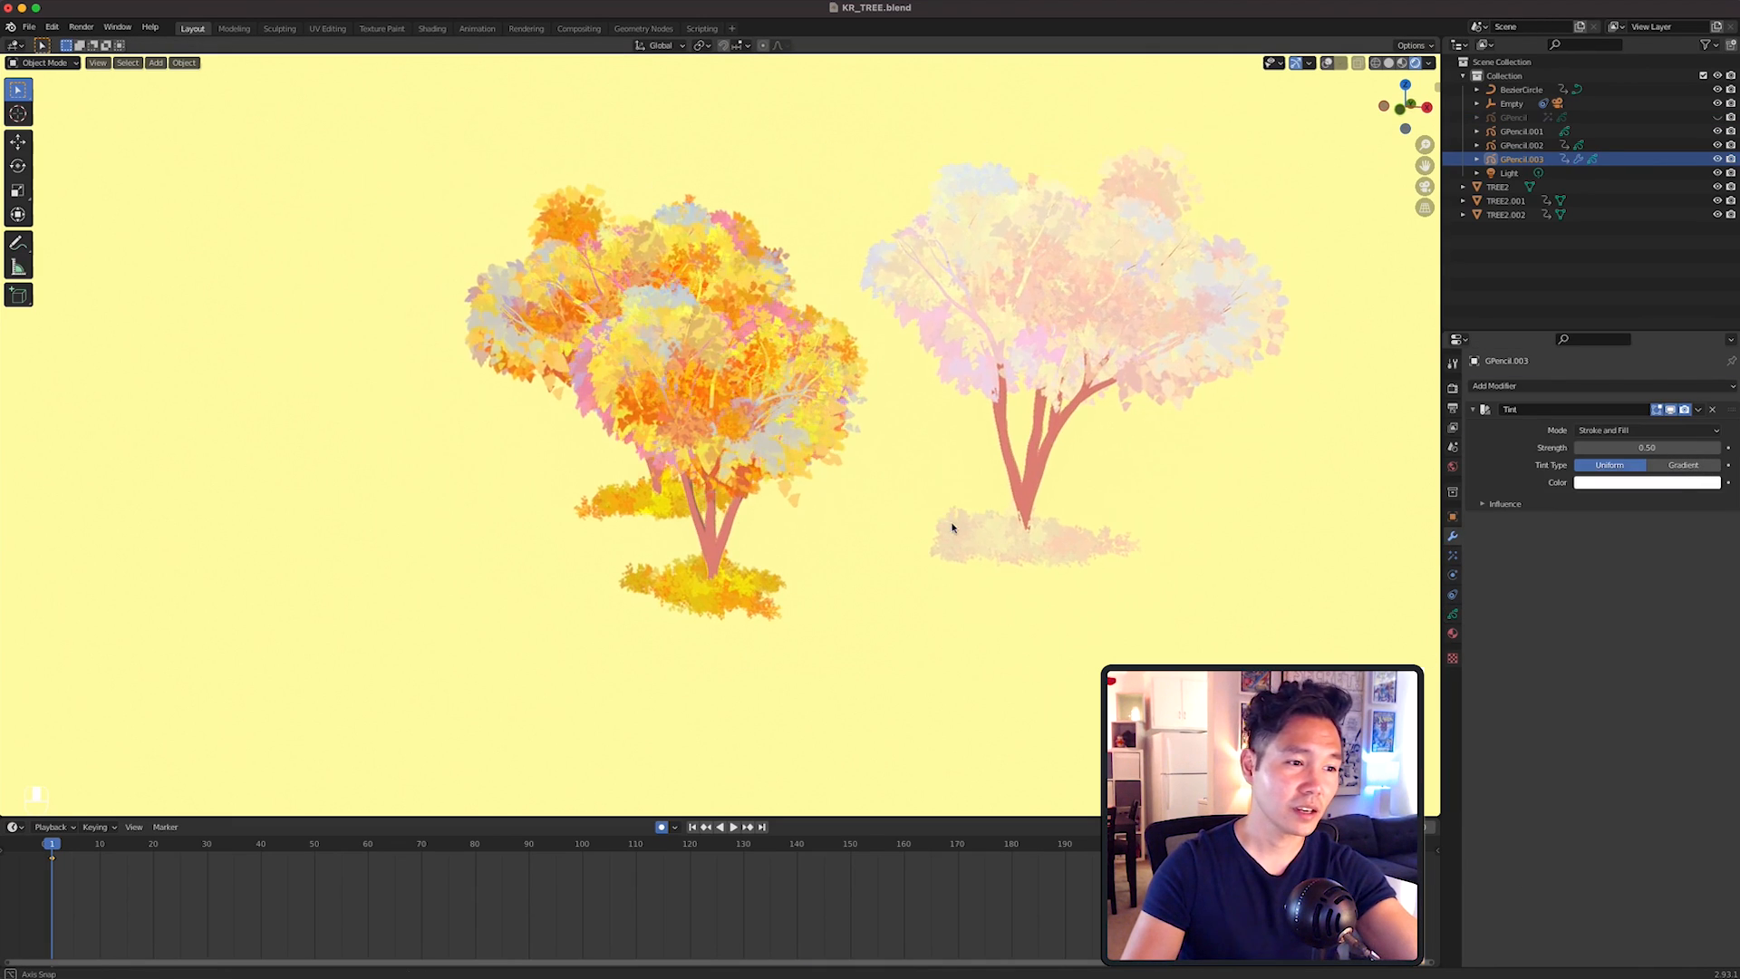
pyautogui.click(477, 28)
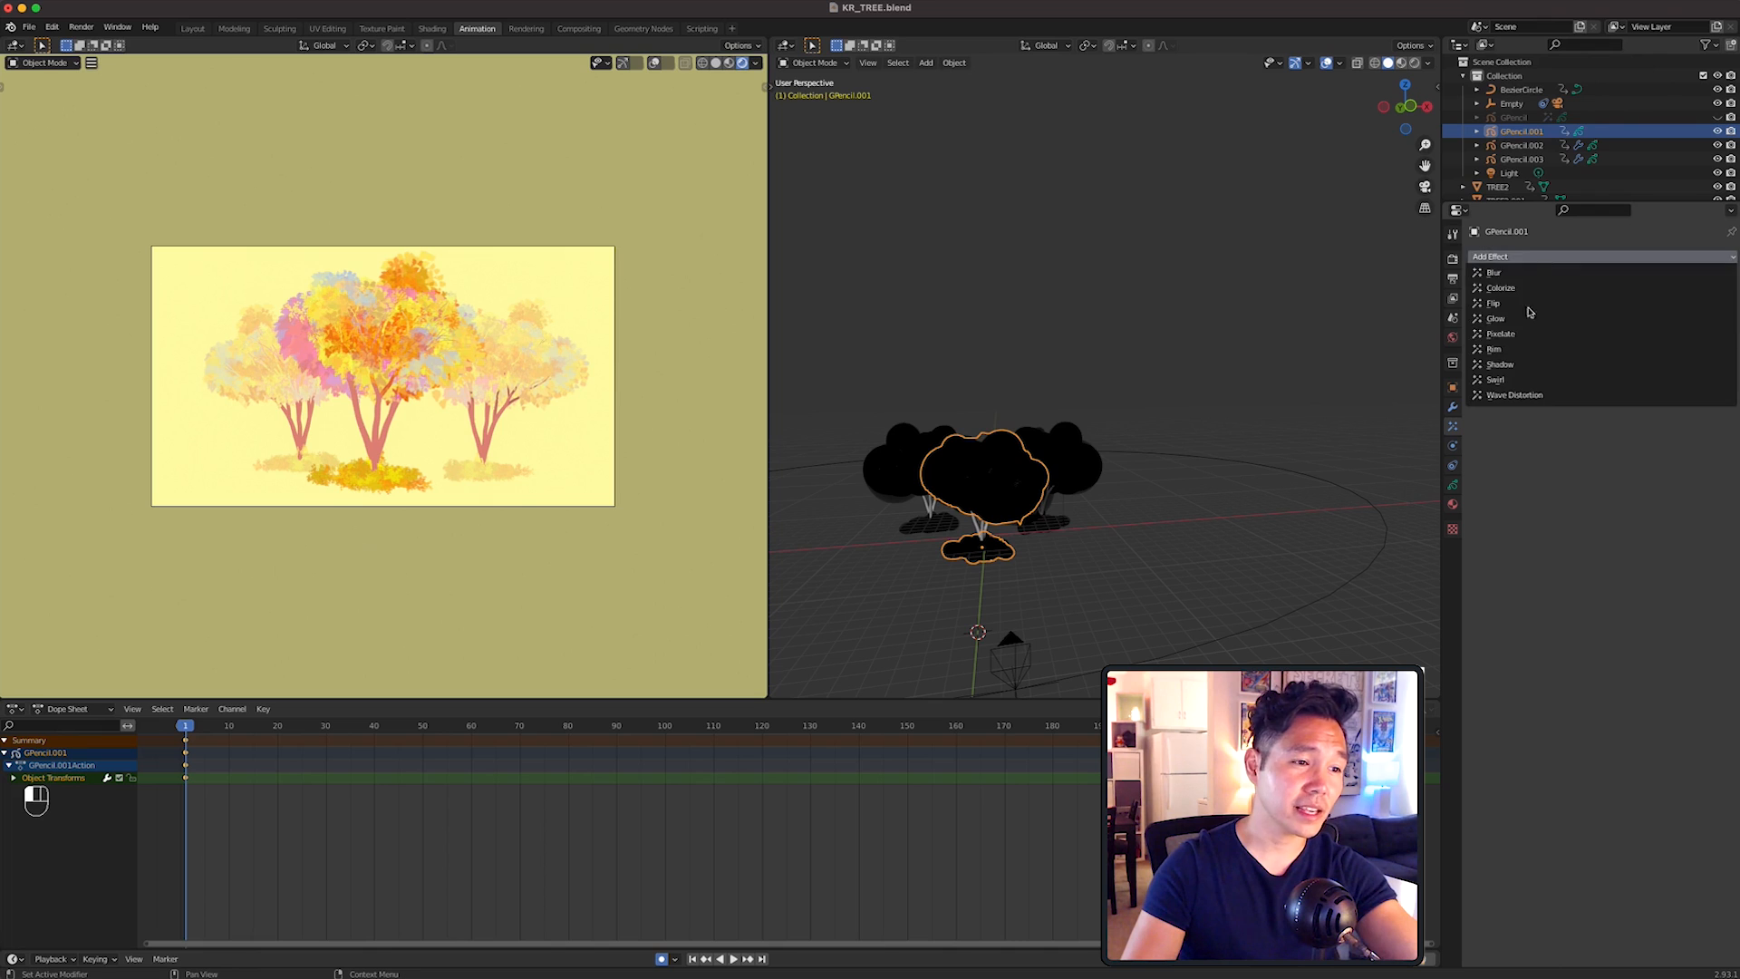
pyautogui.click(1493, 348)
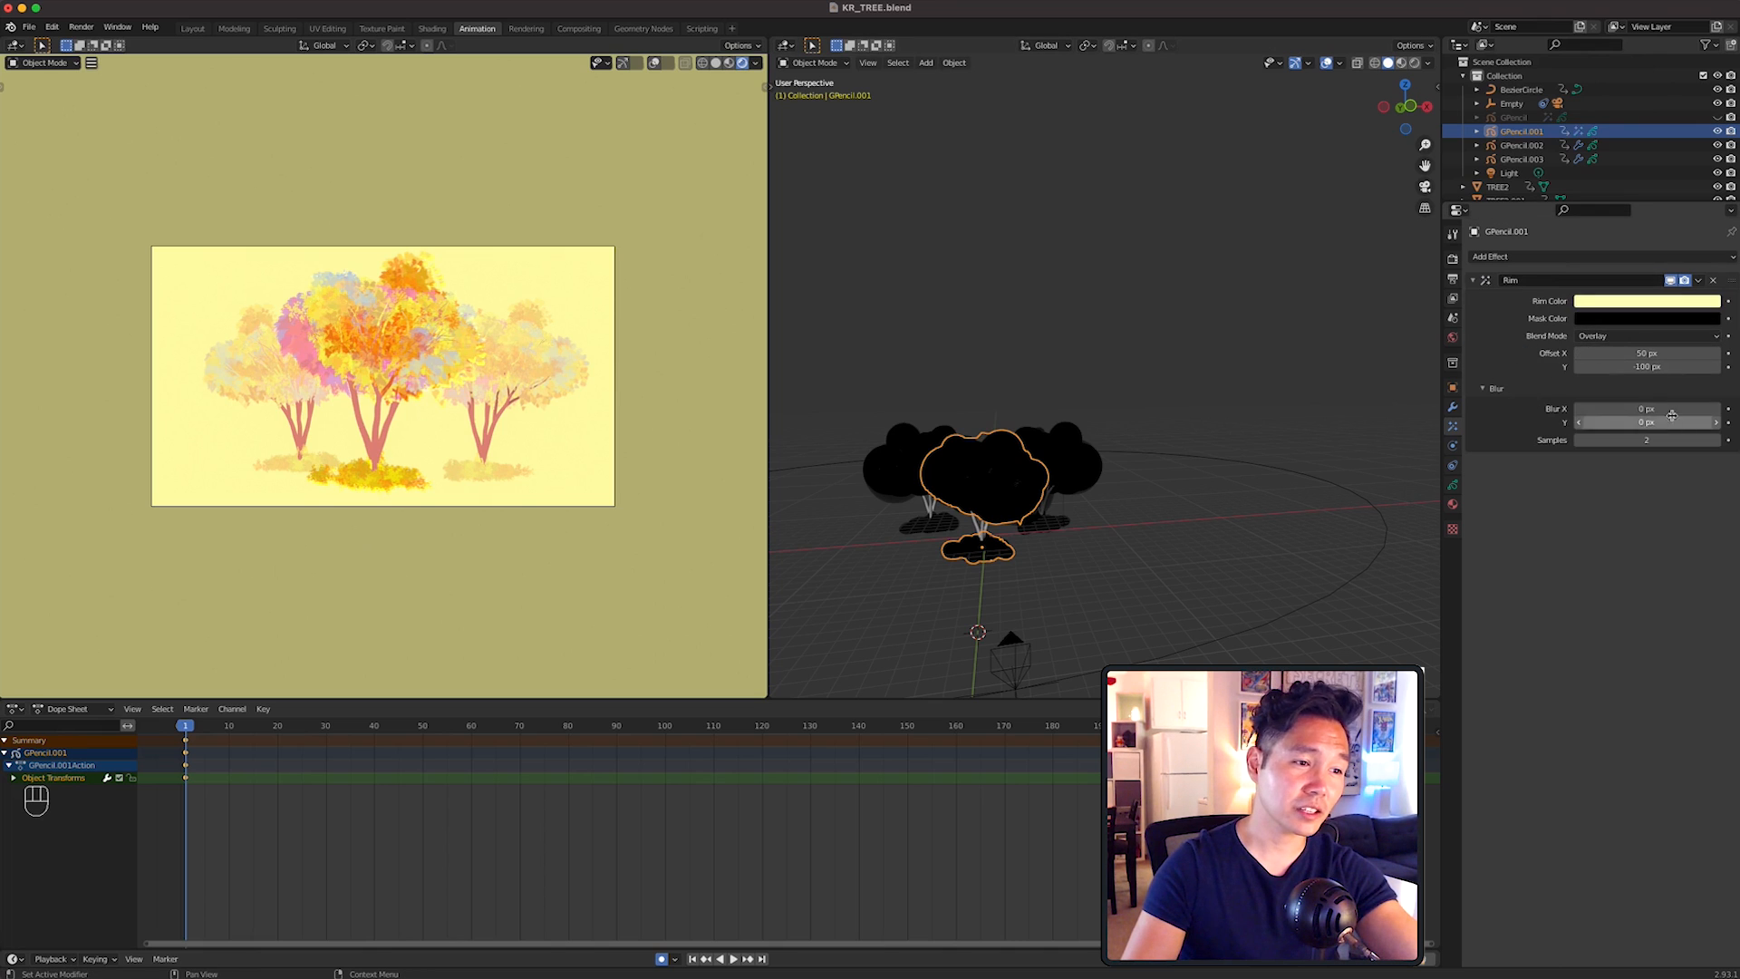